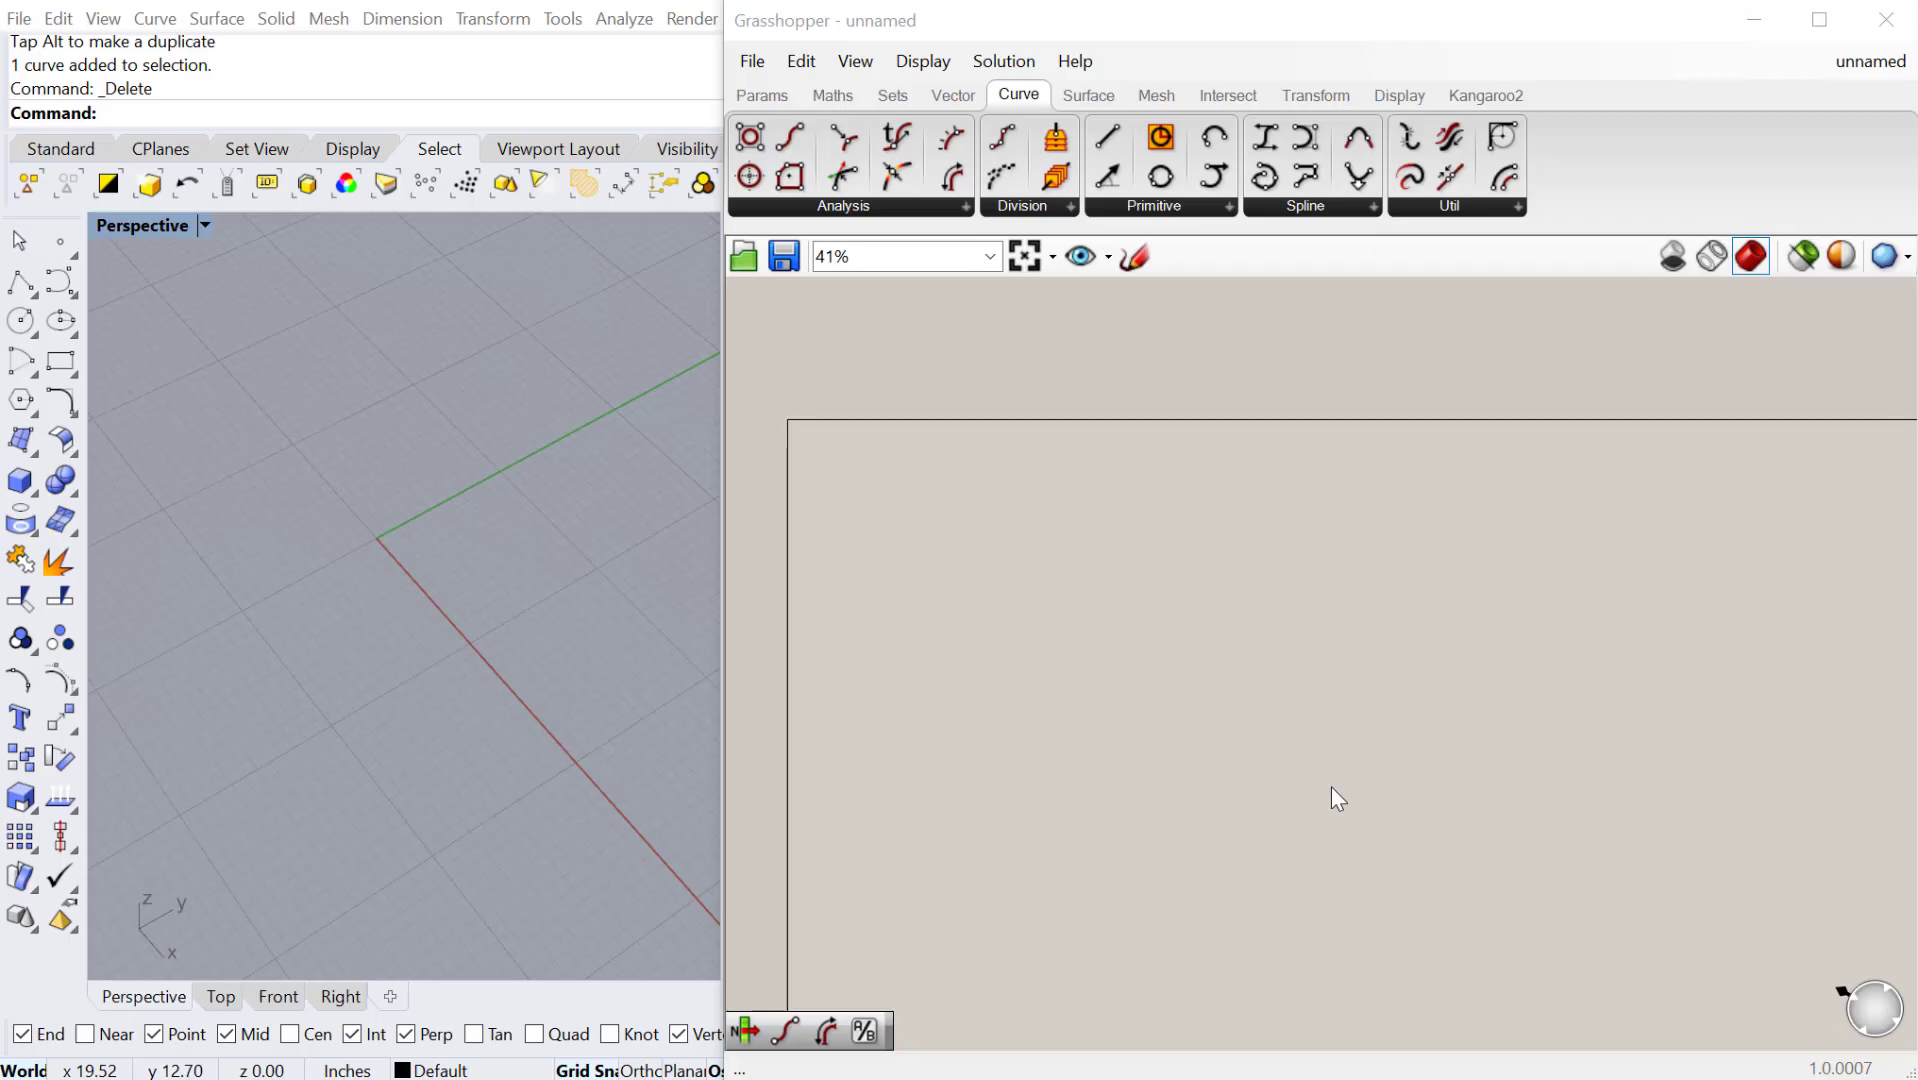
mouse_move(421, 676)
text(Cur)
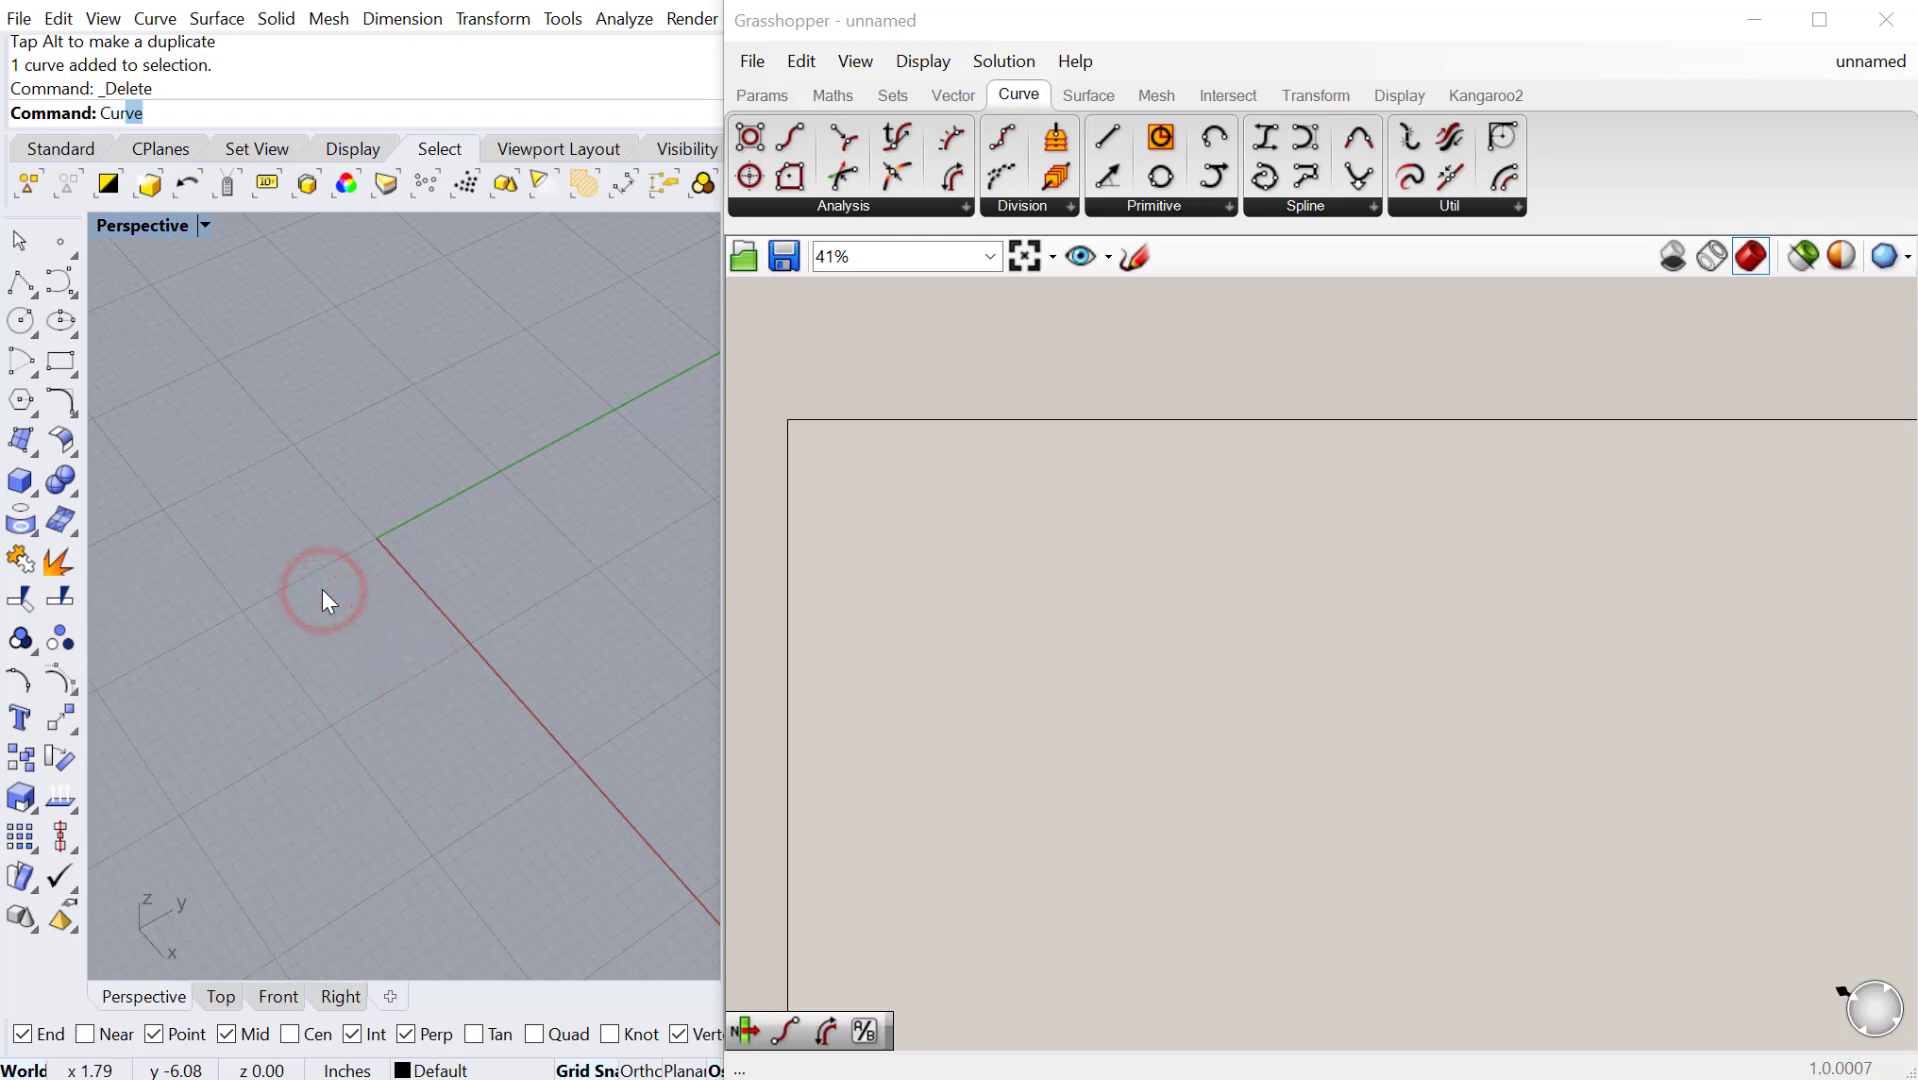
Step: Draw a freeform wavy curve in the Perspective viewport and reference it in Grasshopper
click(209, 698)
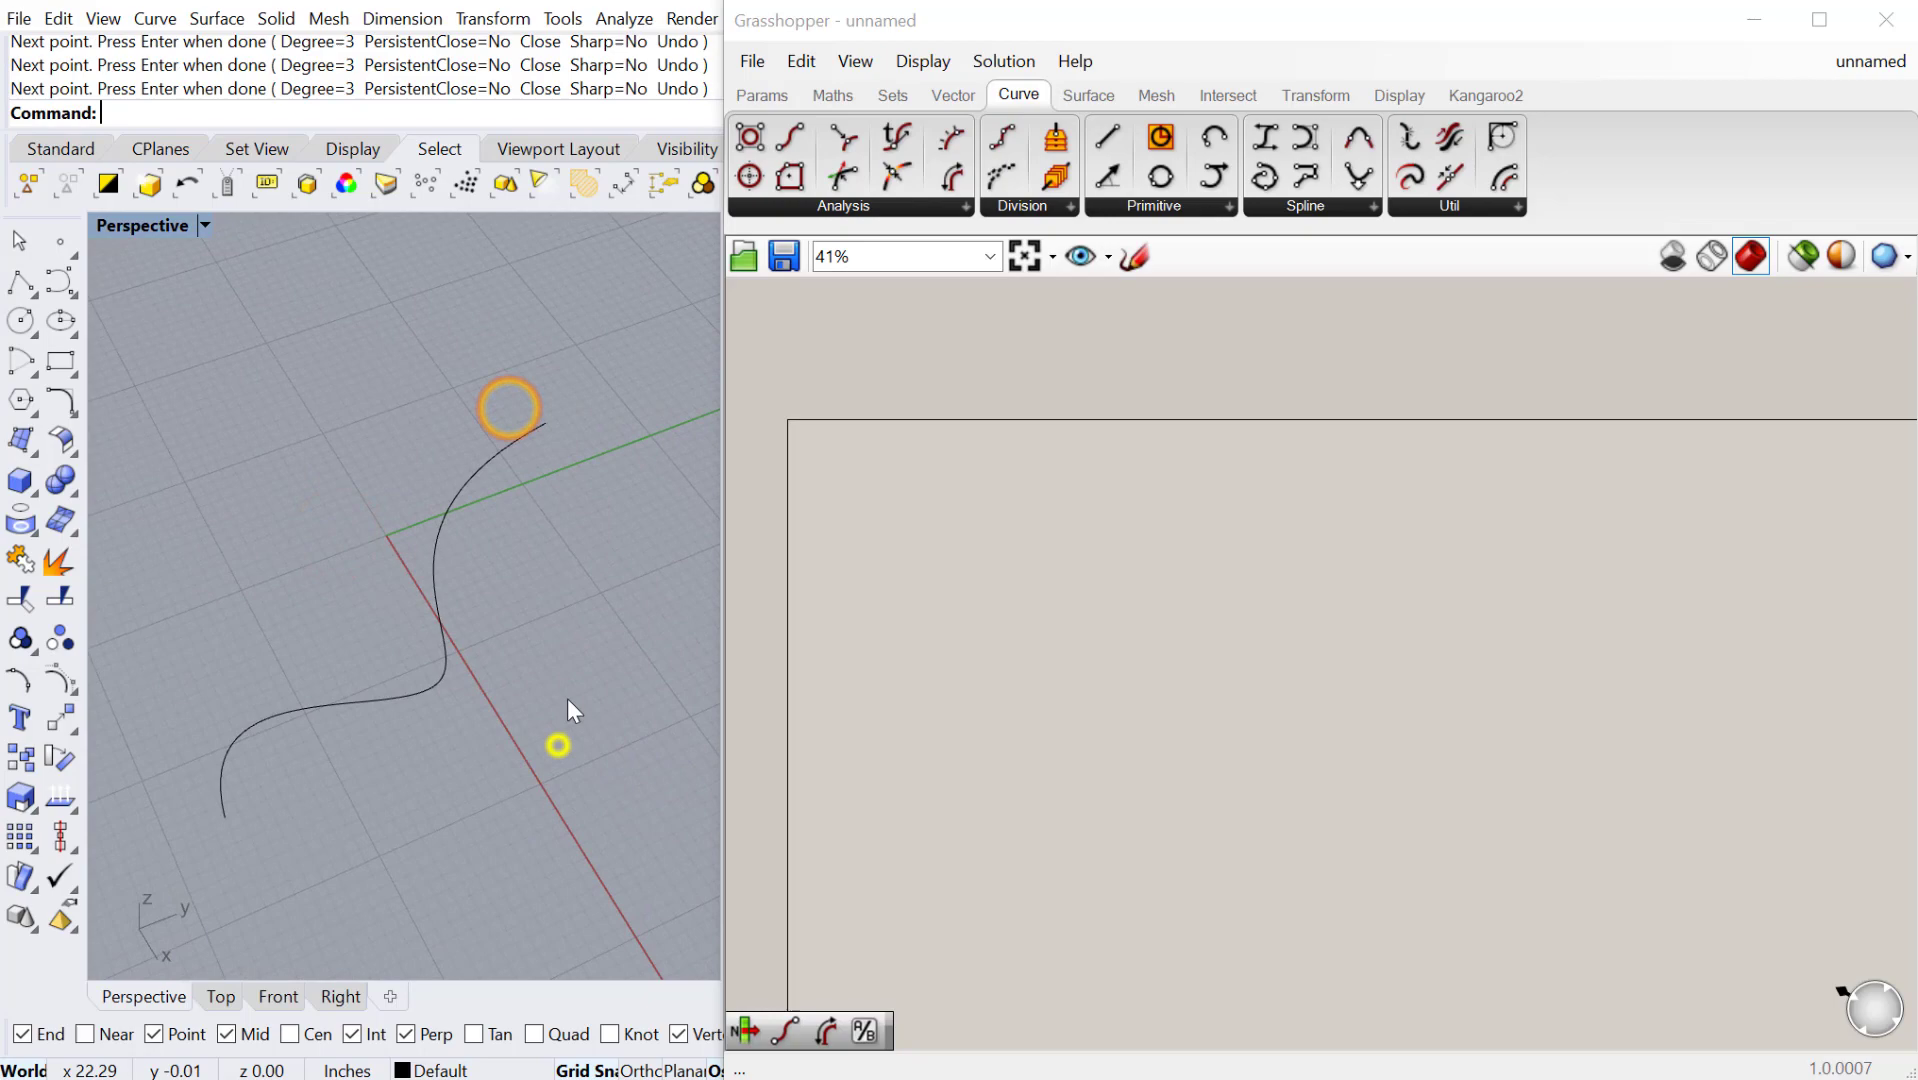
text(curve)
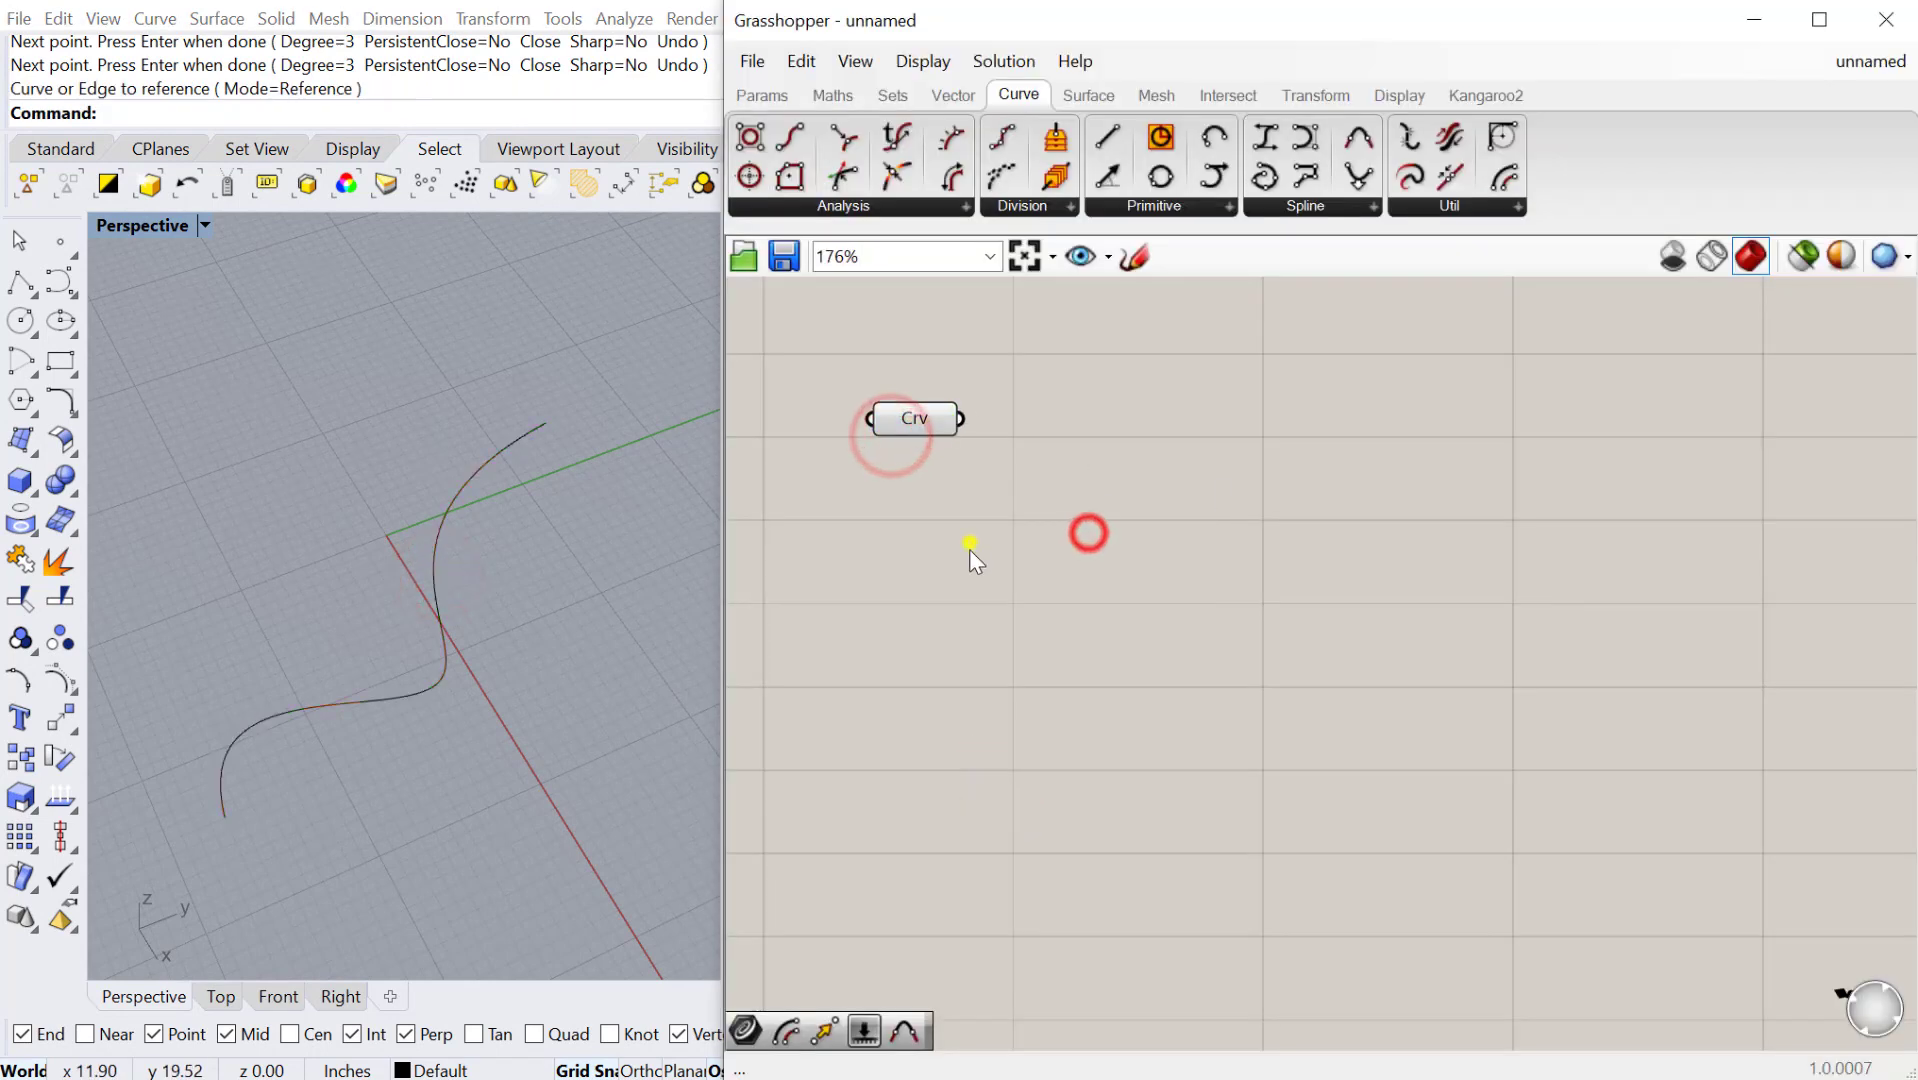
Step: Feed the curve into an End Points component and send its start point to a Pt parameter
text(end)
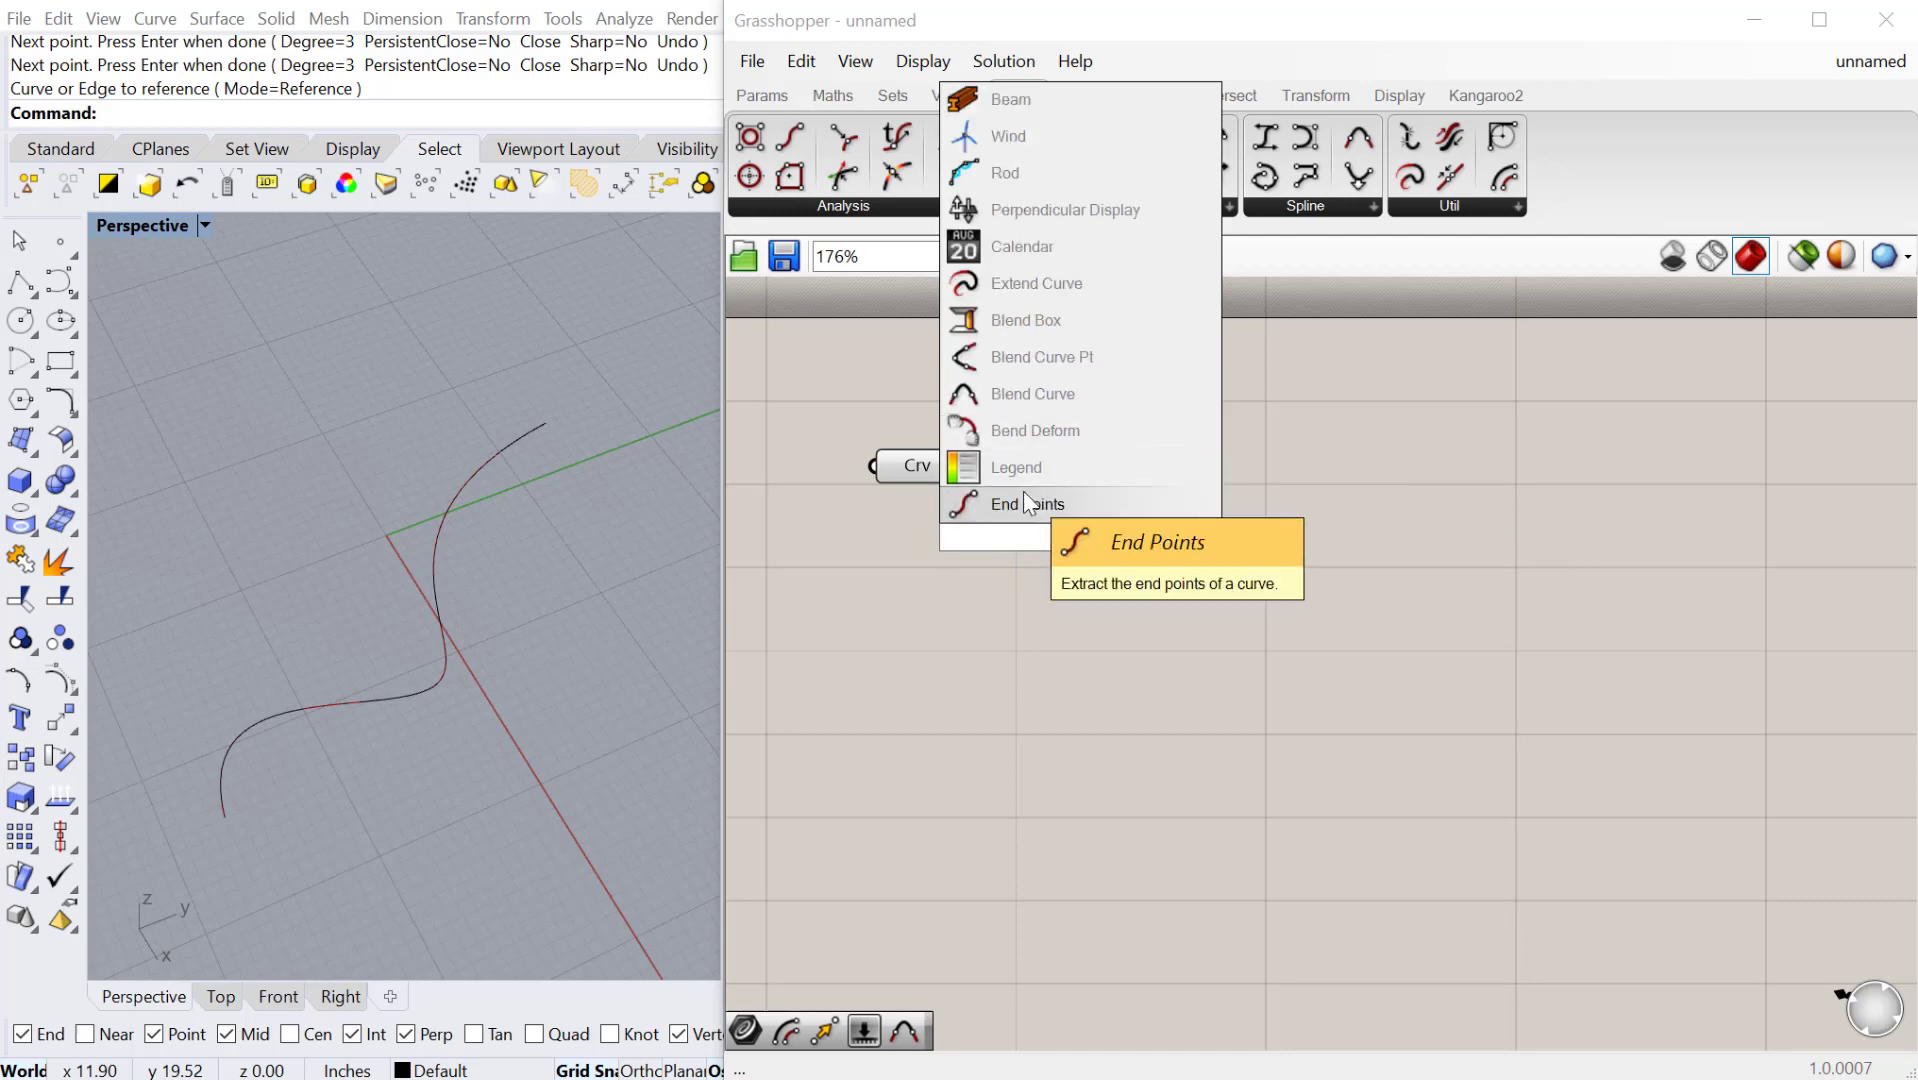
click(1024, 503)
text(P)
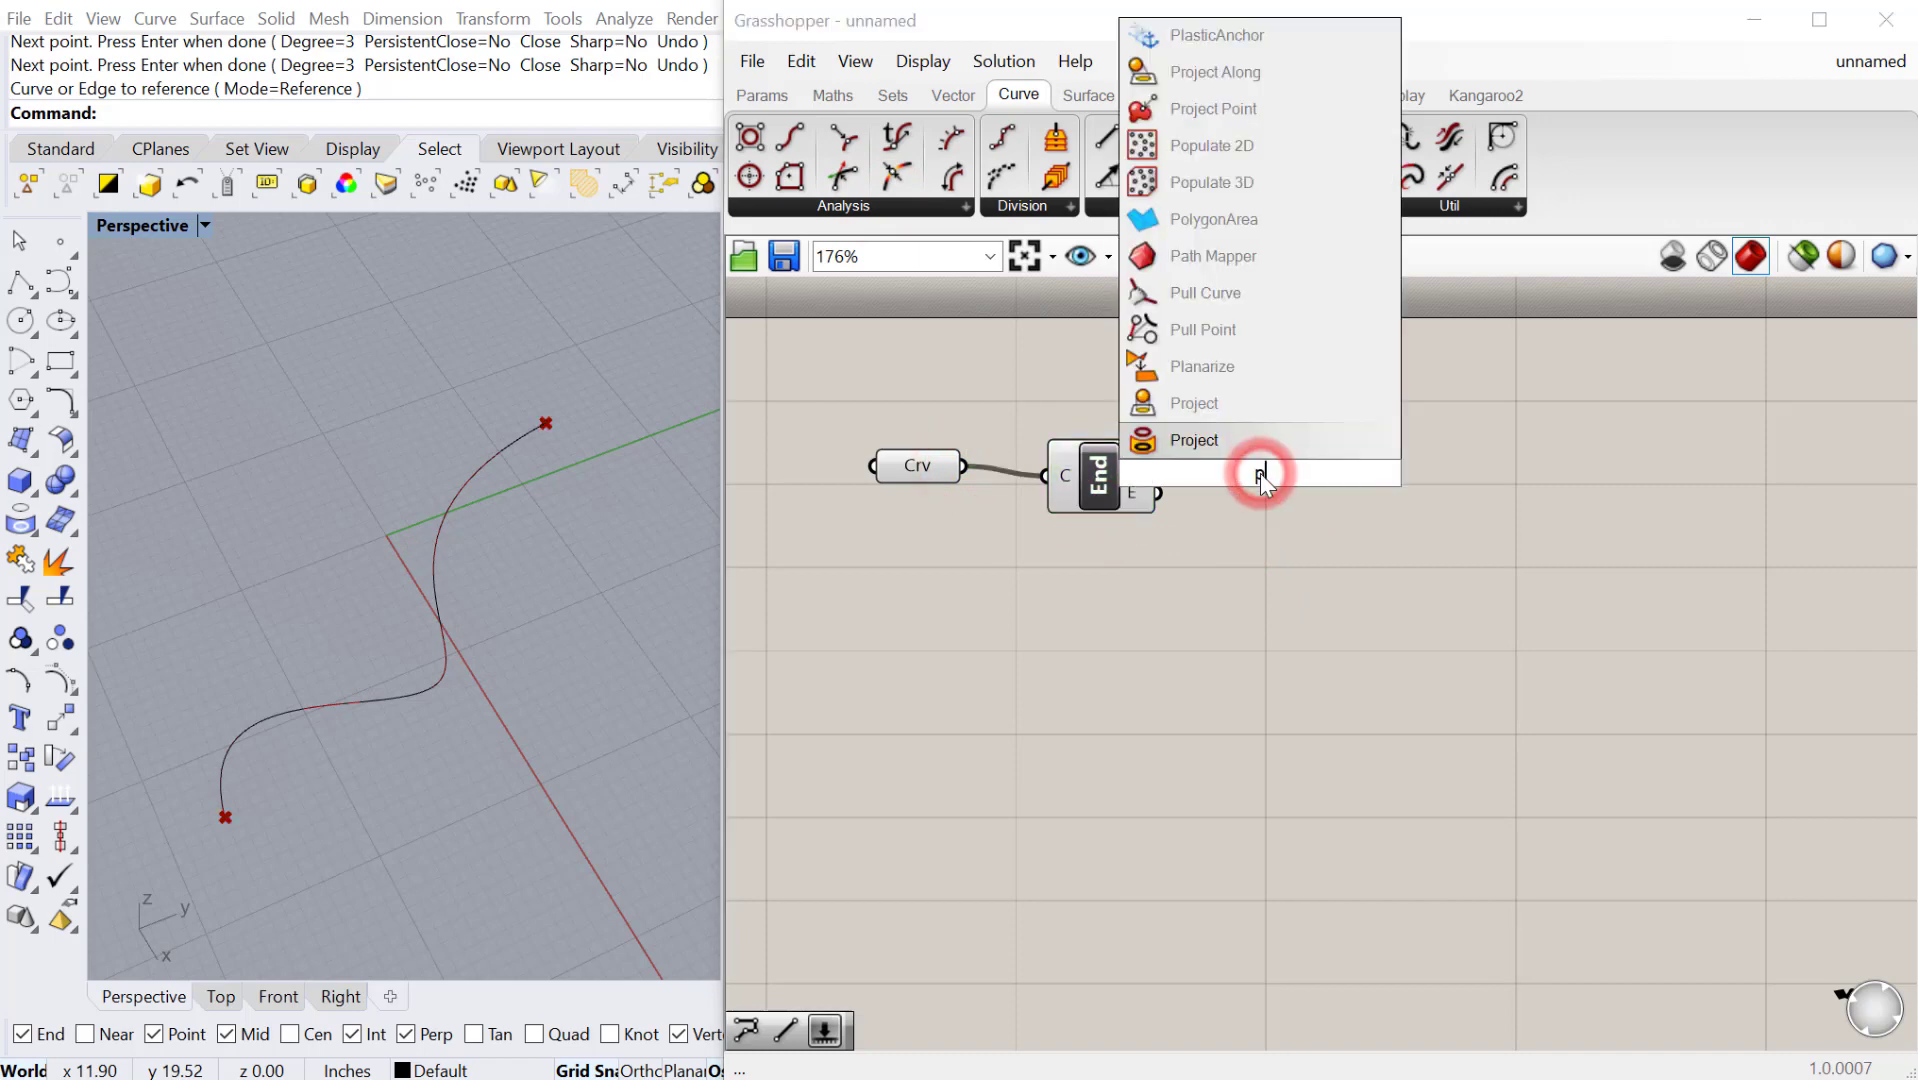
click(1259, 475)
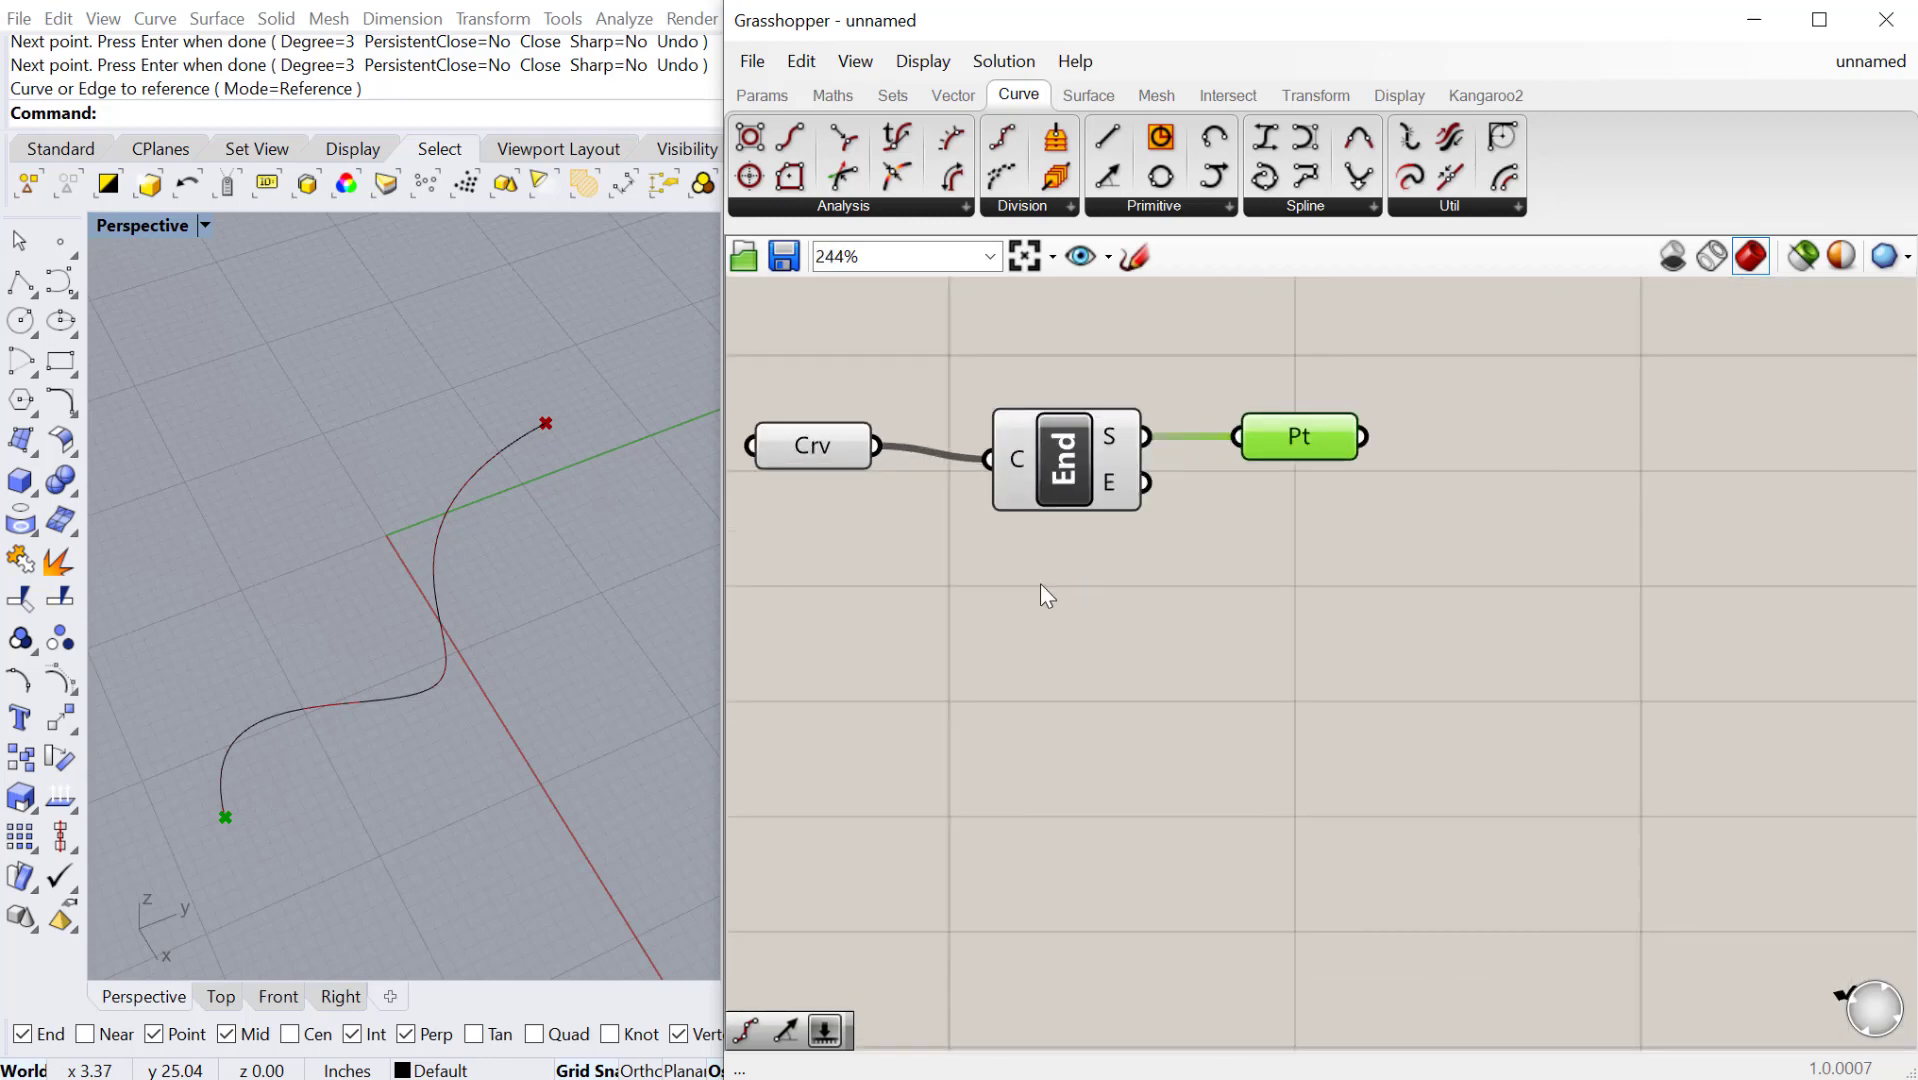
mouse_move(538, 444)
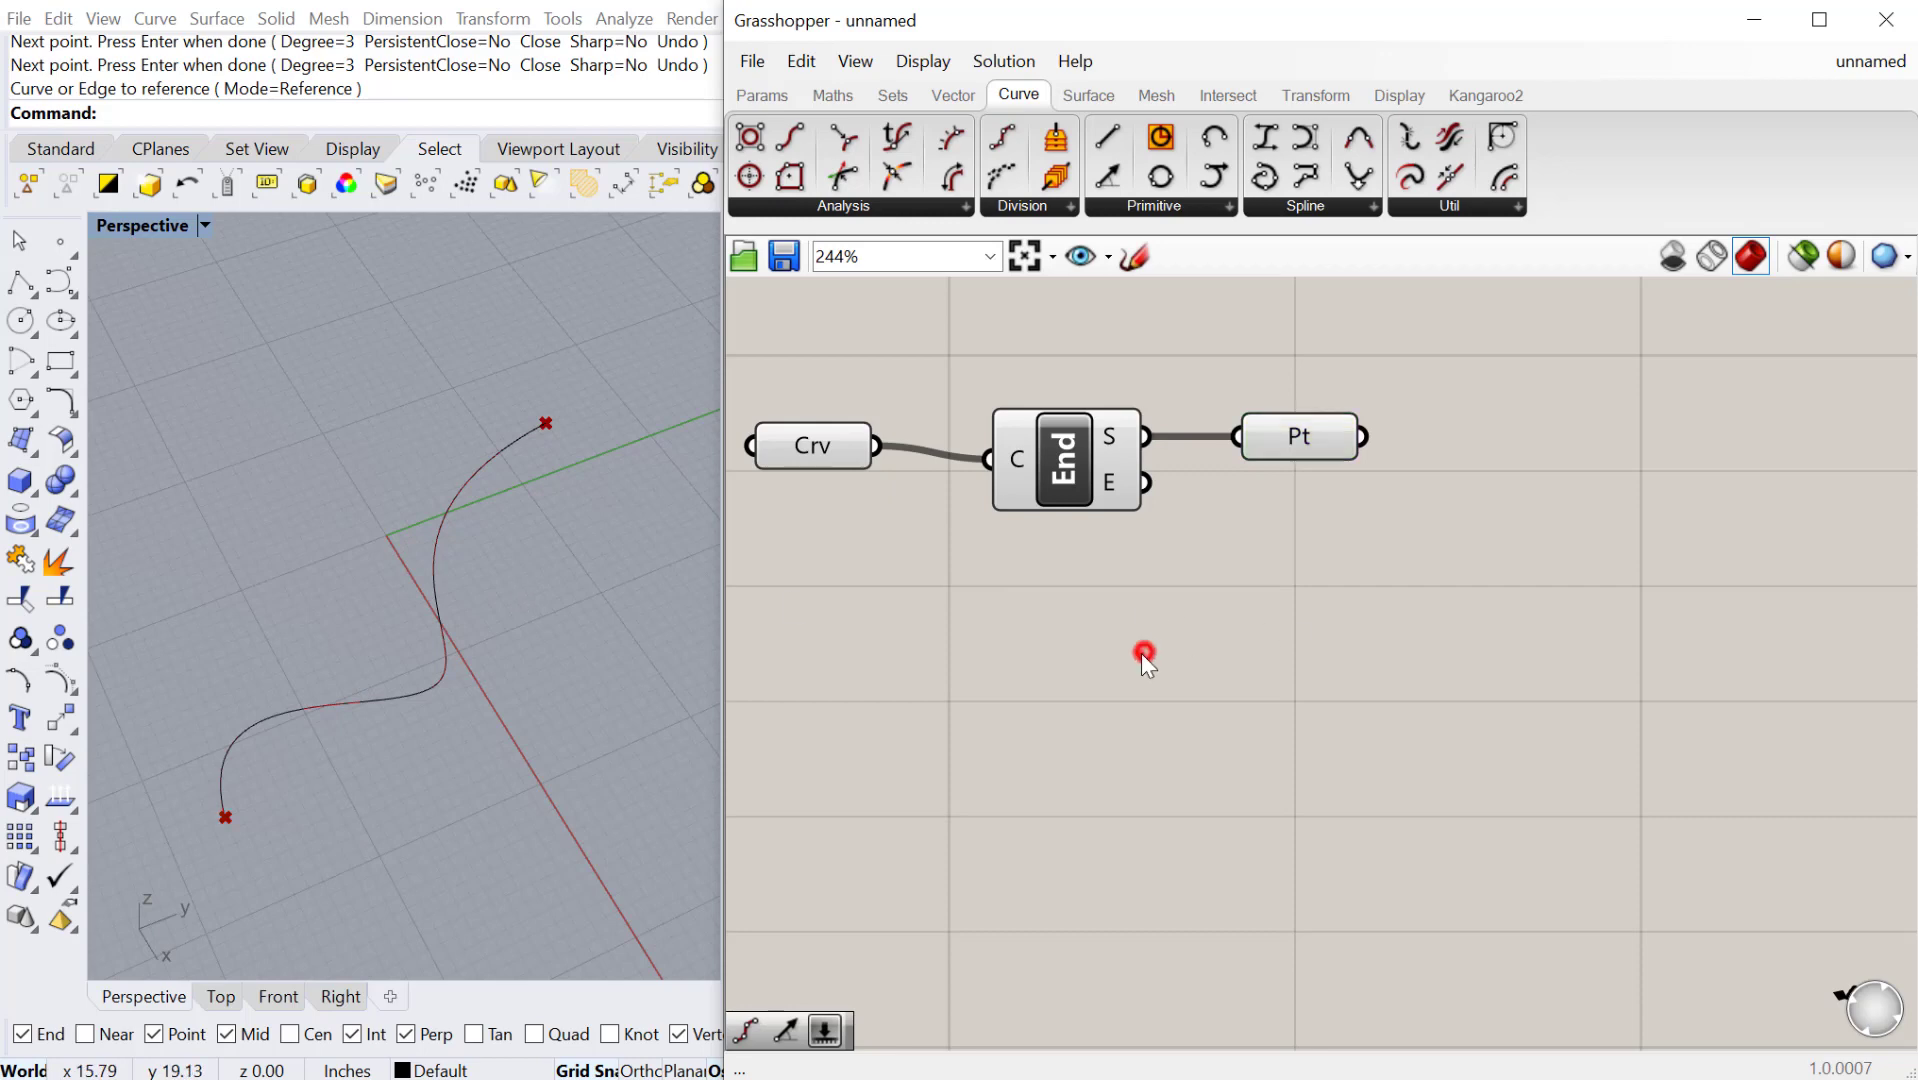
Step: Insert a Flip Curve component ahead of End Points and preview the flipped start point
double_click(1144, 652)
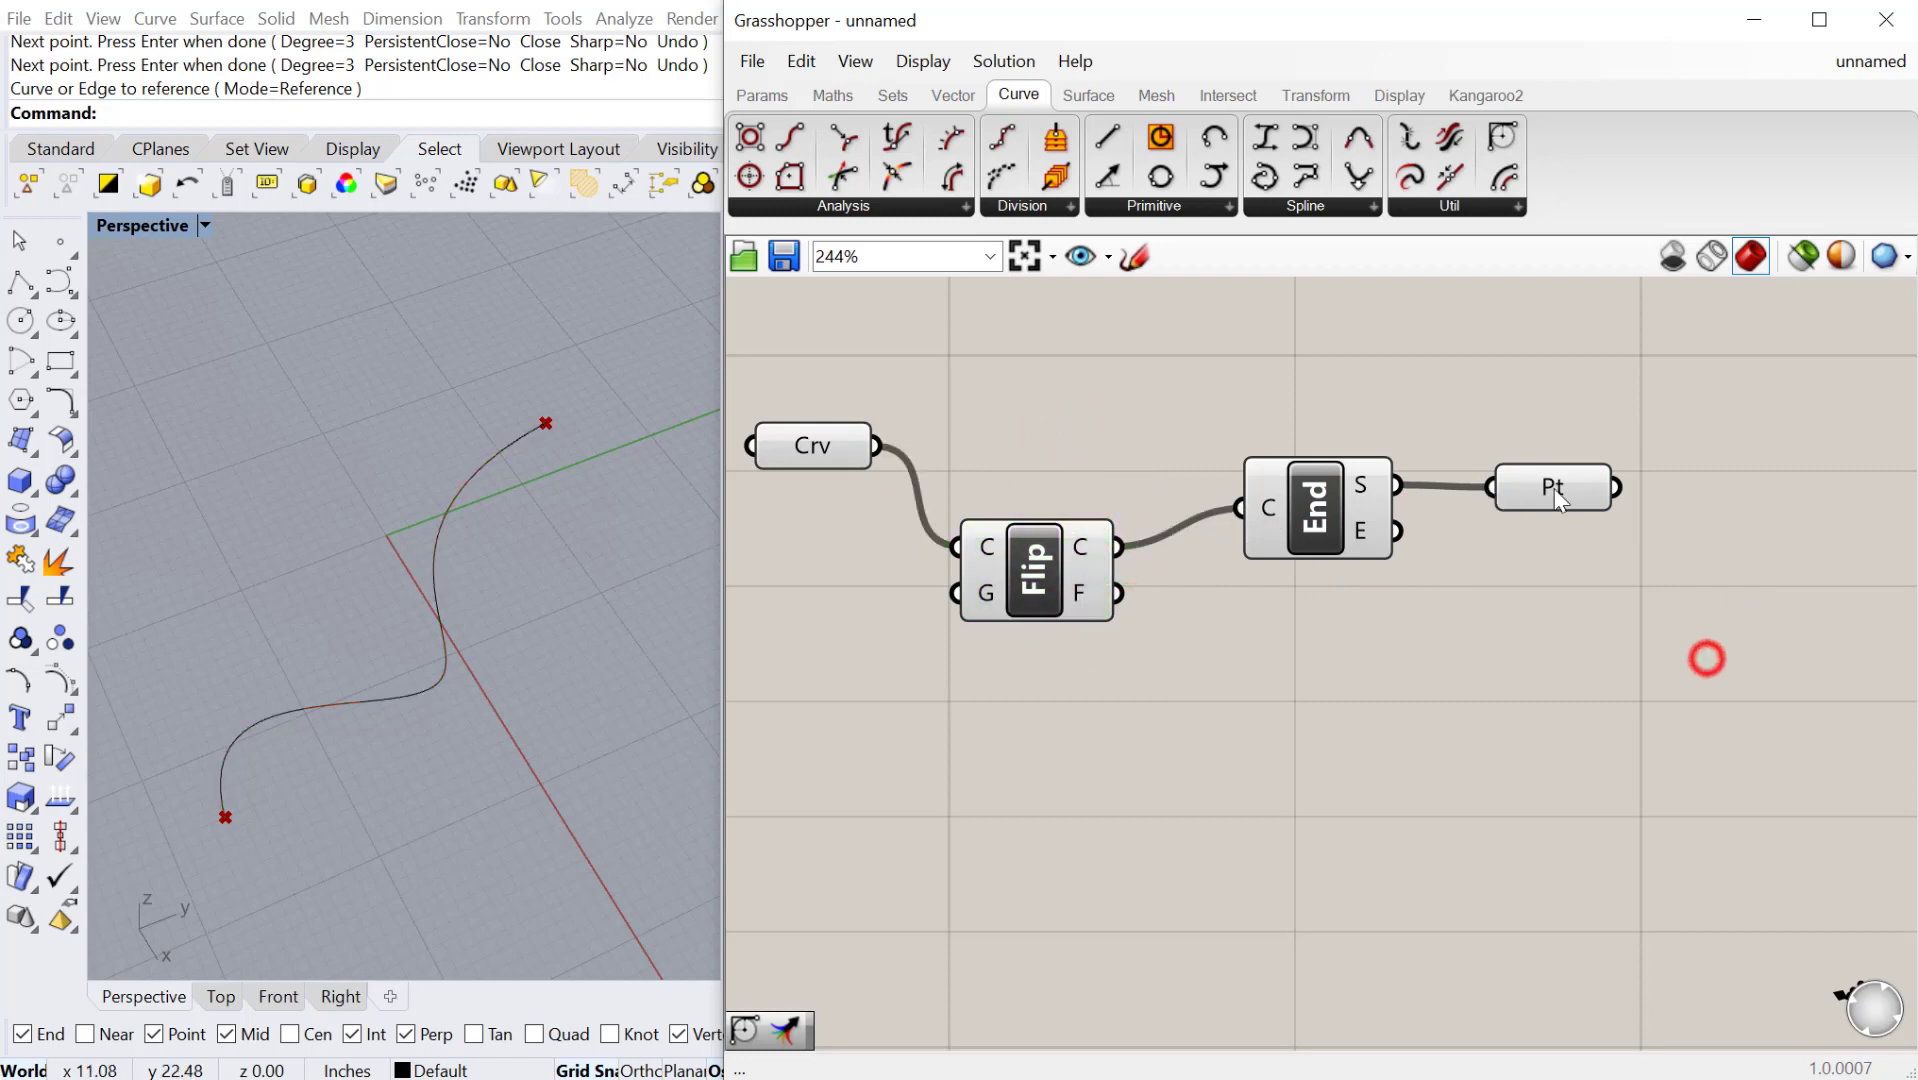
click(1552, 487)
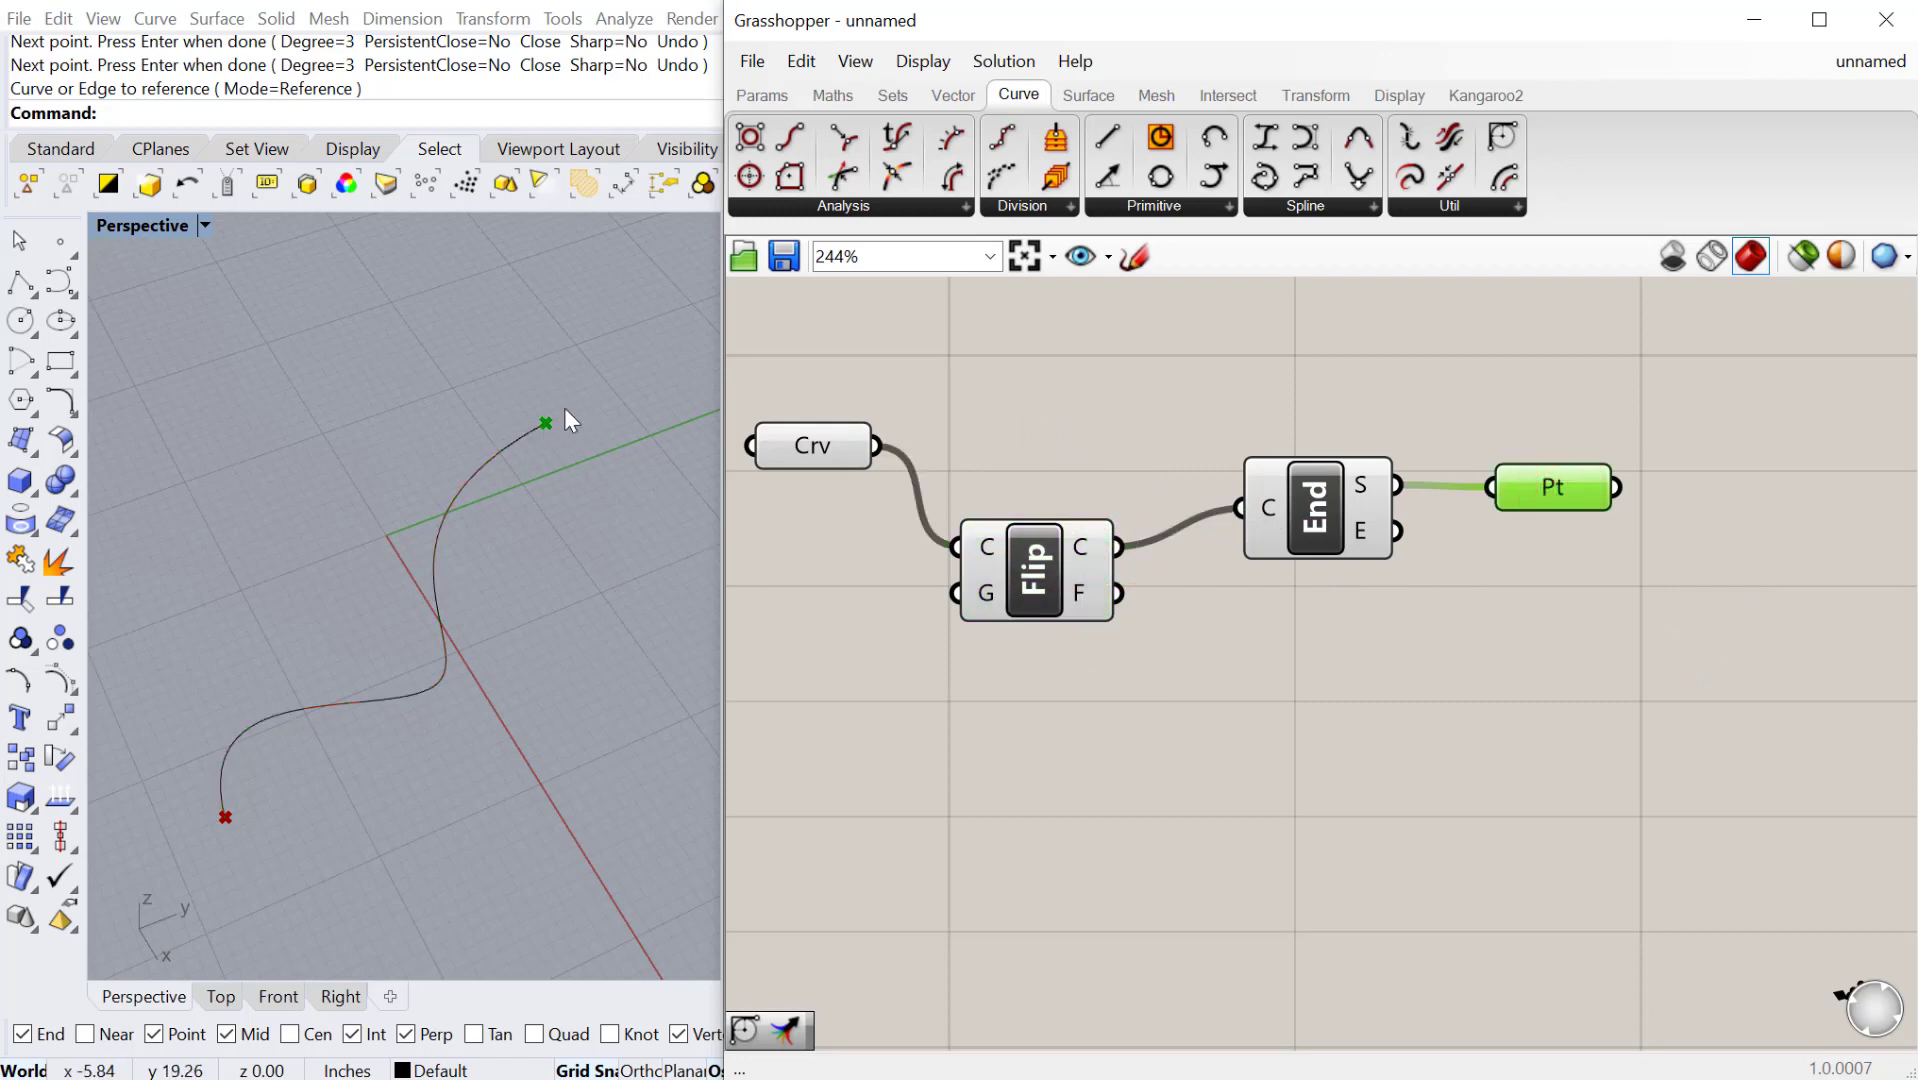
click(1054, 563)
text(P)
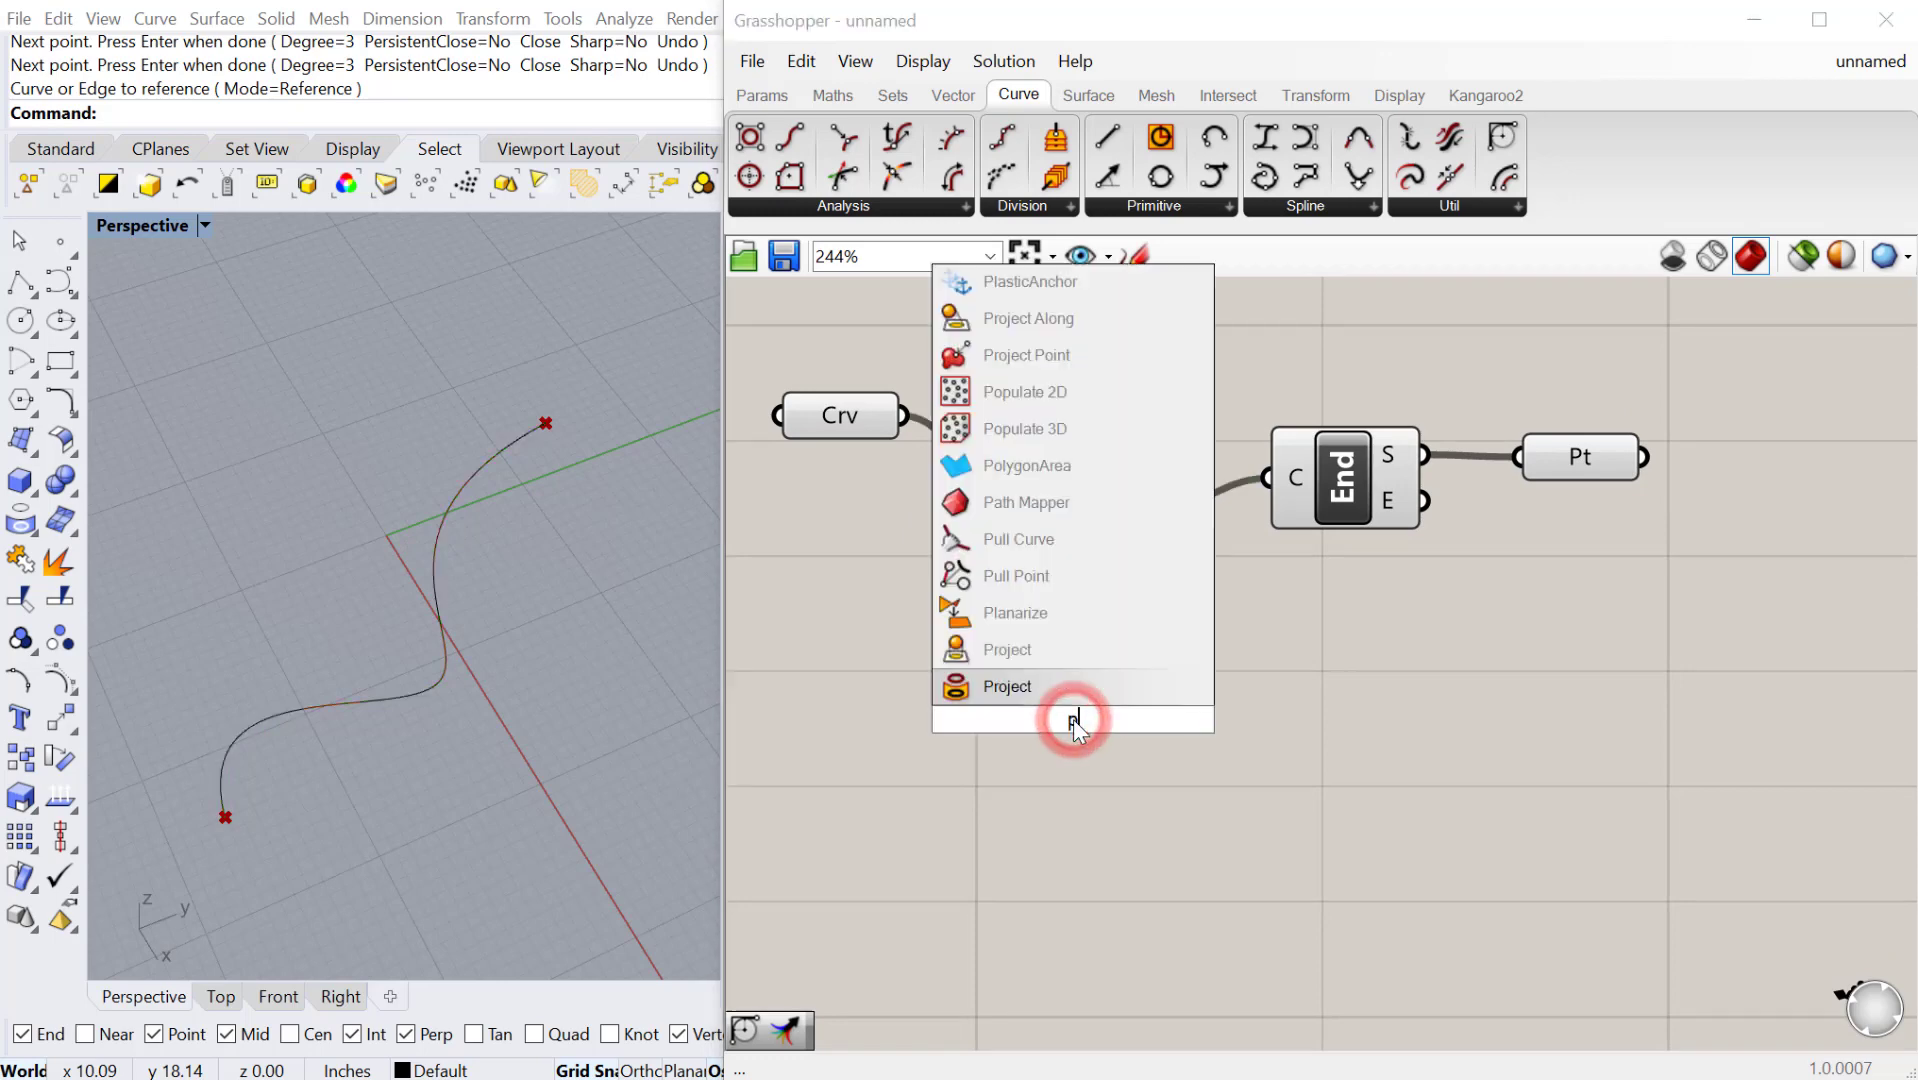
Step: Add Point On Curve for the curve and slide its point from start to end, settling near 0.55
text(poiton)
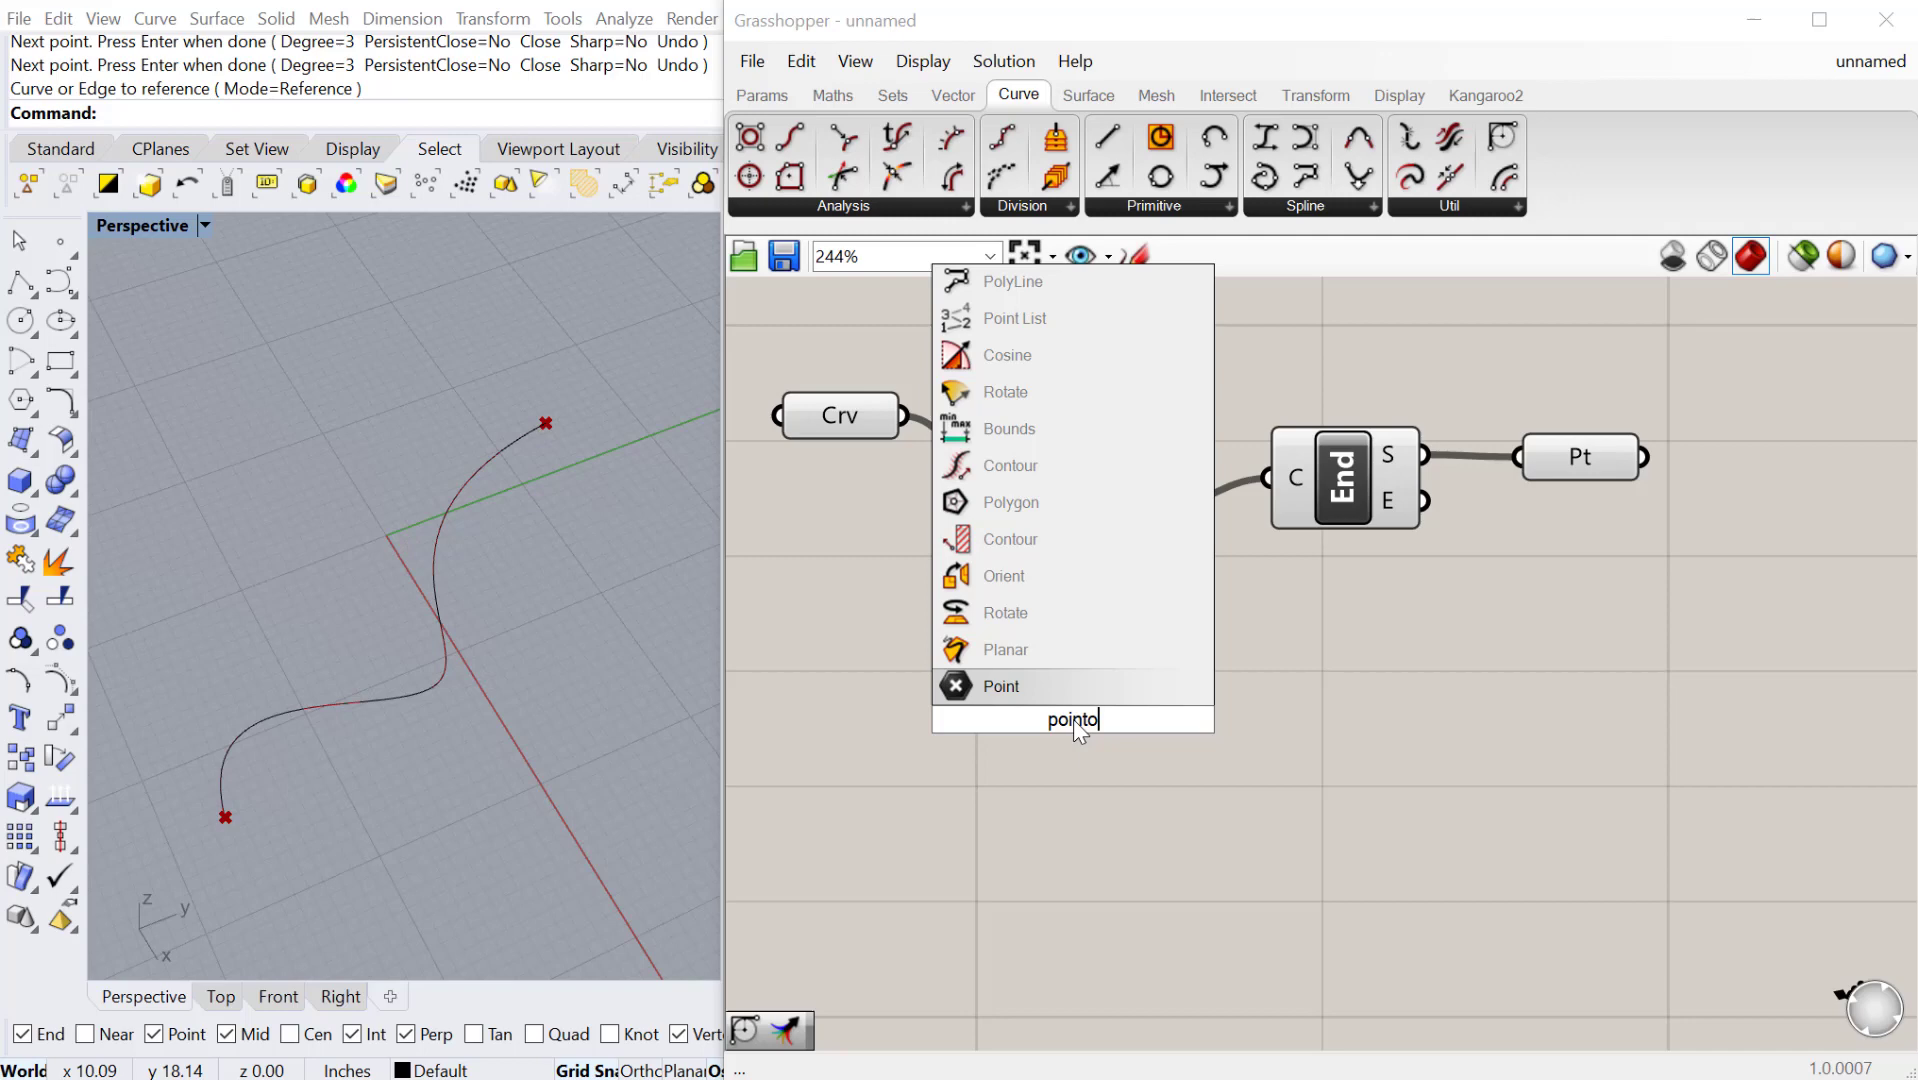
text(ncur)
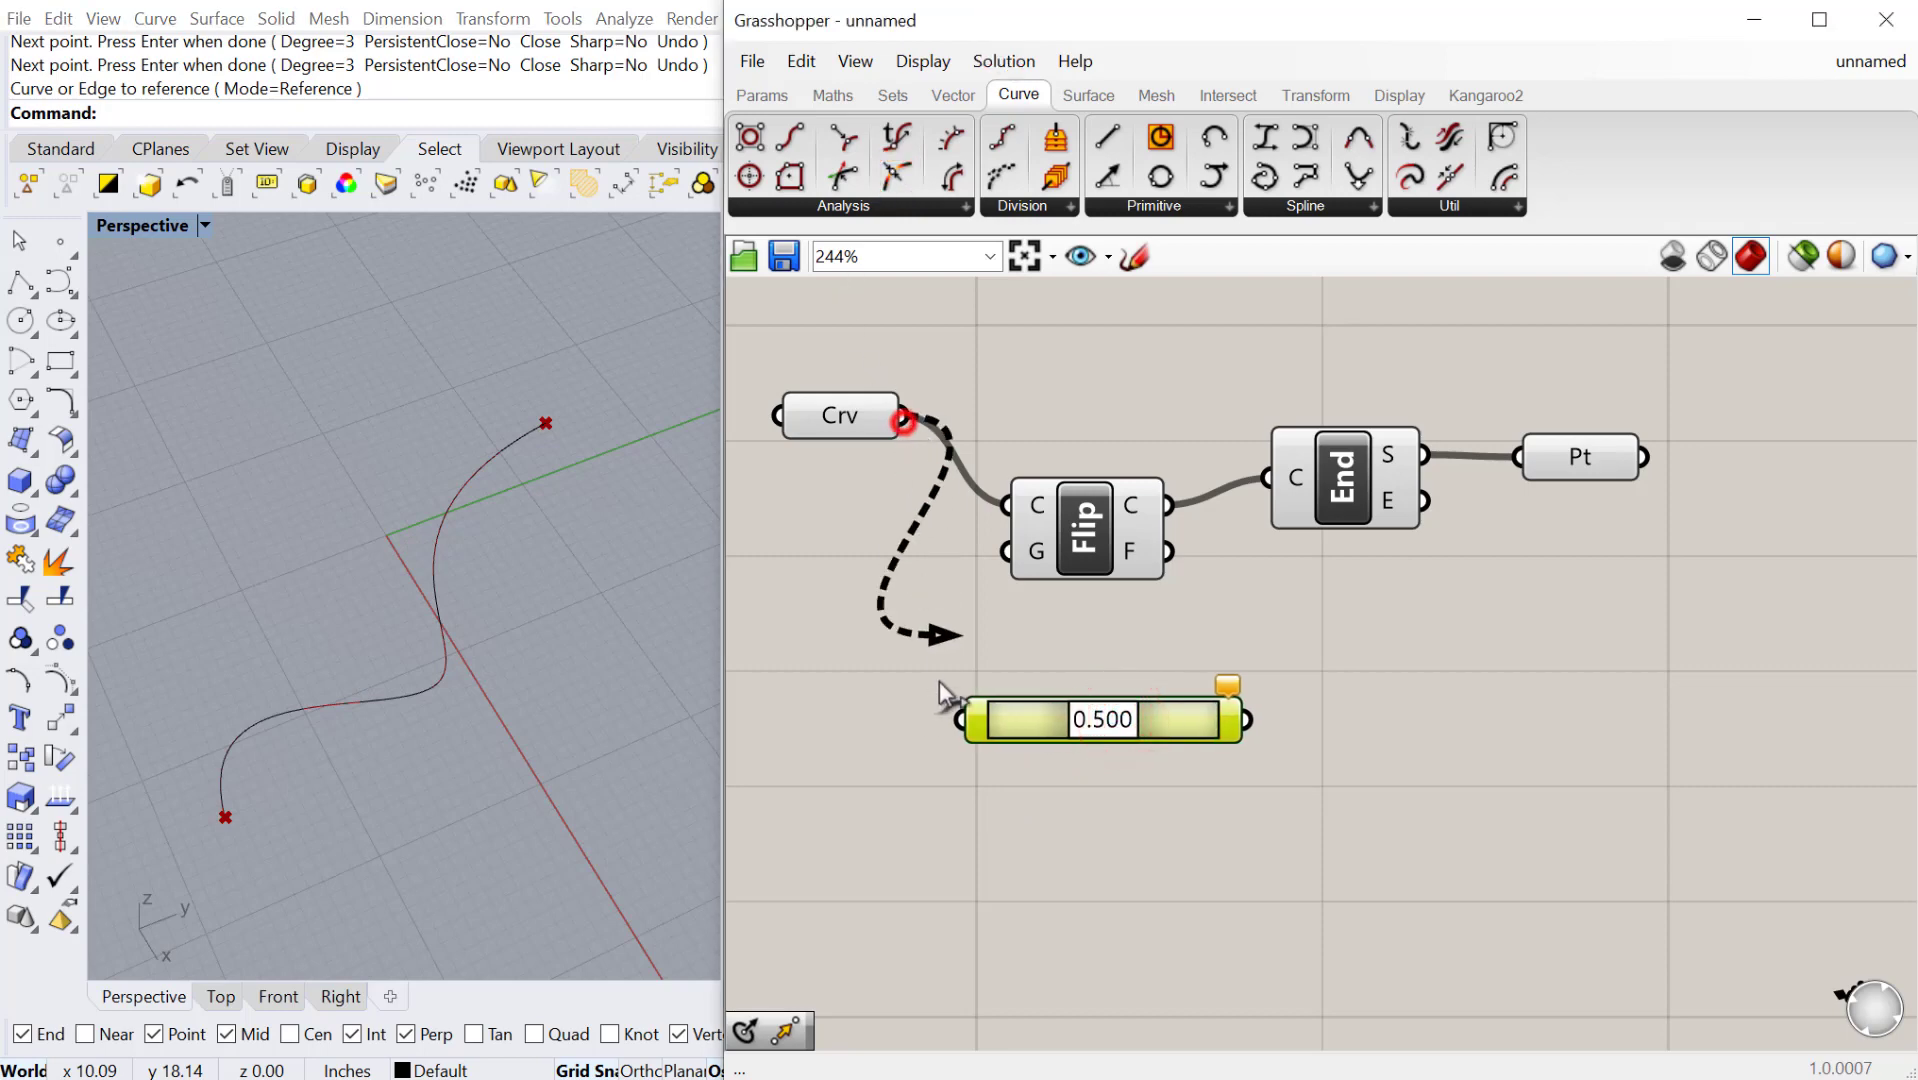
drag(1101, 719, 1076, 719)
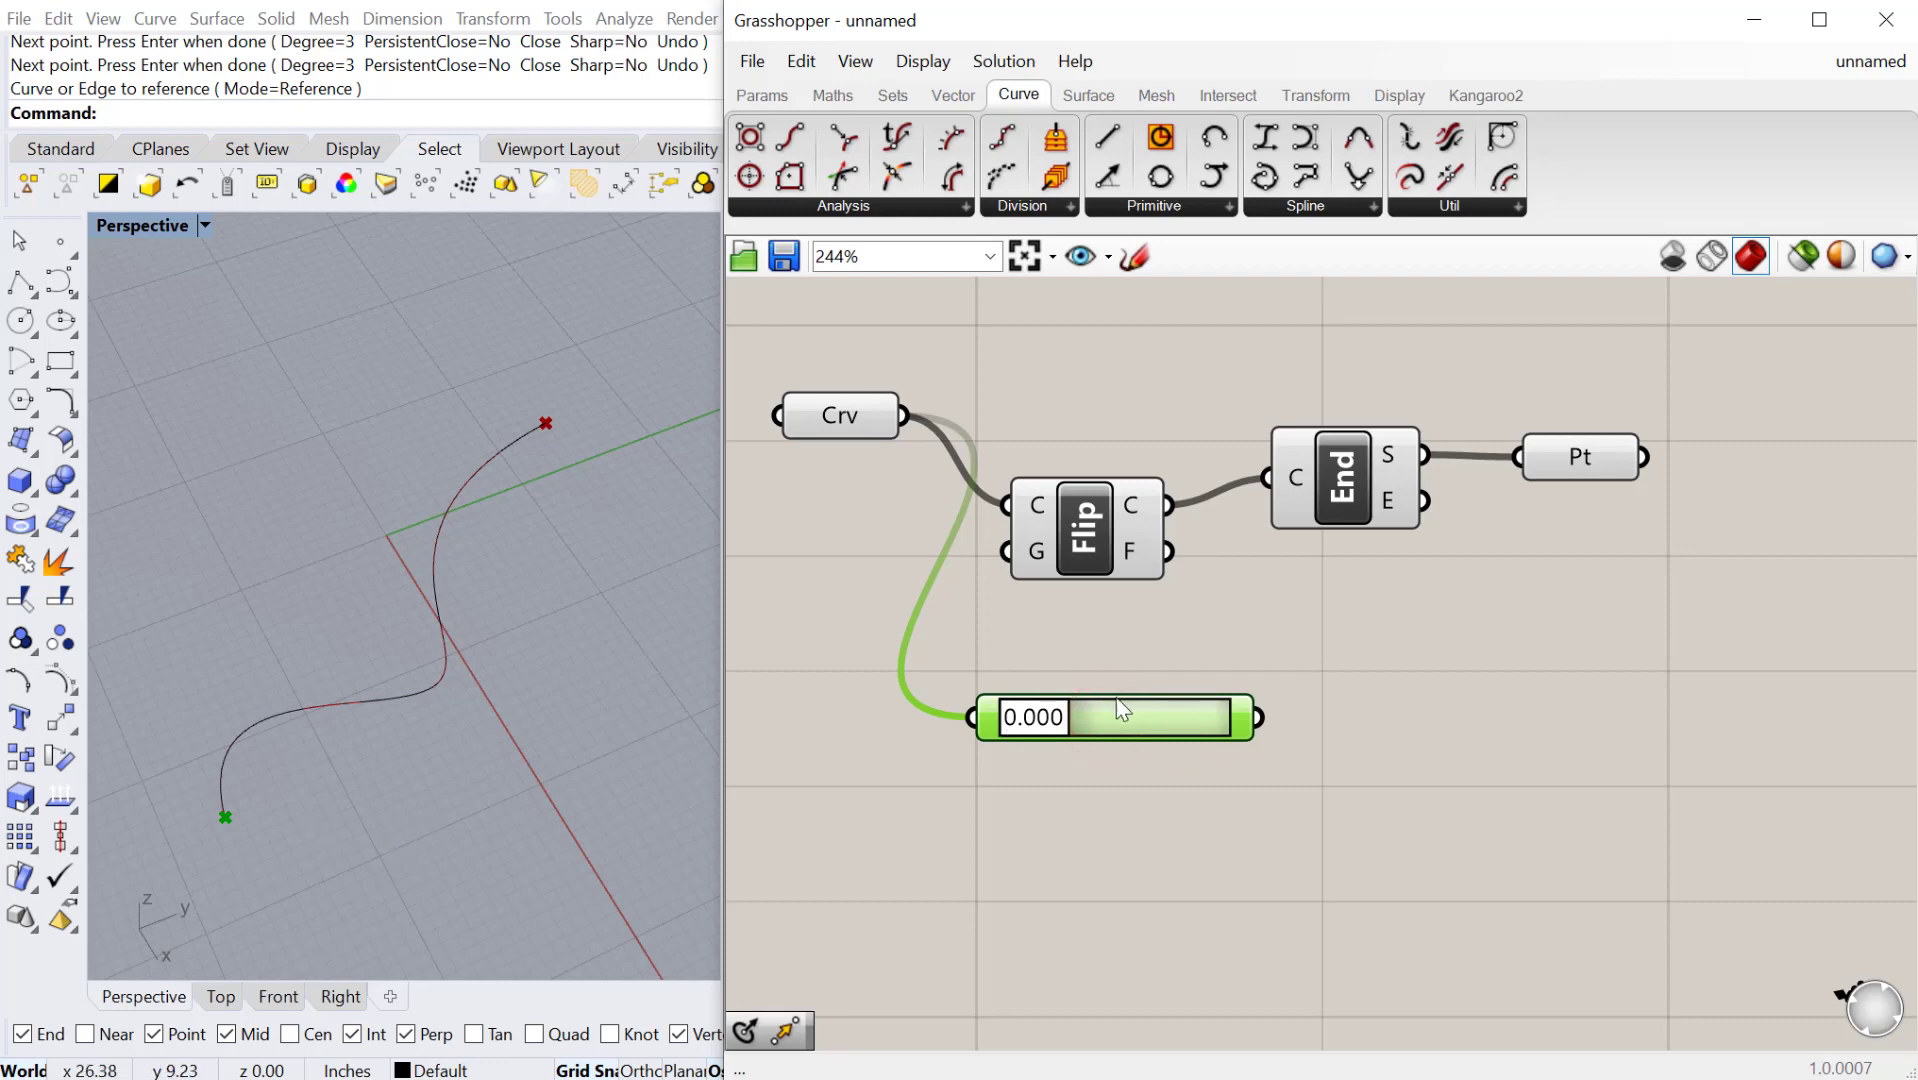
drag(1076, 718, 1235, 718)
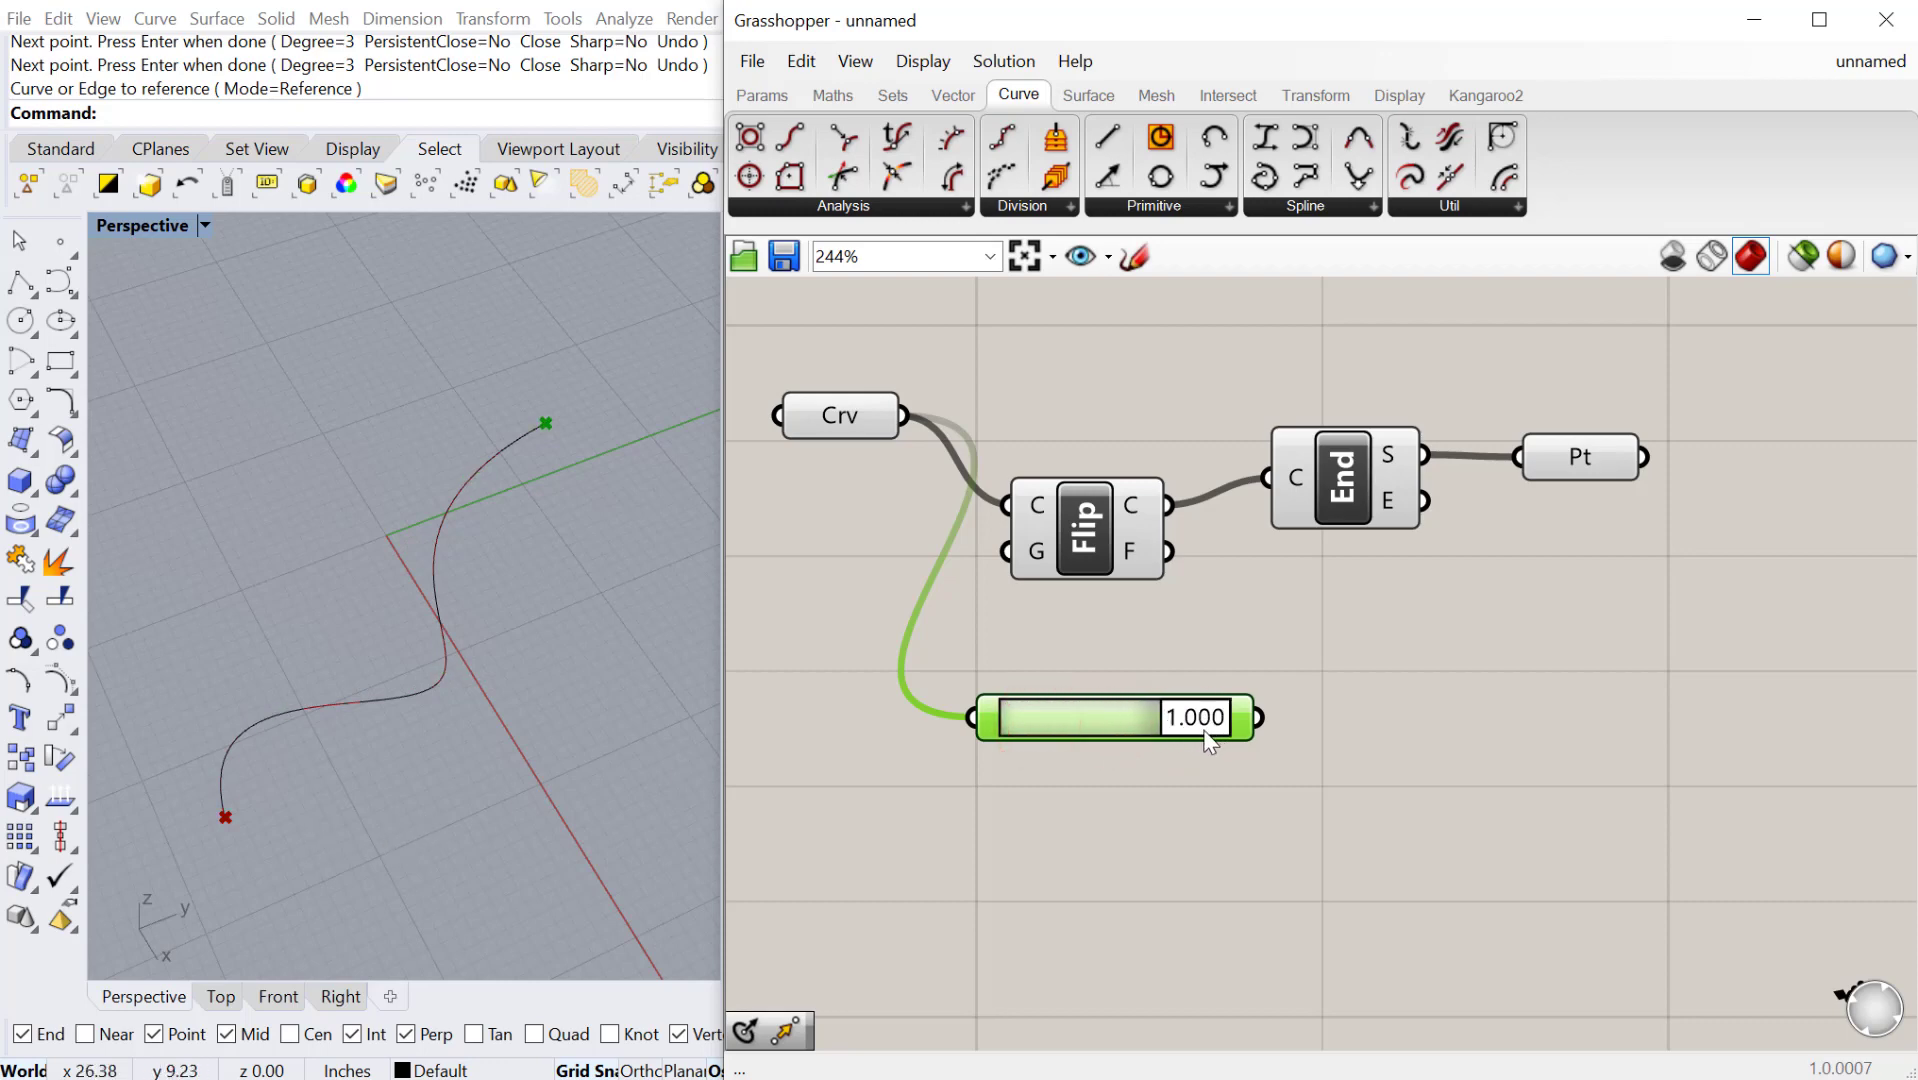
drag(1205, 718, 1119, 718)
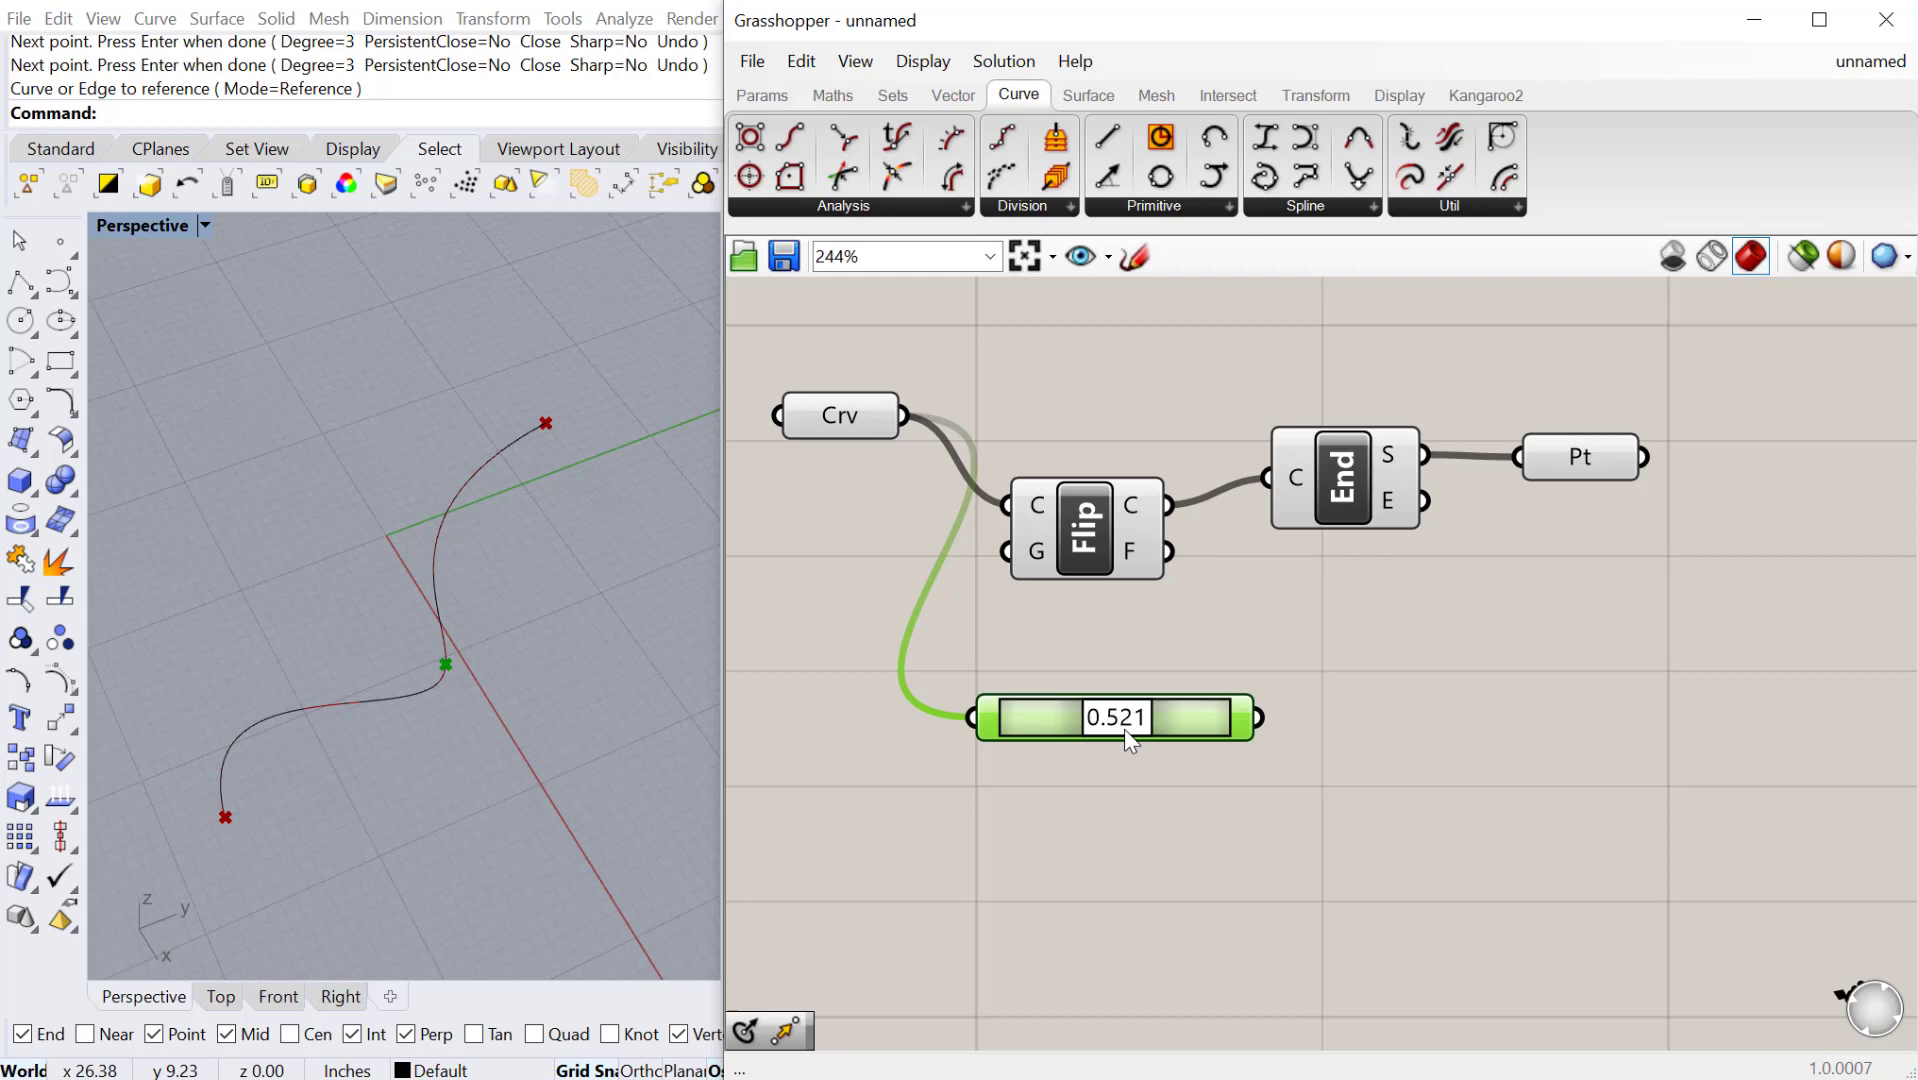
drag(1101, 718, 1138, 718)
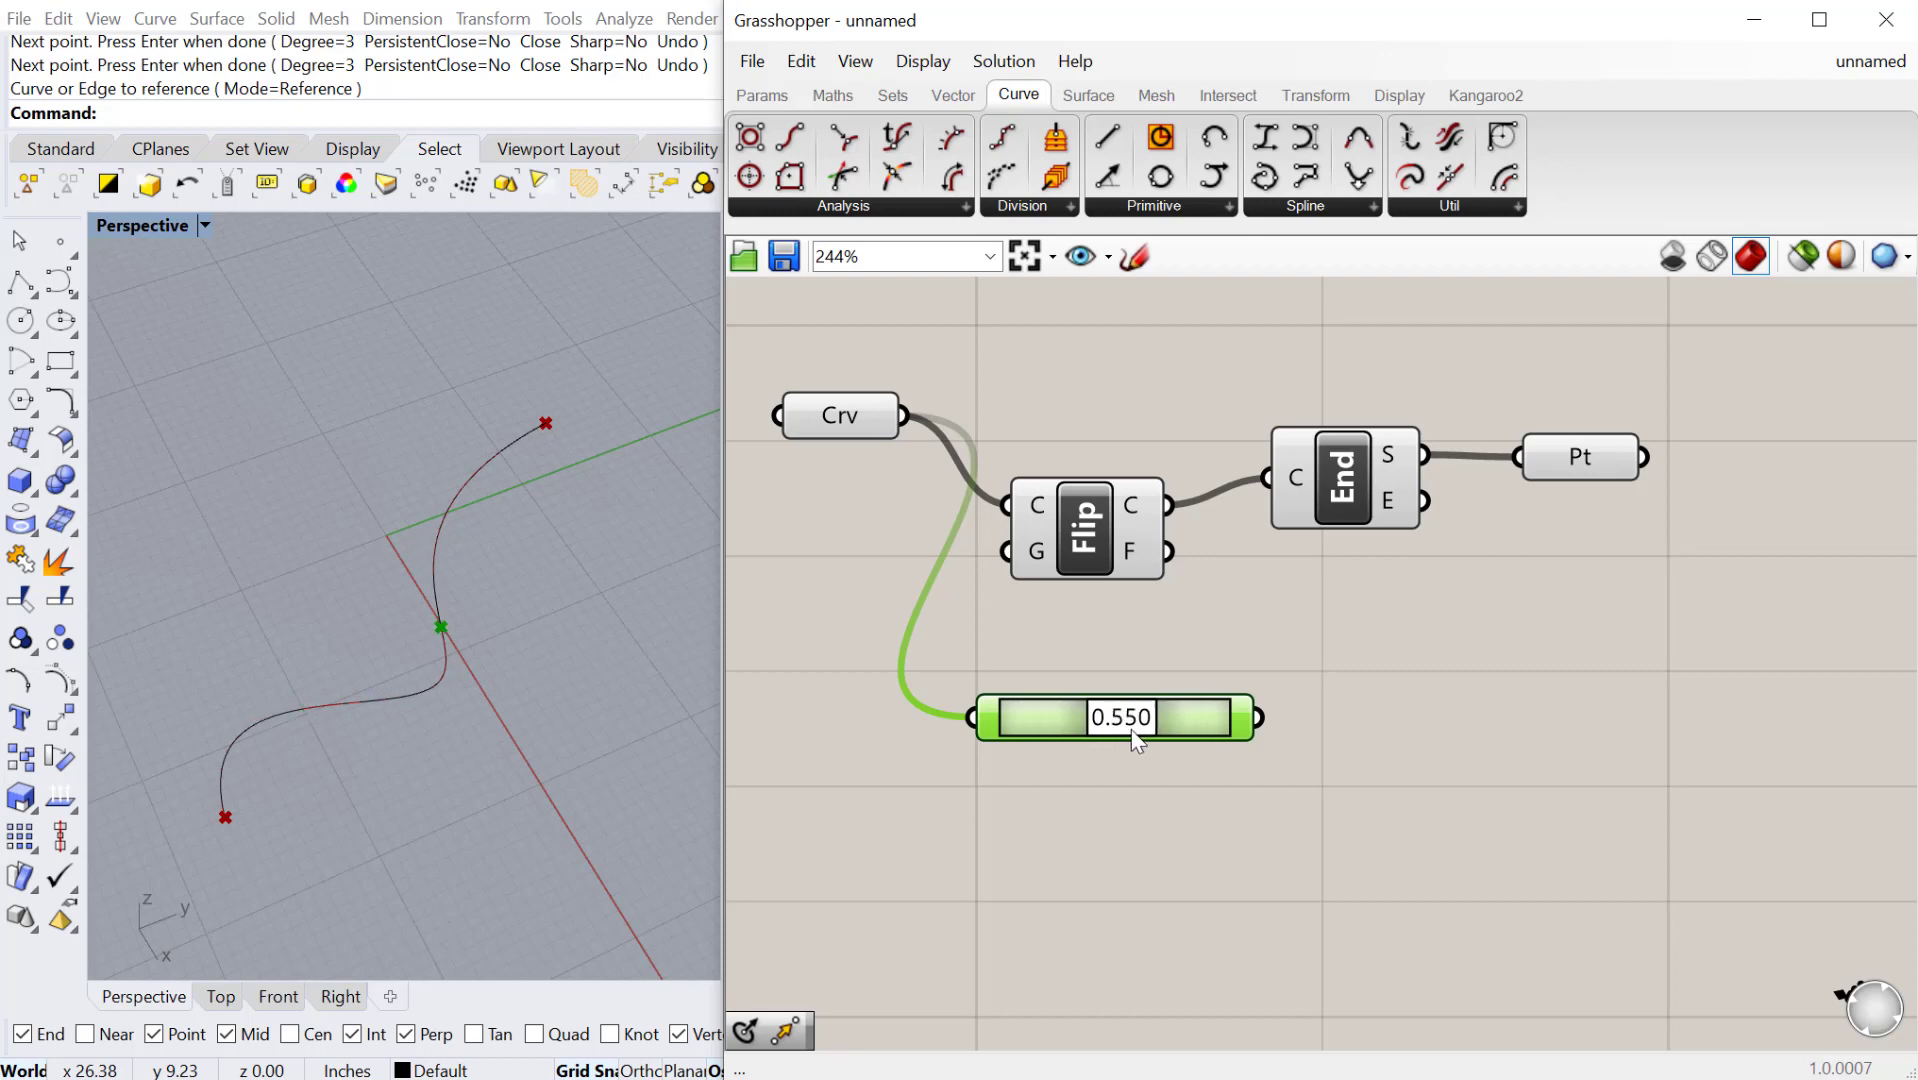
drag(1131, 718, 1062, 718)
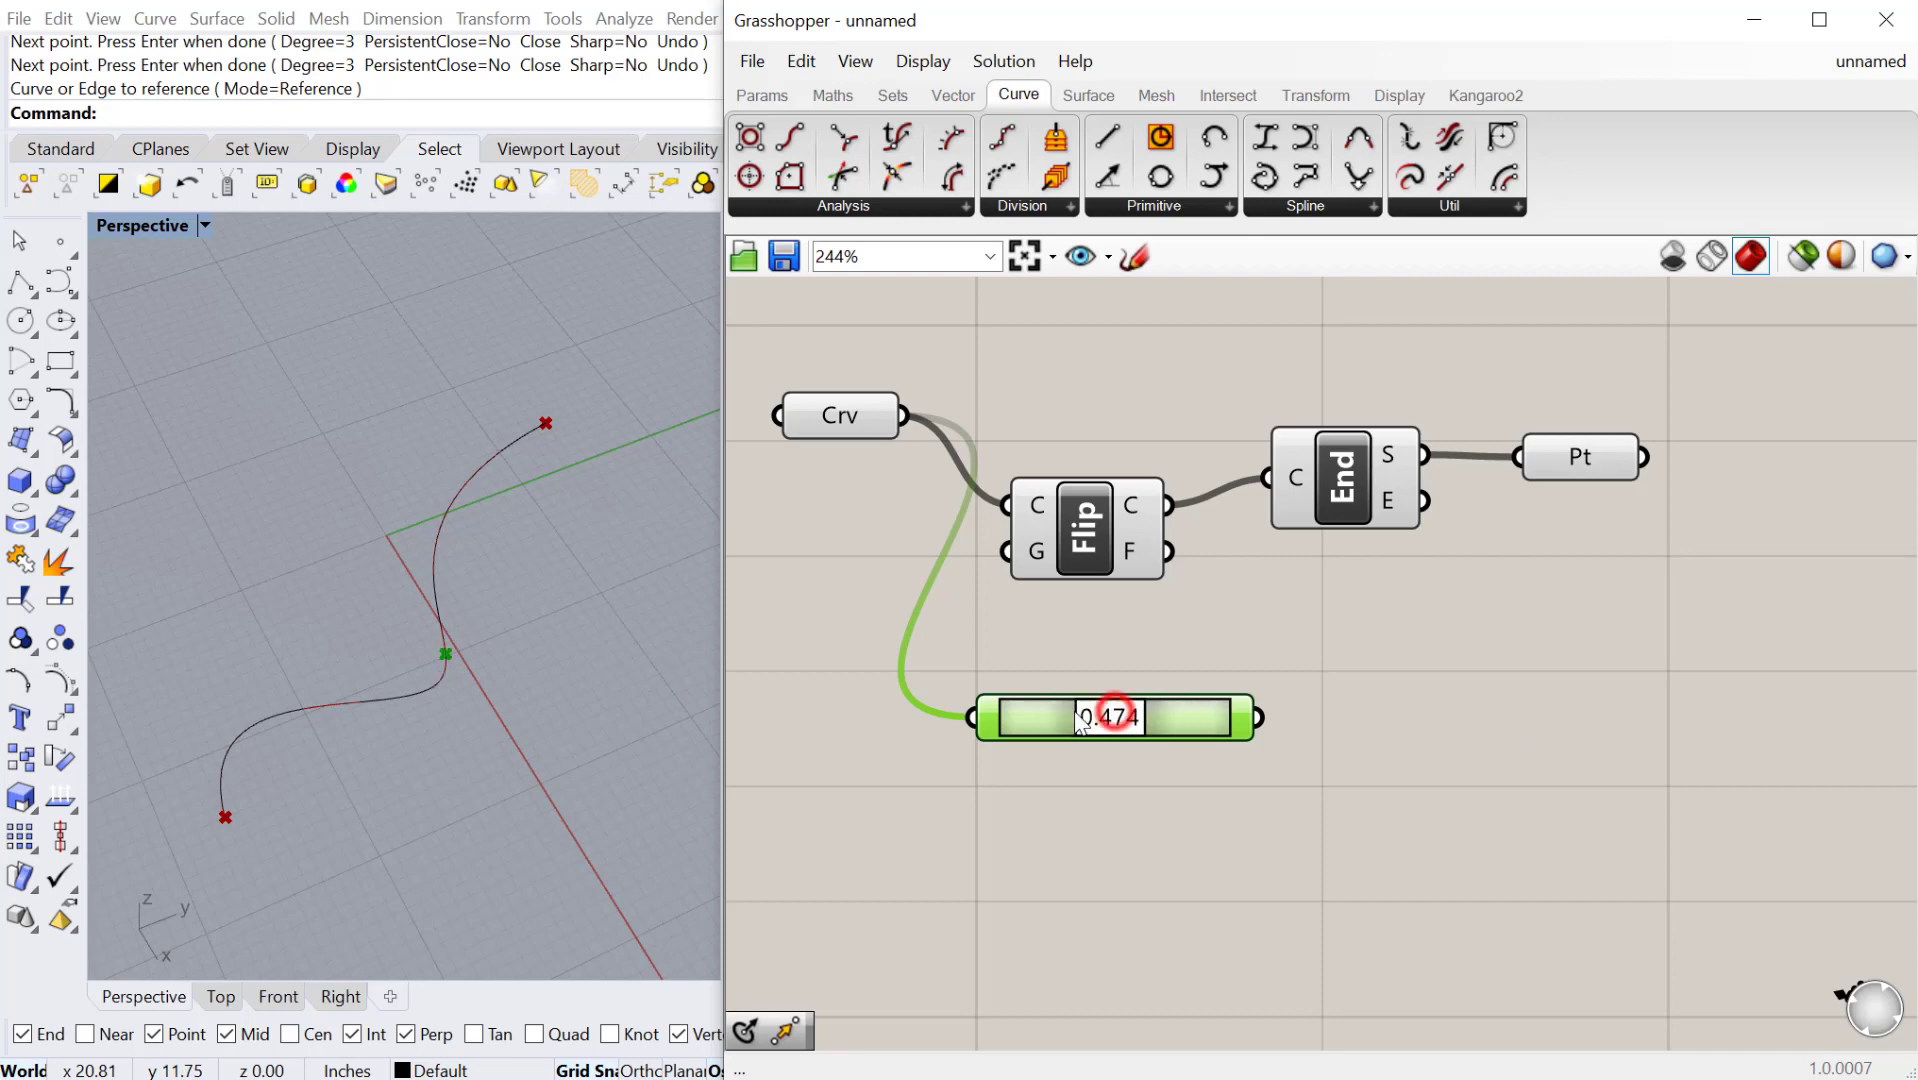
drag(1111, 717, 1118, 717)
text(eva)
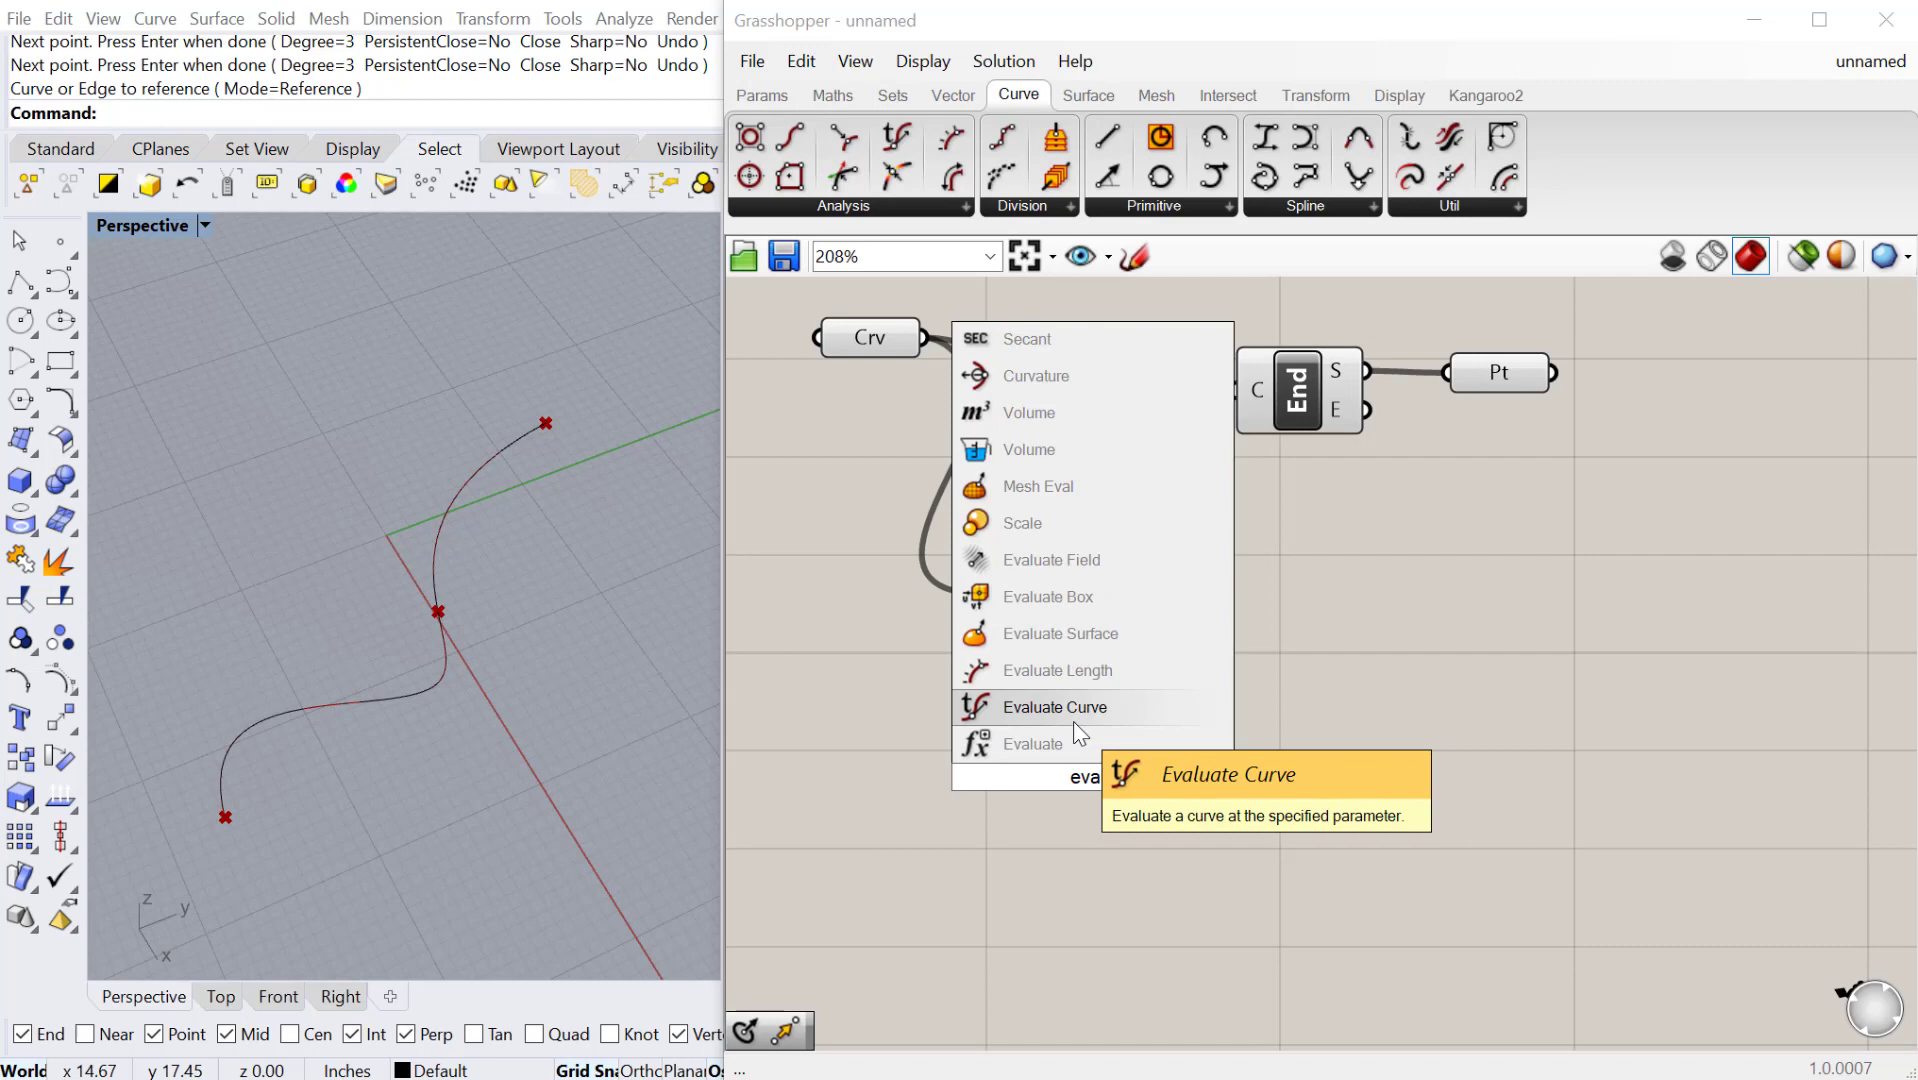
Step: Add Evaluate Curve driven by a 0<1 Parameter slider, outputting to a new Pt parameter
click(1052, 706)
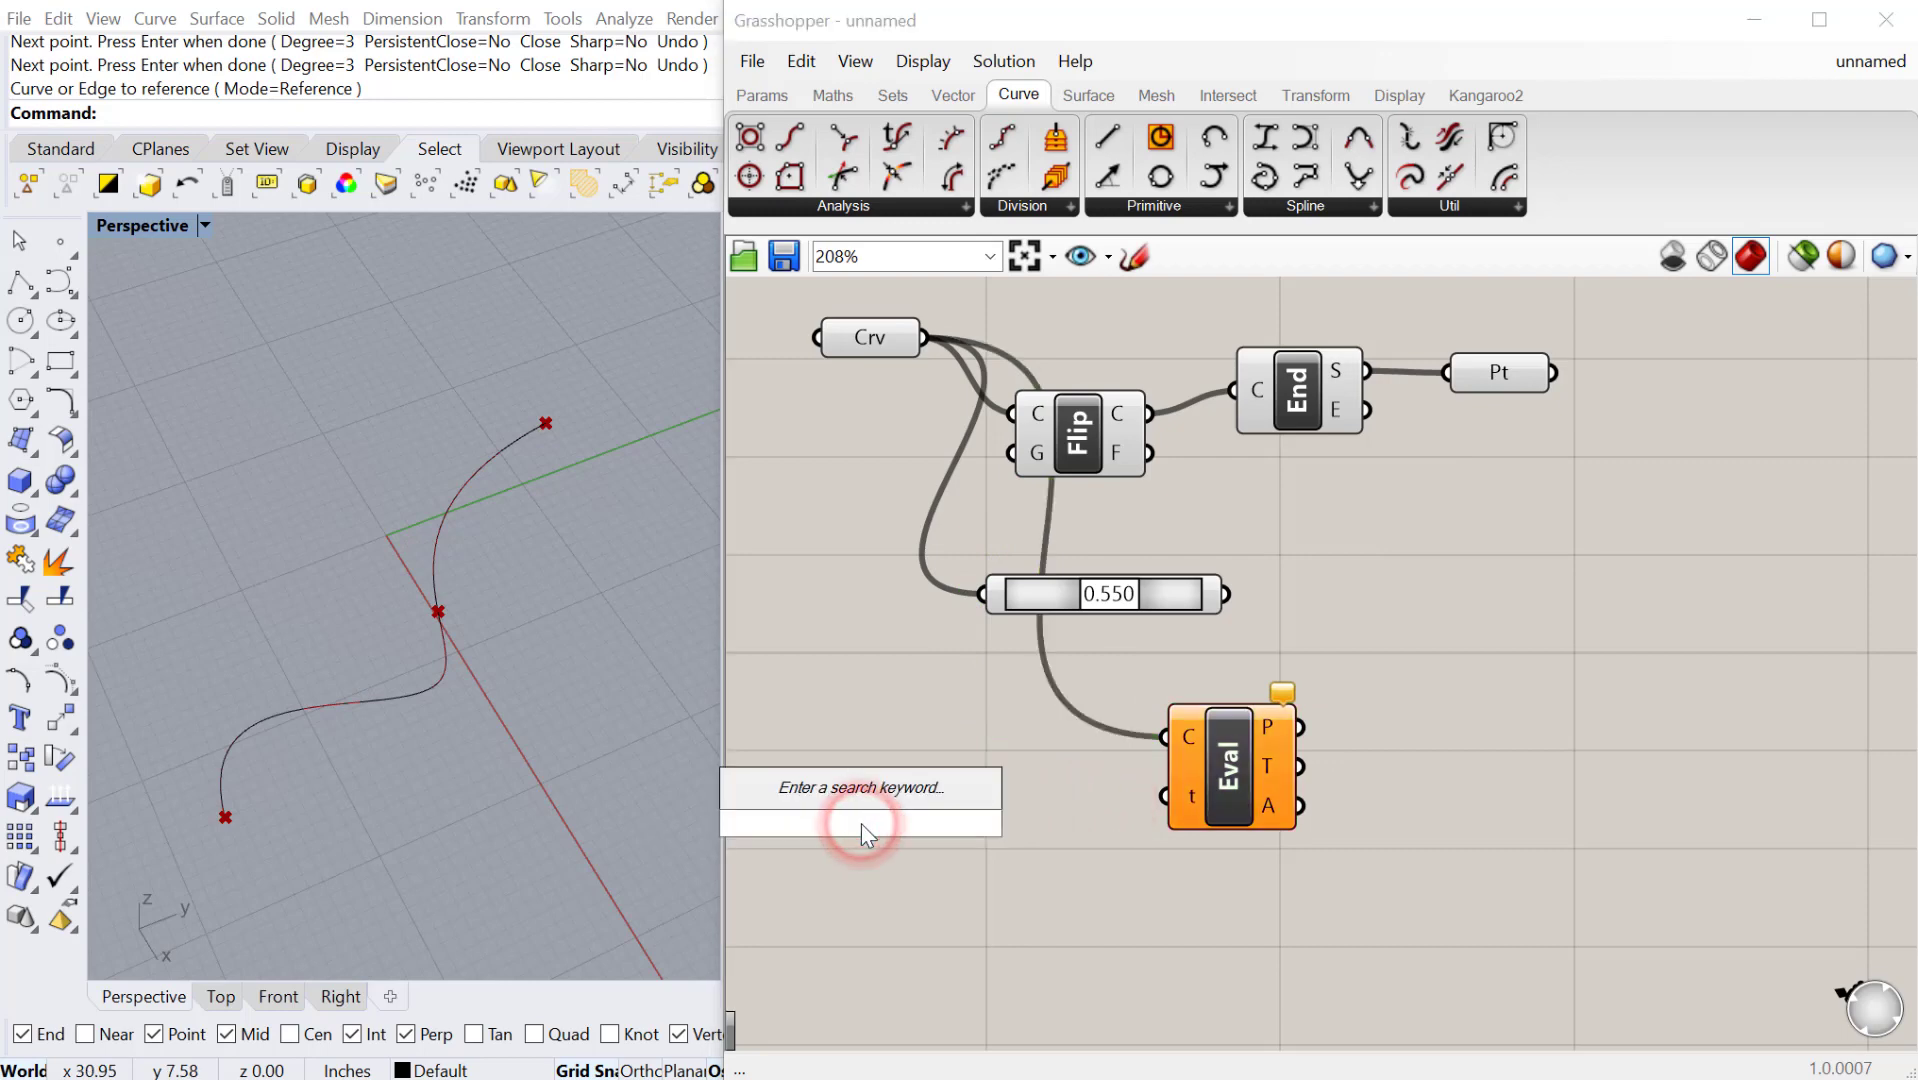
text(0<1.000)
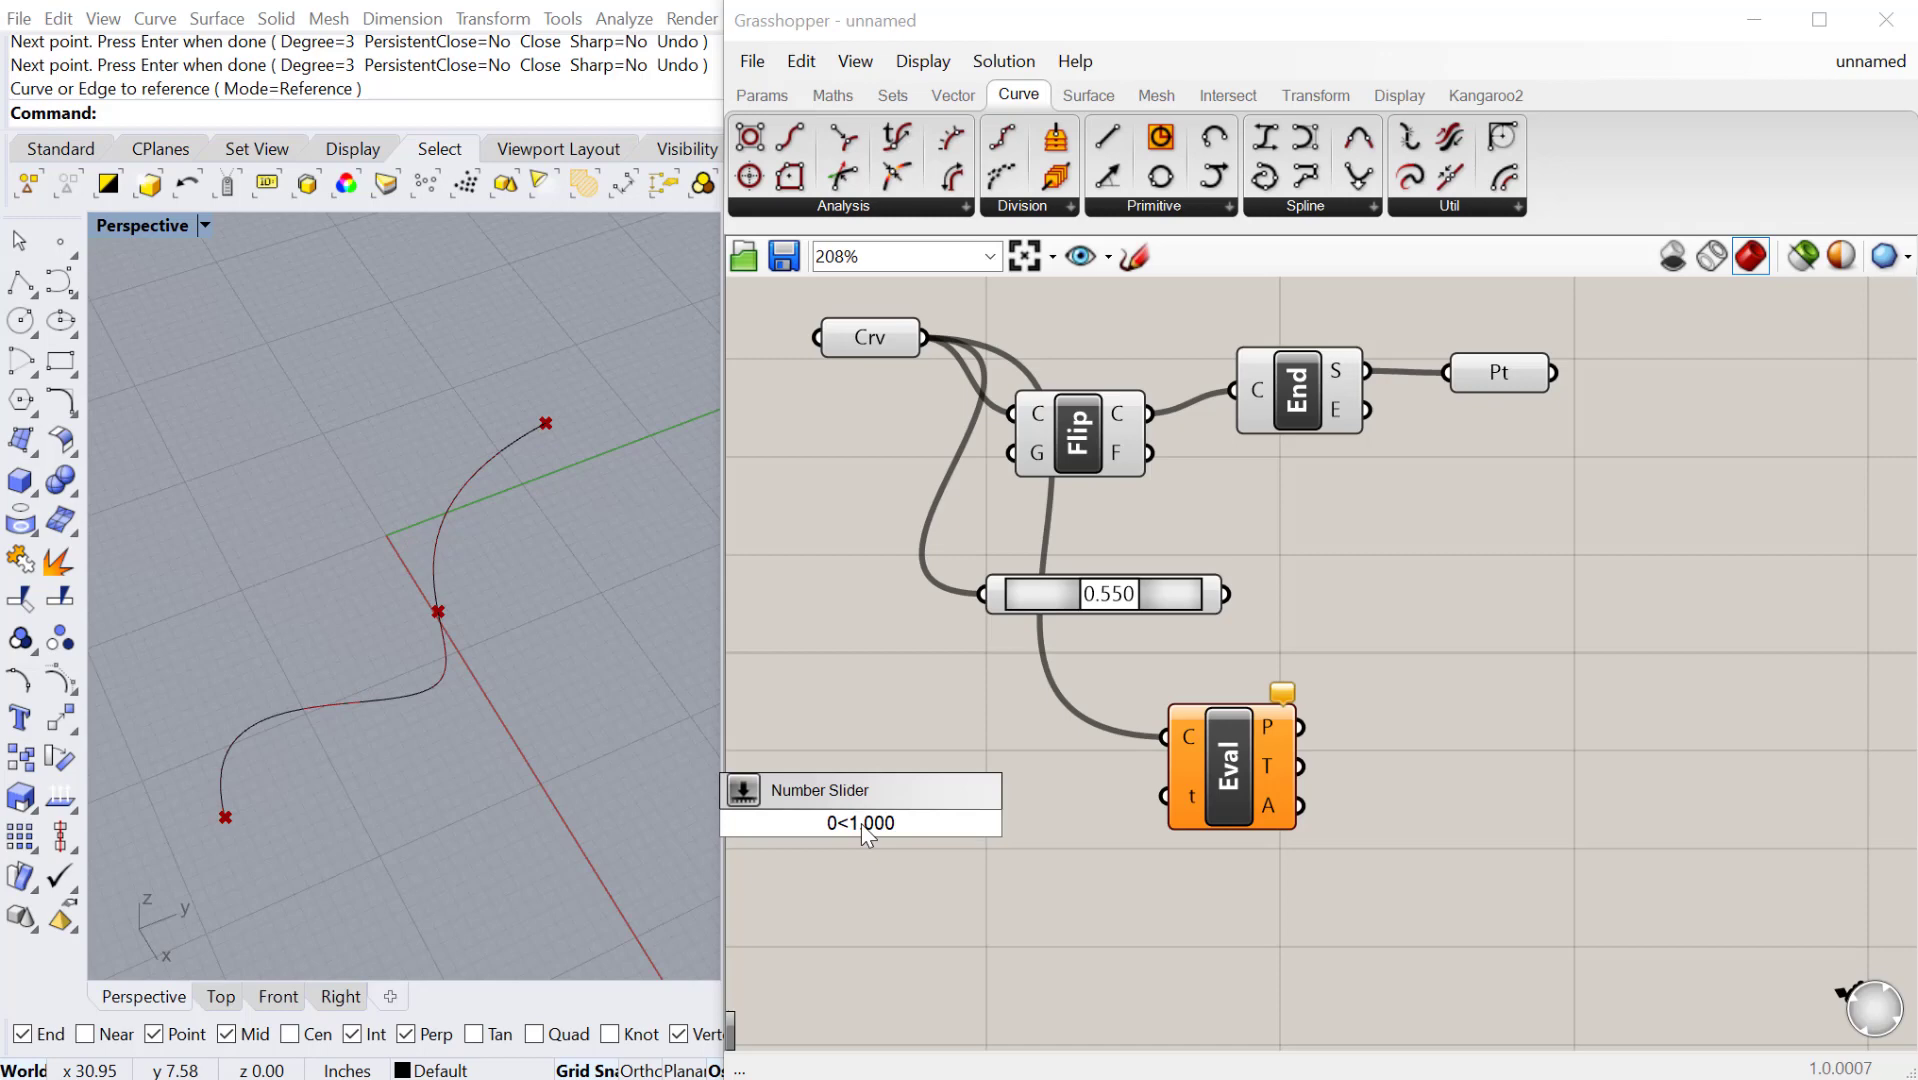
mouse_move(1021, 728)
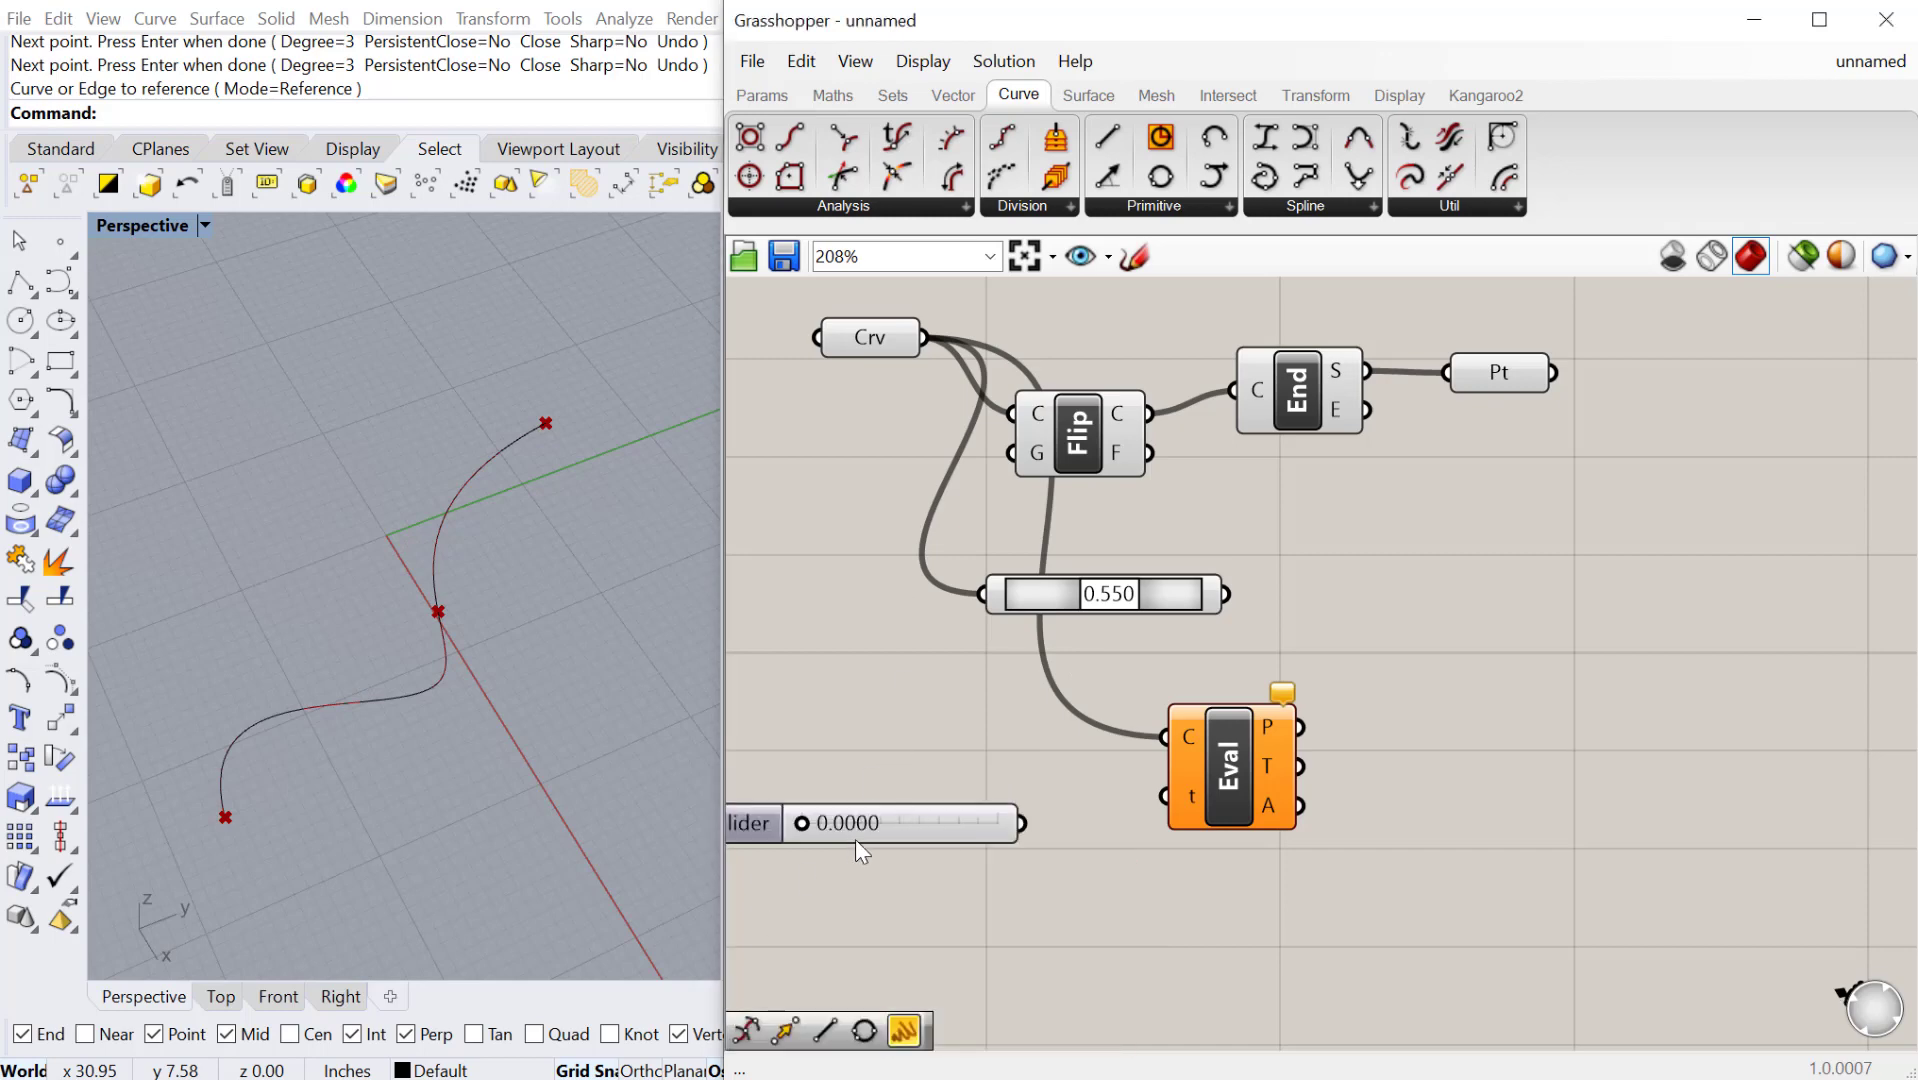
click(954, 823)
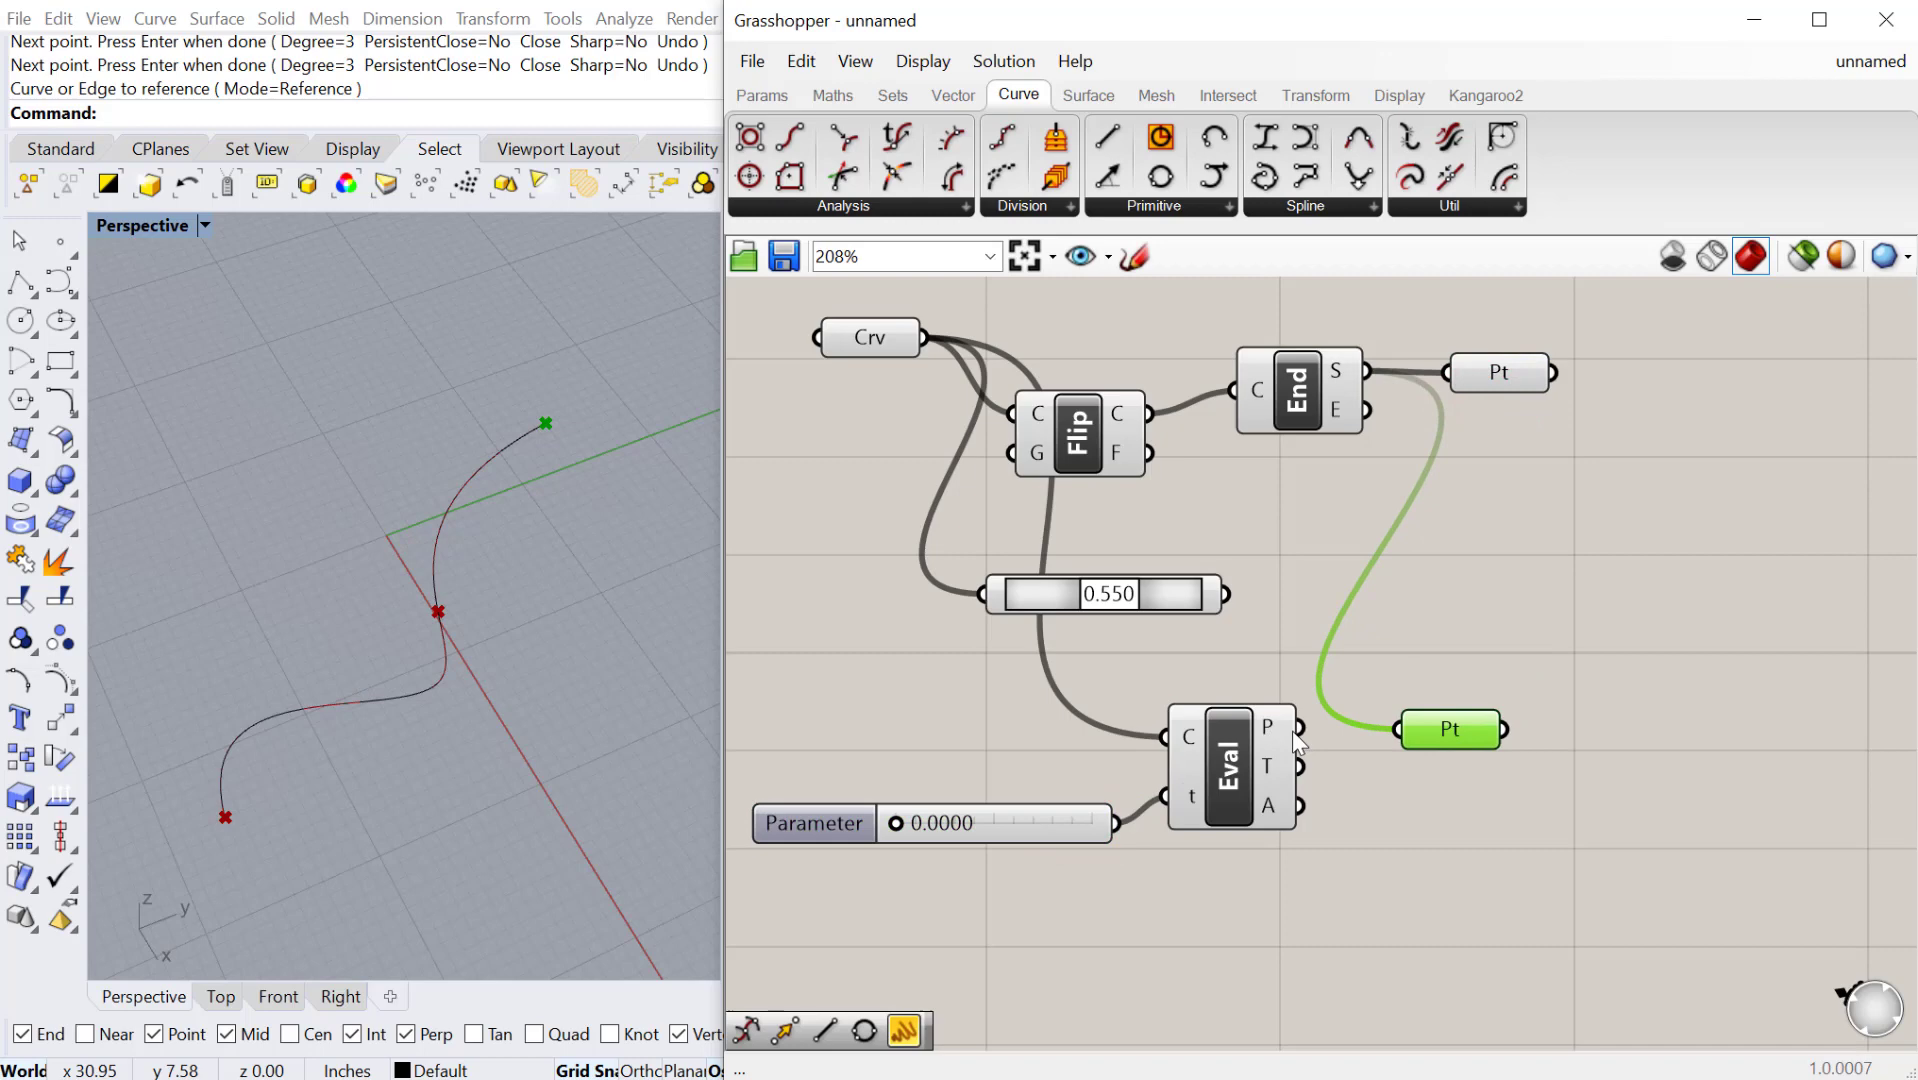
Step: Turn off preview for the earlier components and sweep Parameter to 0.6773
right_click(1290, 391)
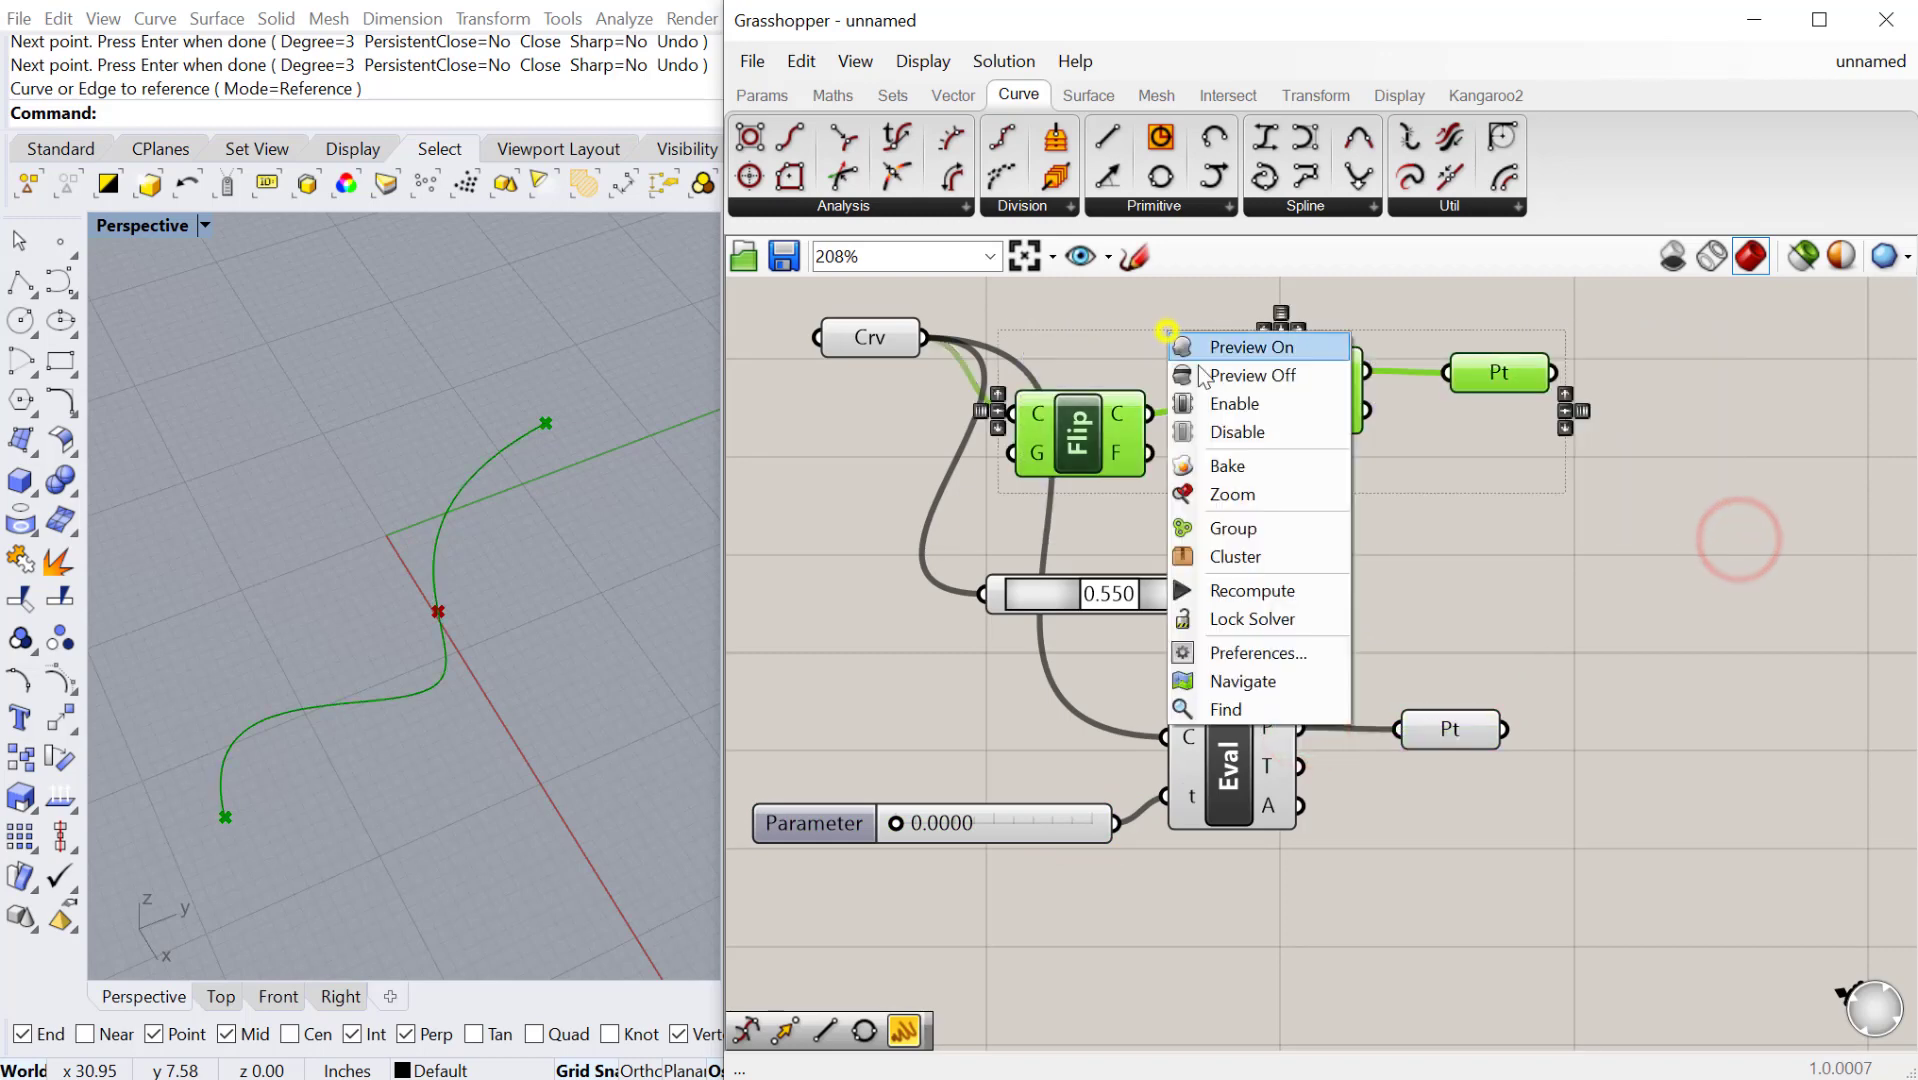
click(1255, 375)
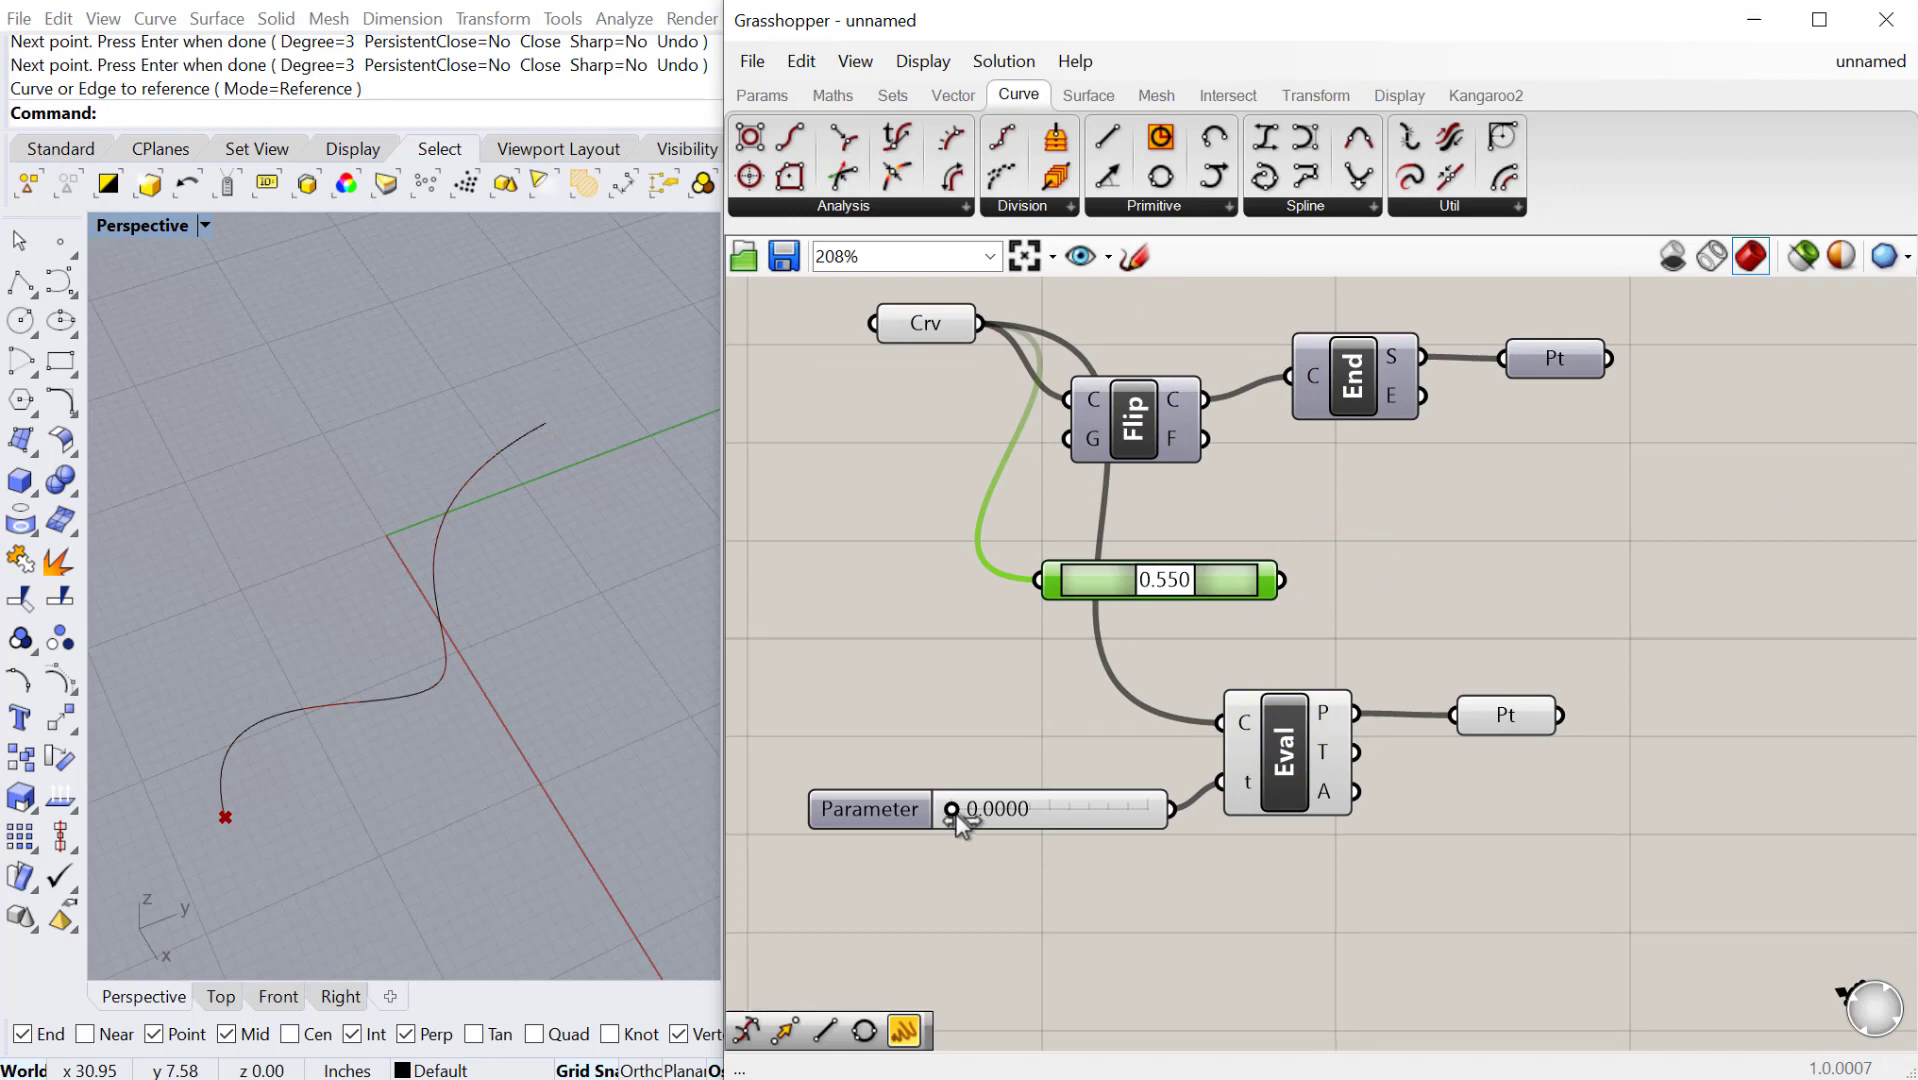
drag(953, 808, 1059, 808)
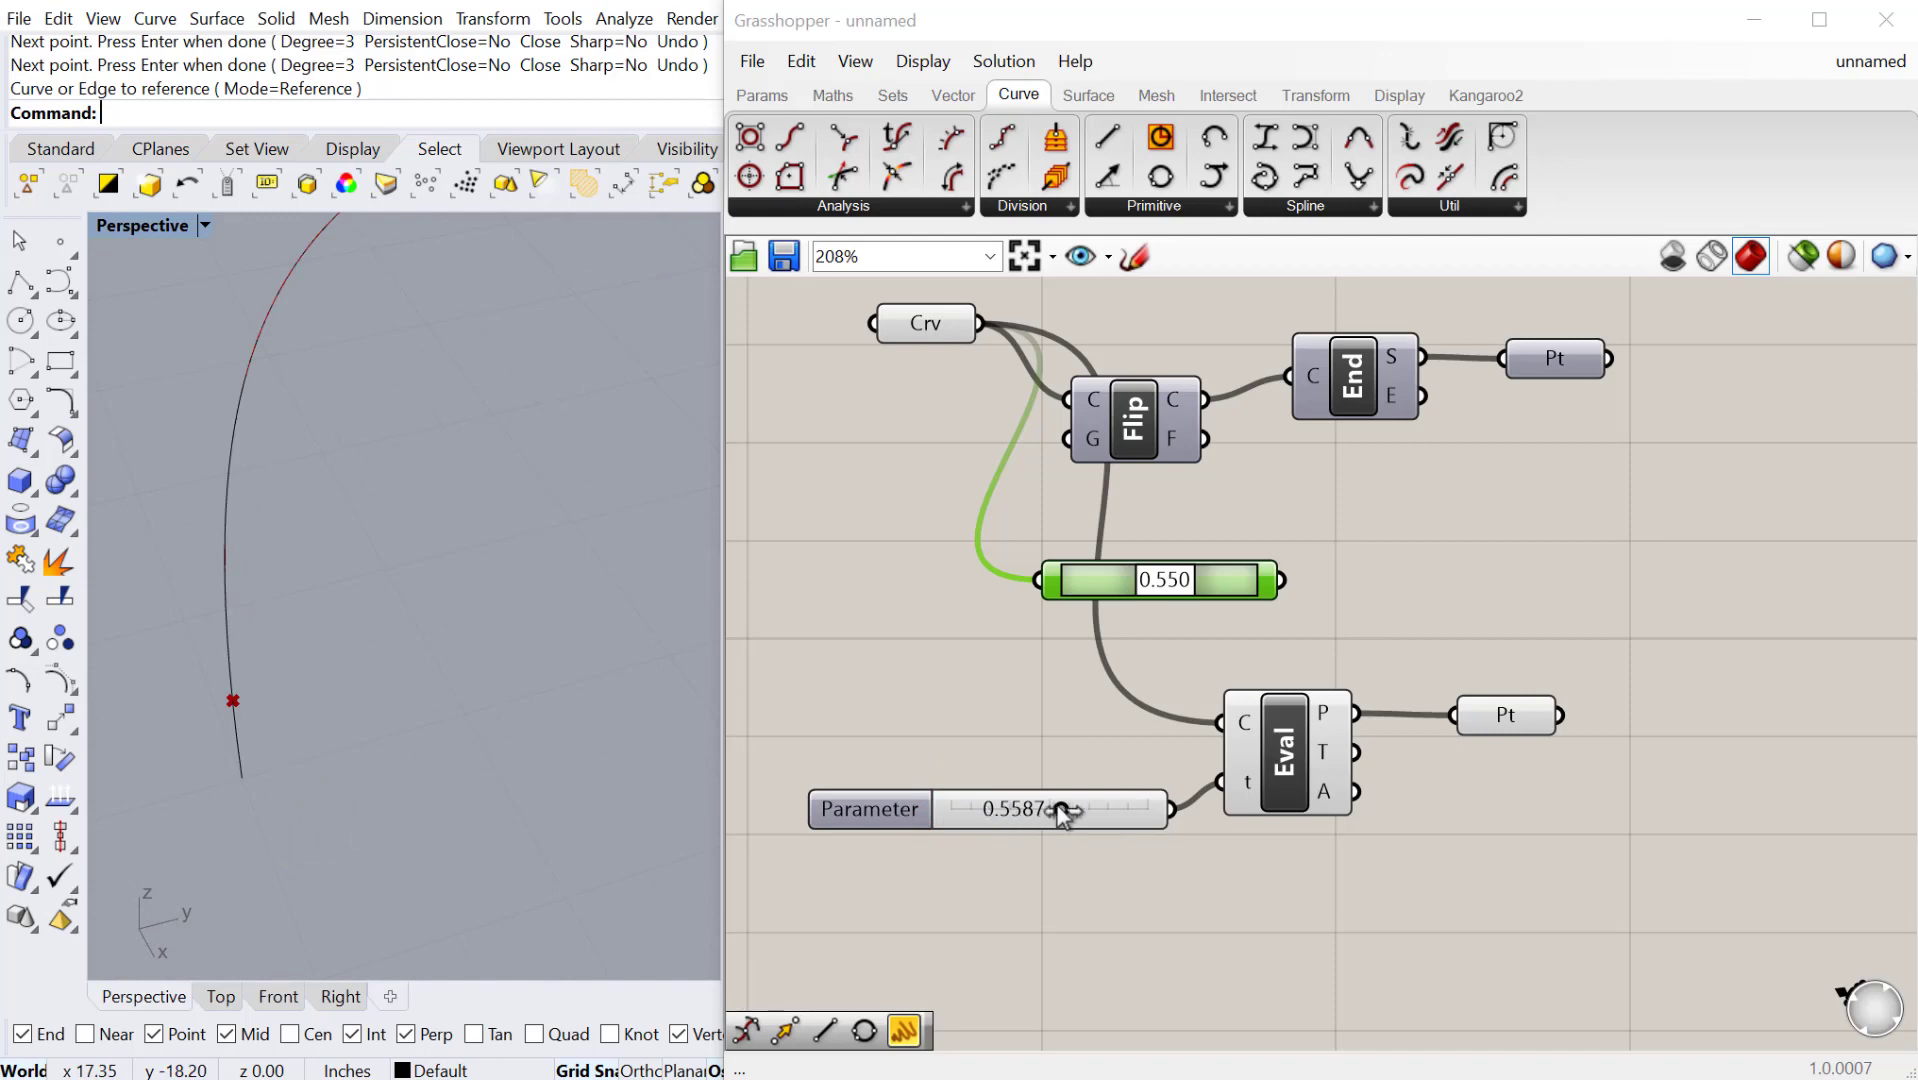
drag(1061, 810, 1150, 810)
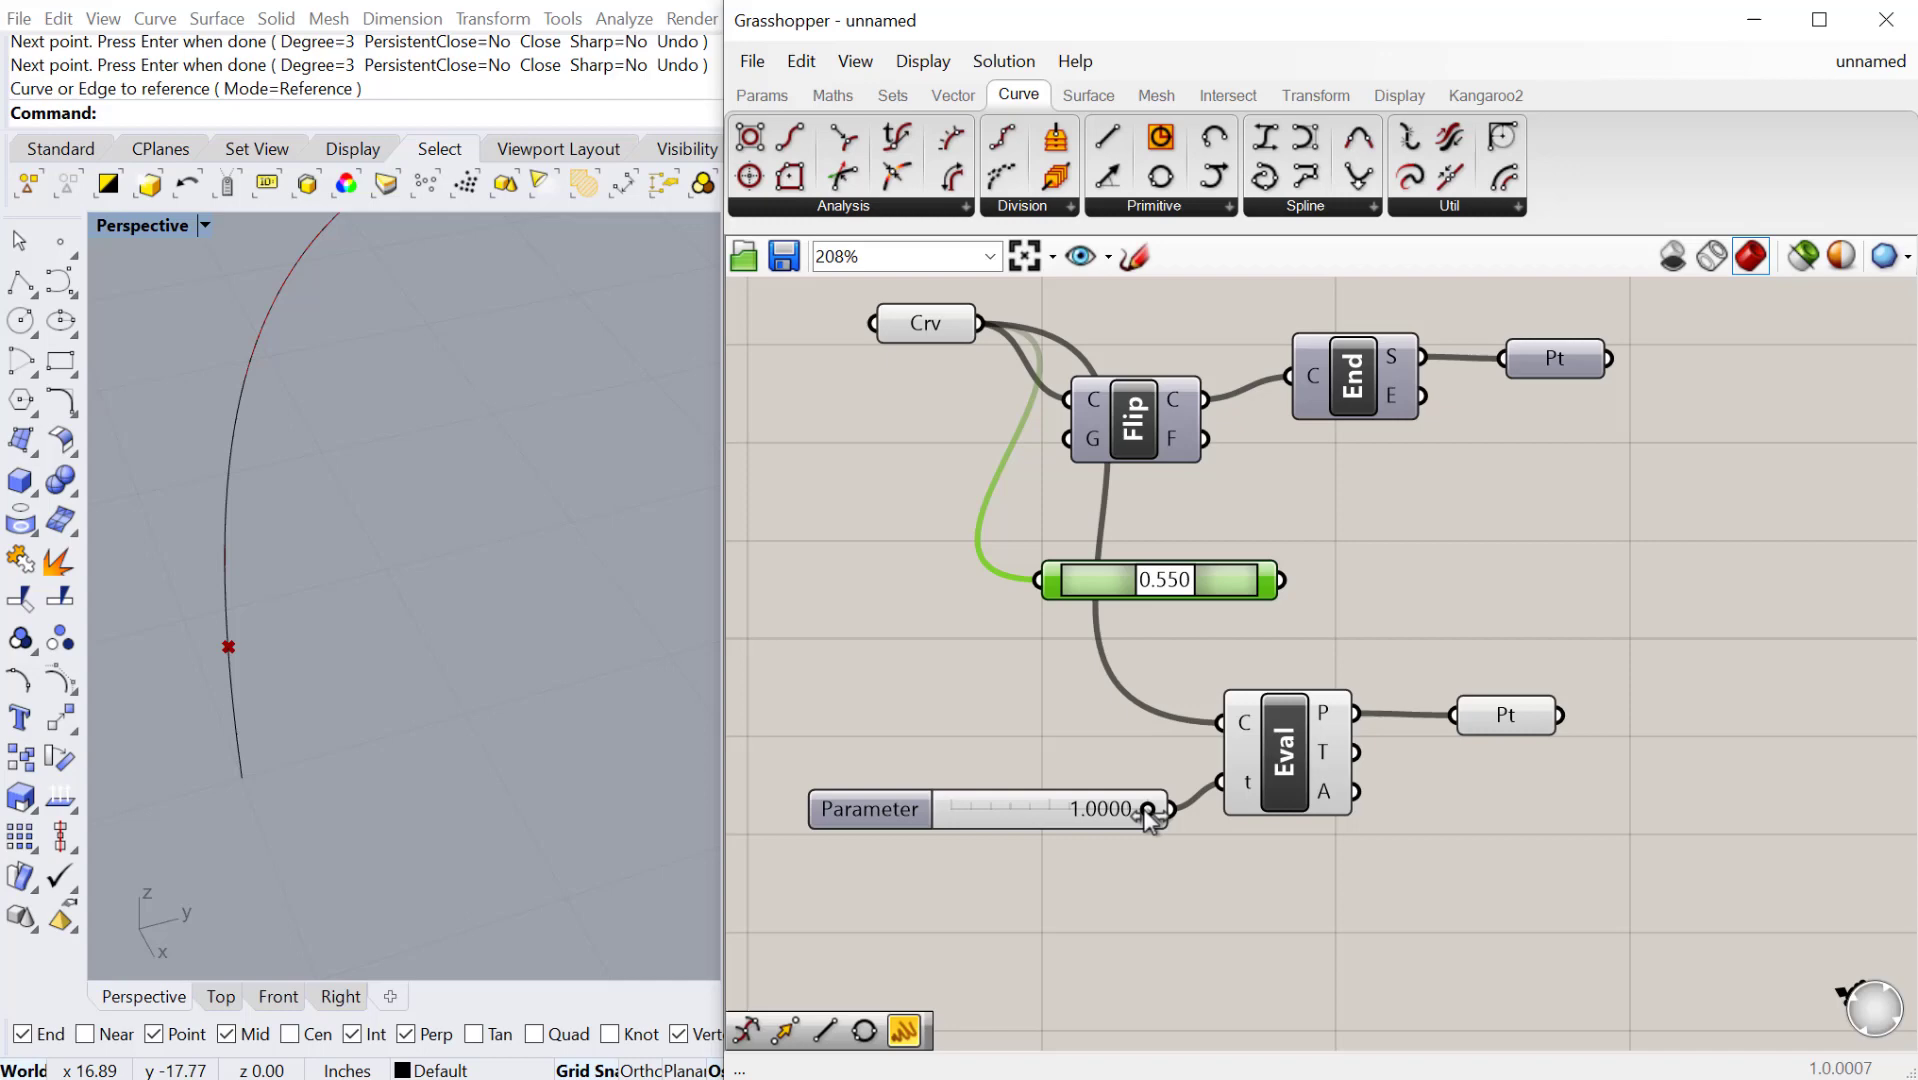
drag(1144, 808, 1009, 808)
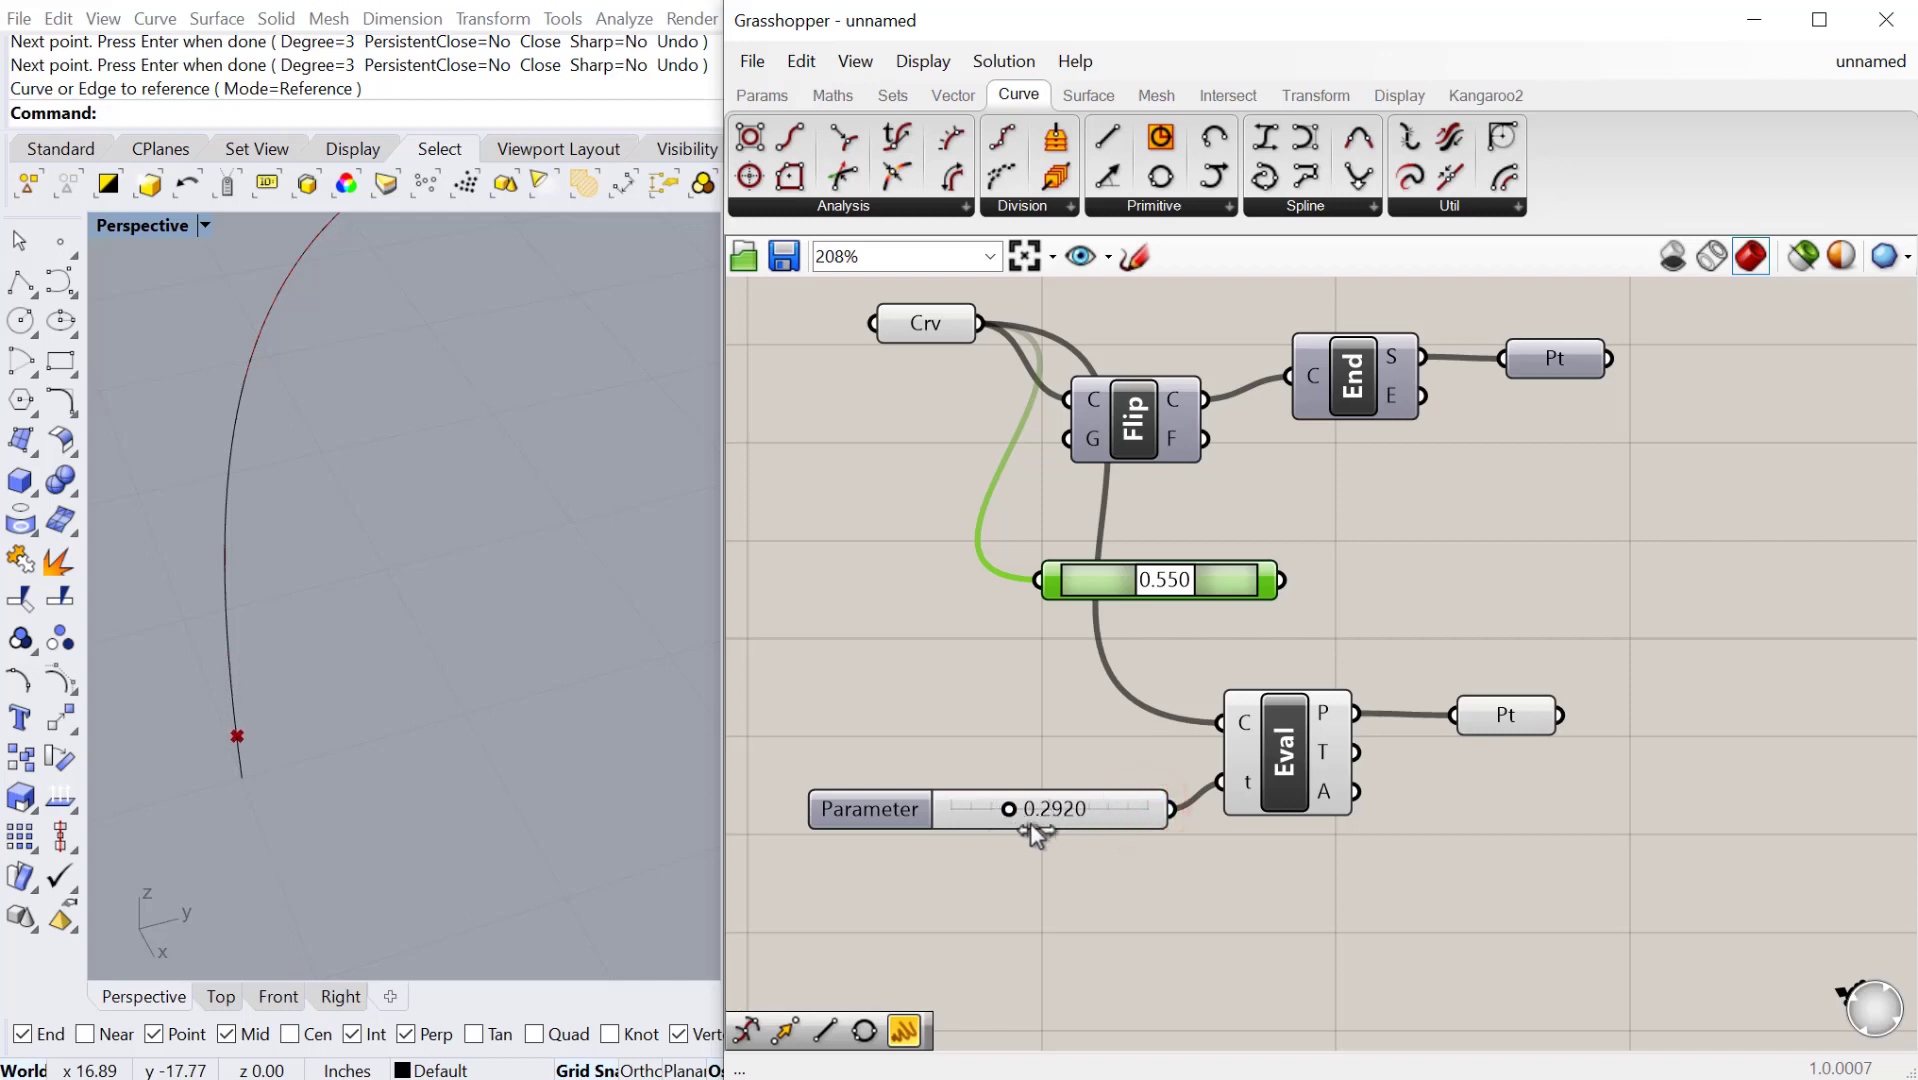
drag(1009, 808, 1048, 808)
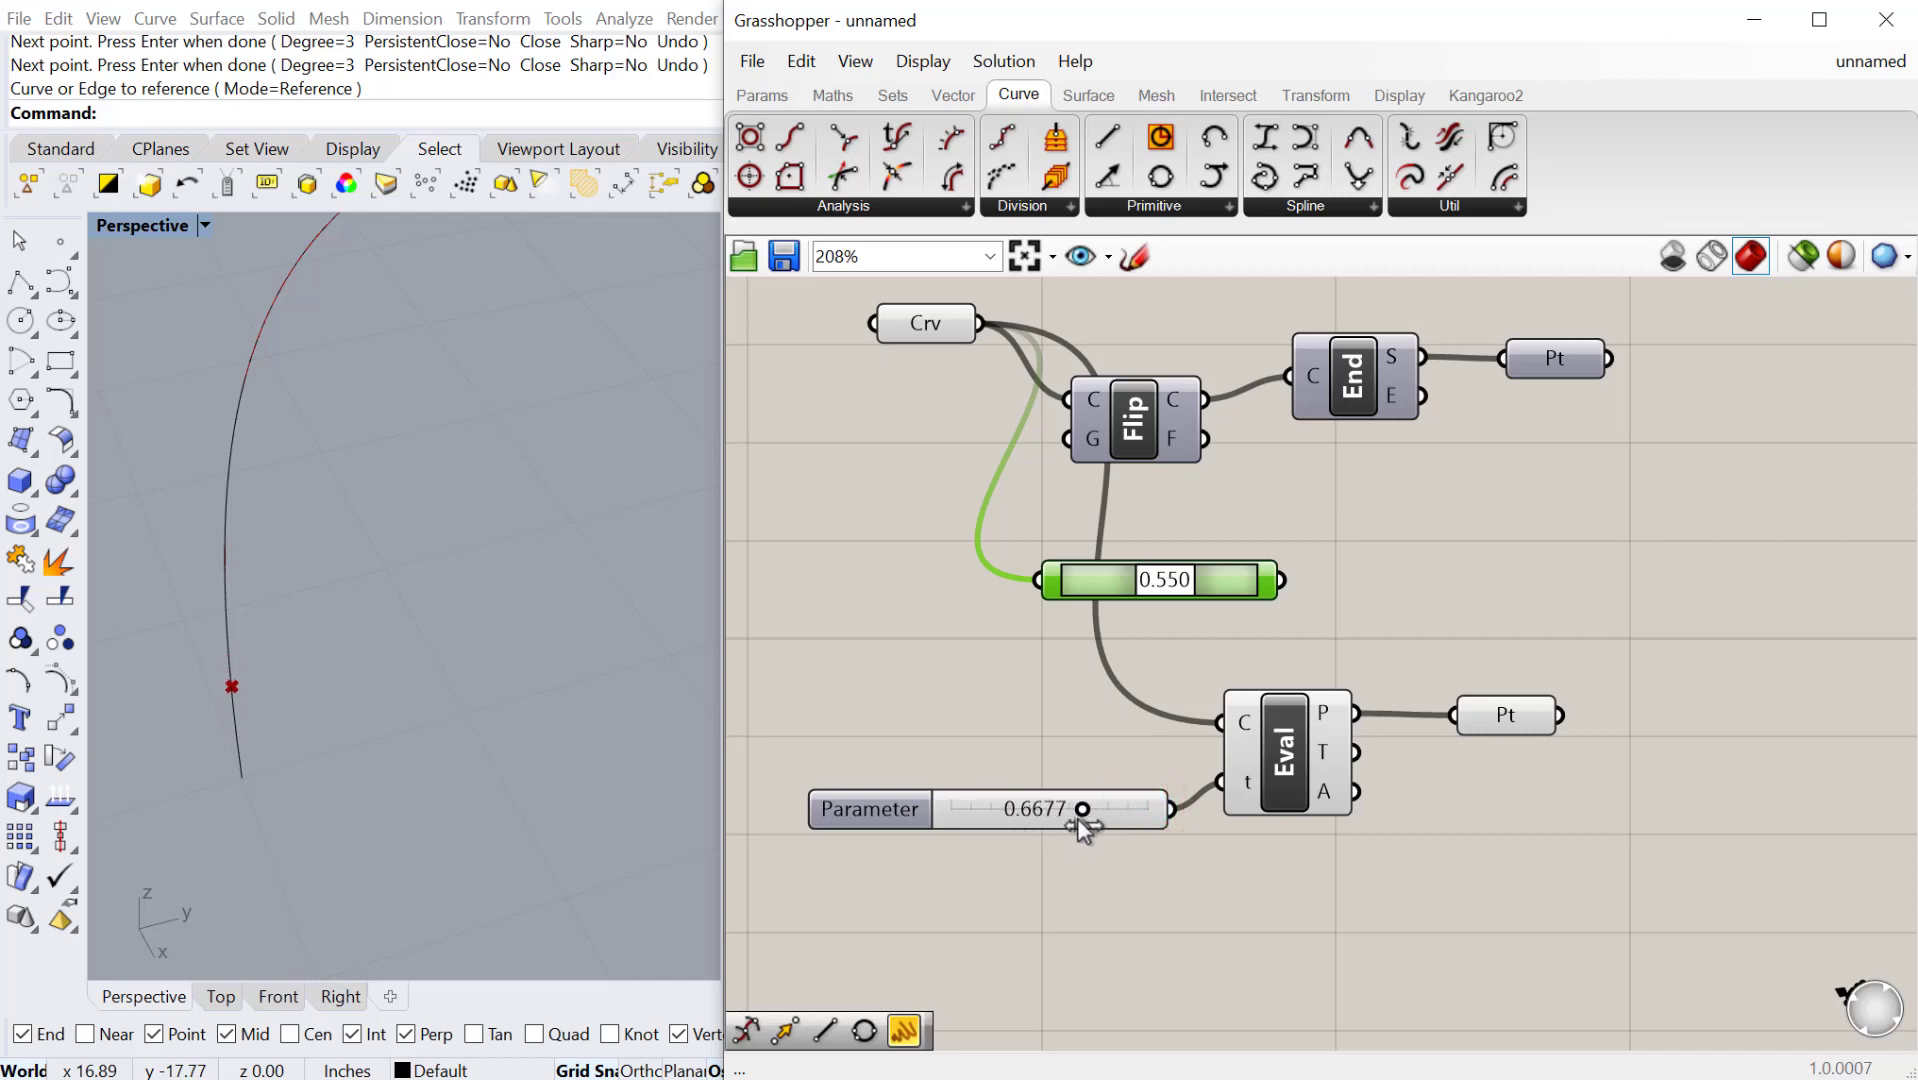
drag(1048, 808, 1076, 808)
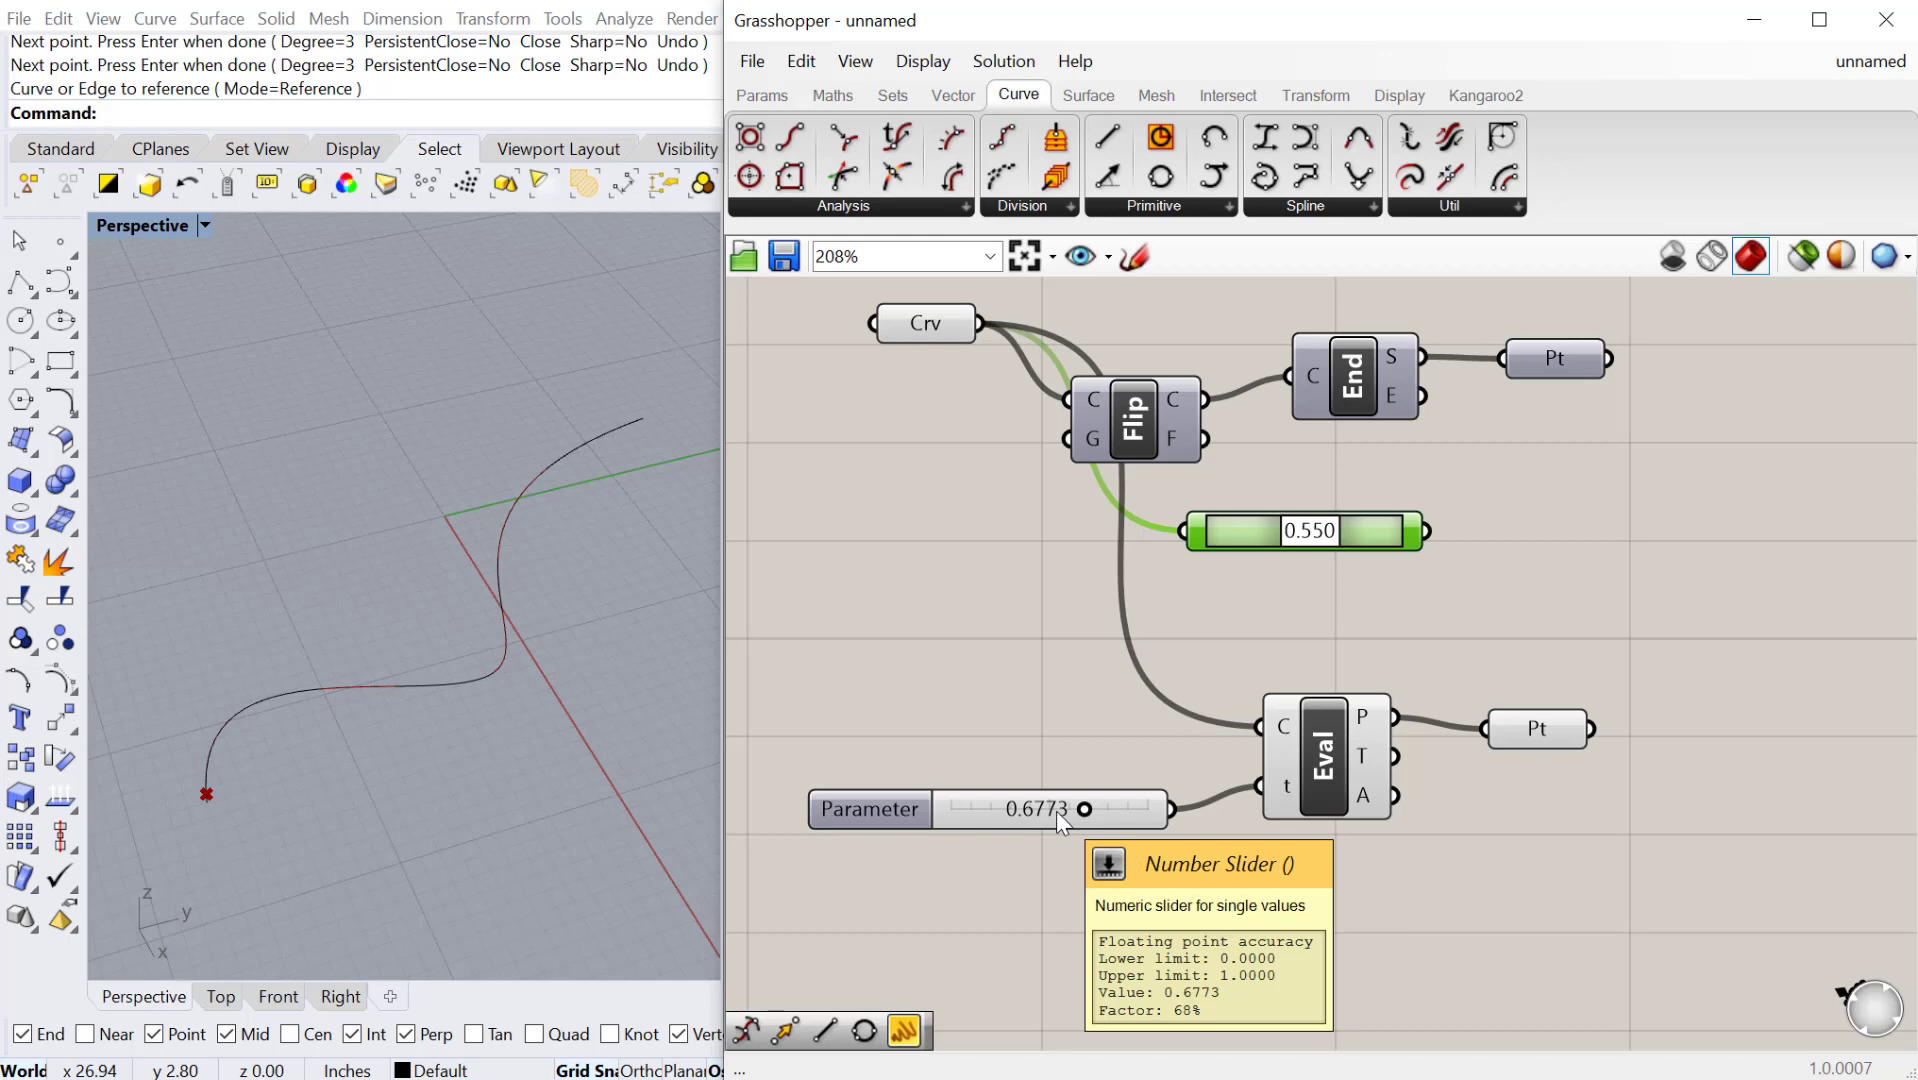
mouse_move(1040, 670)
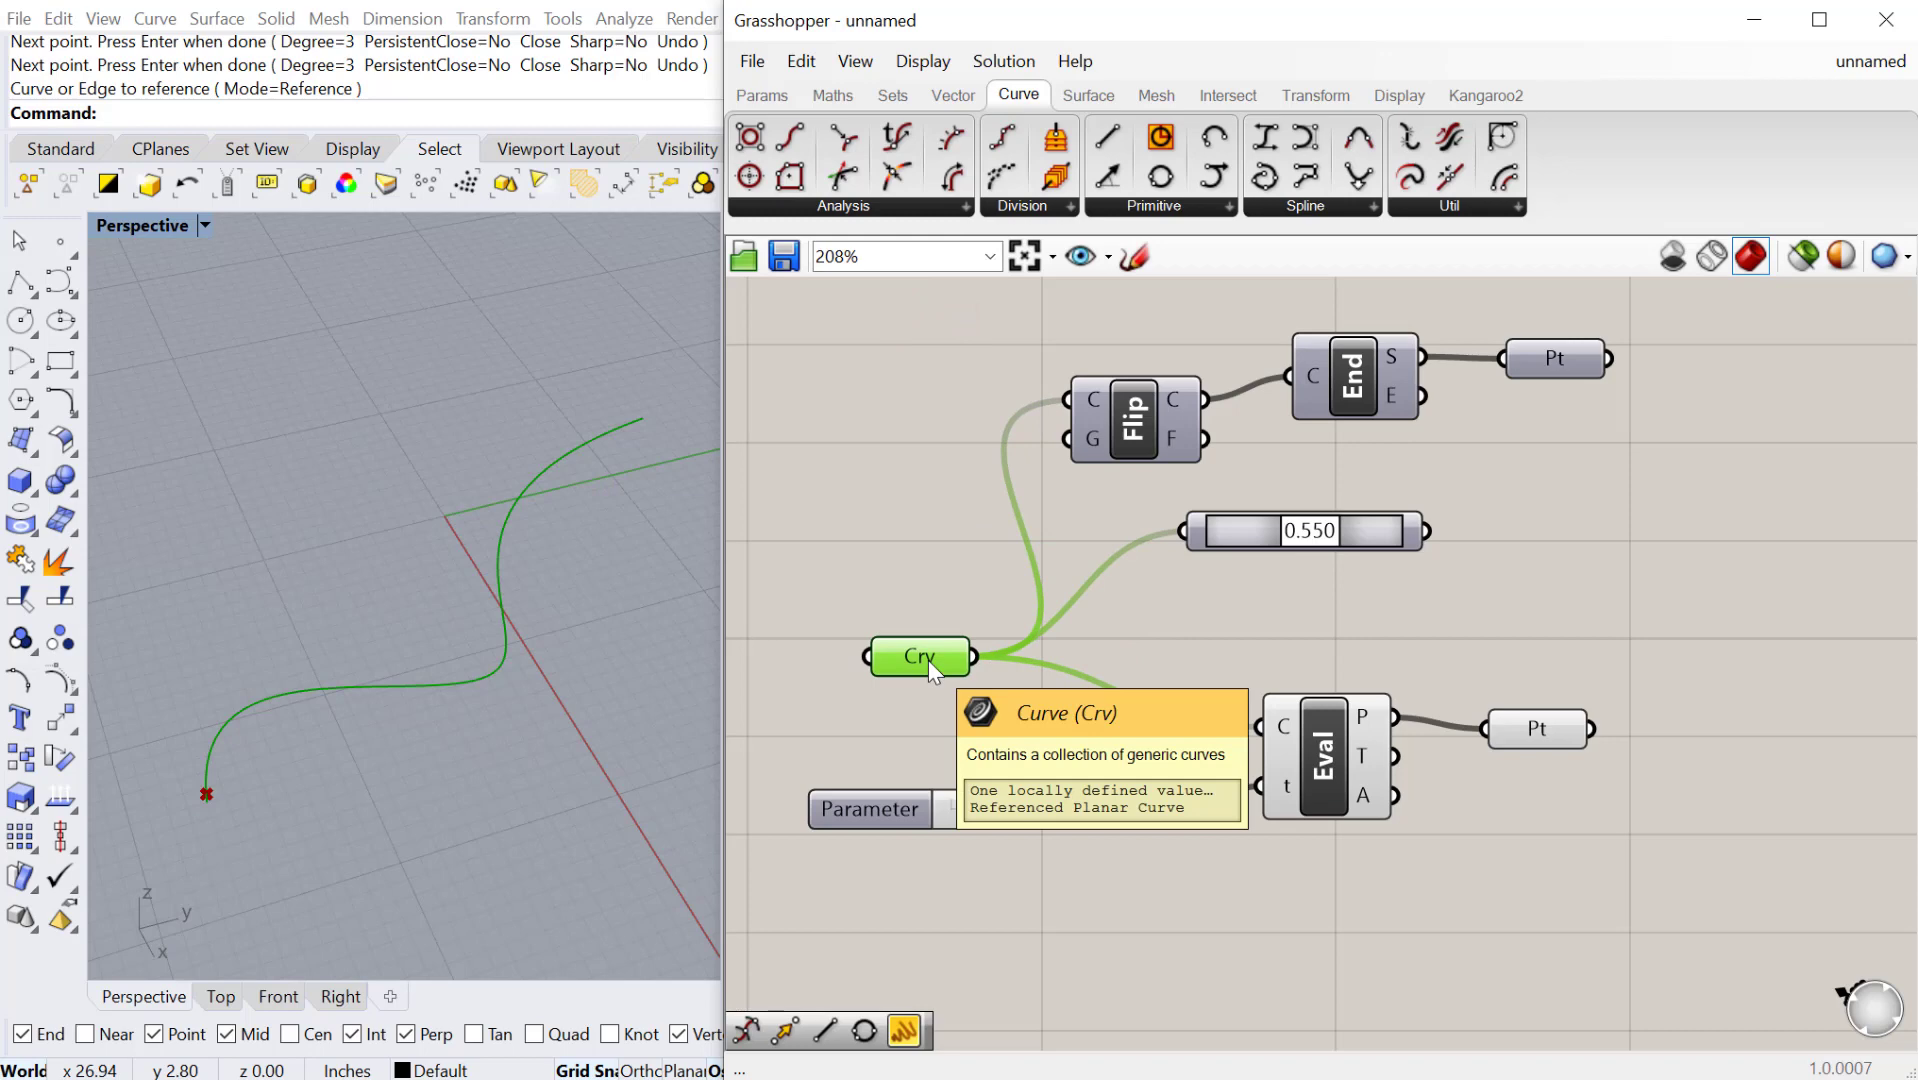
mouse_move(954, 681)
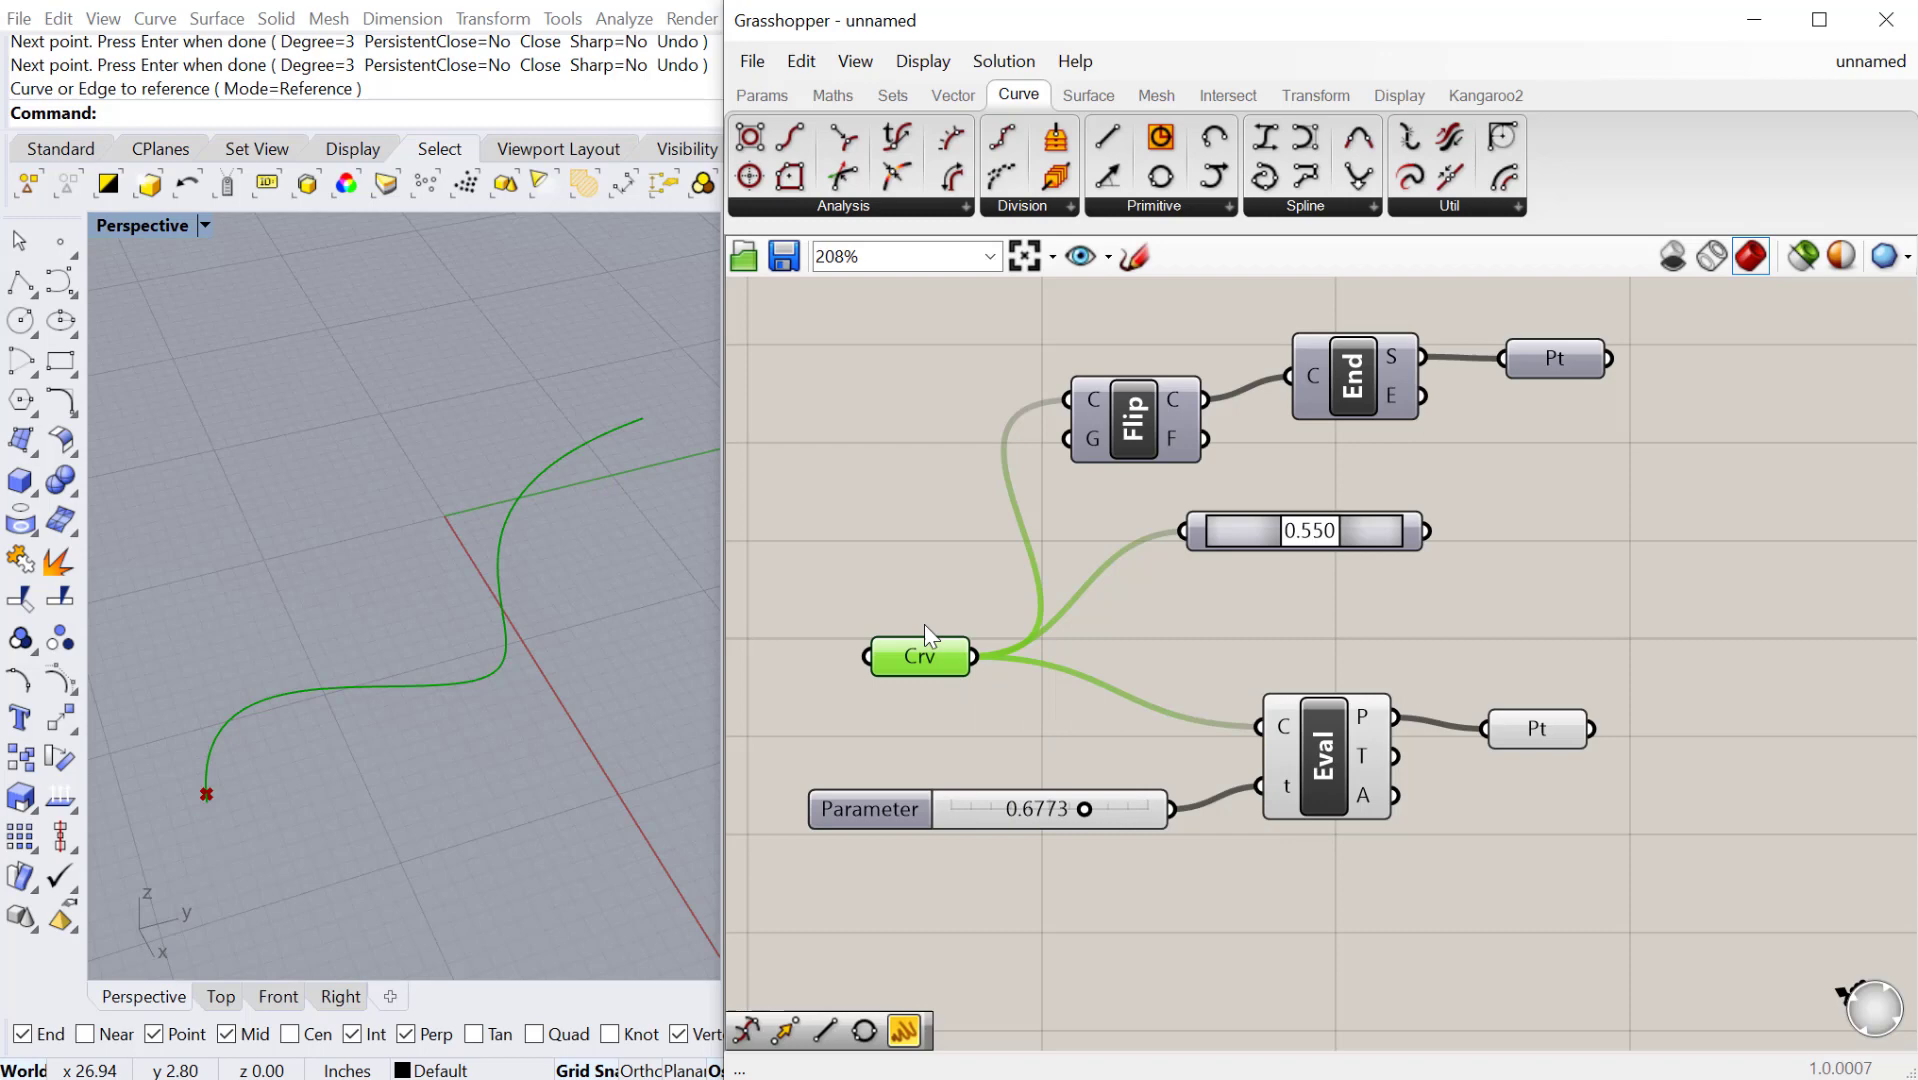
mouse_move(214, 819)
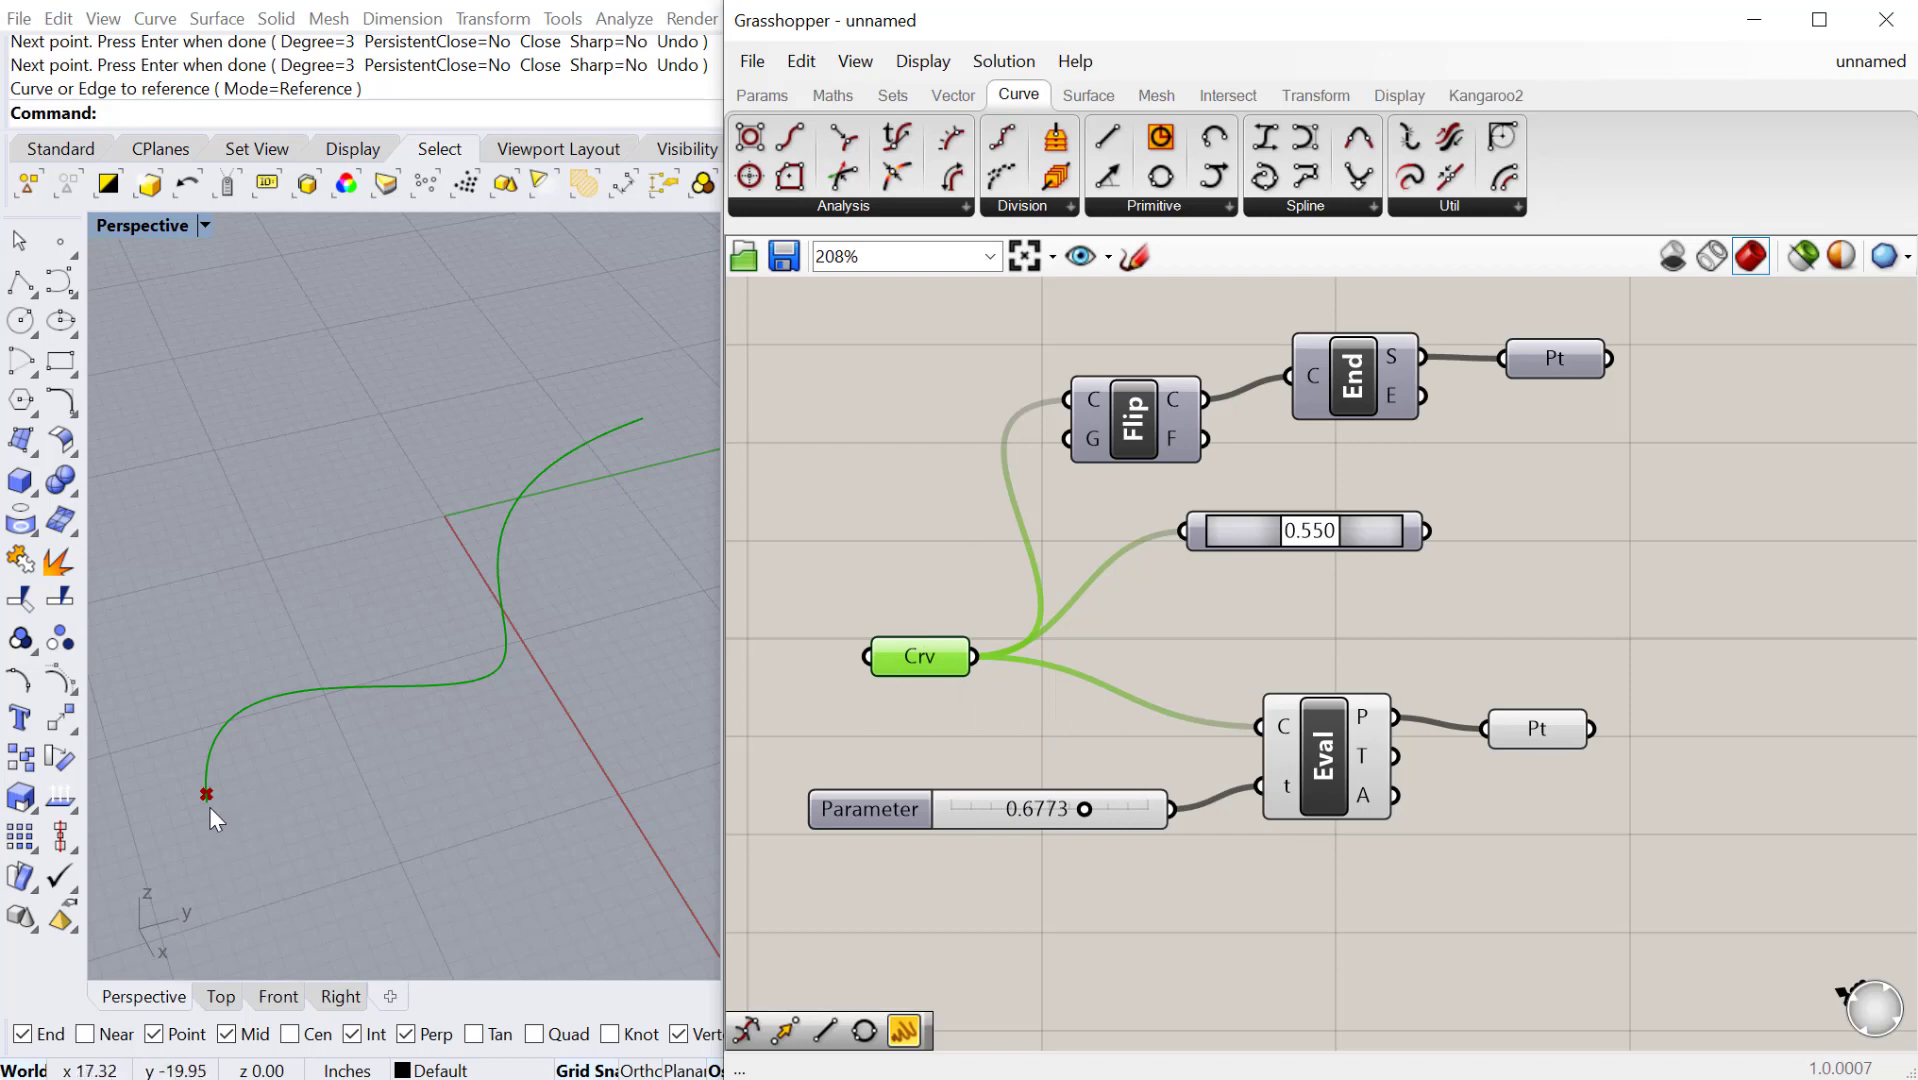
mouse_move(624, 438)
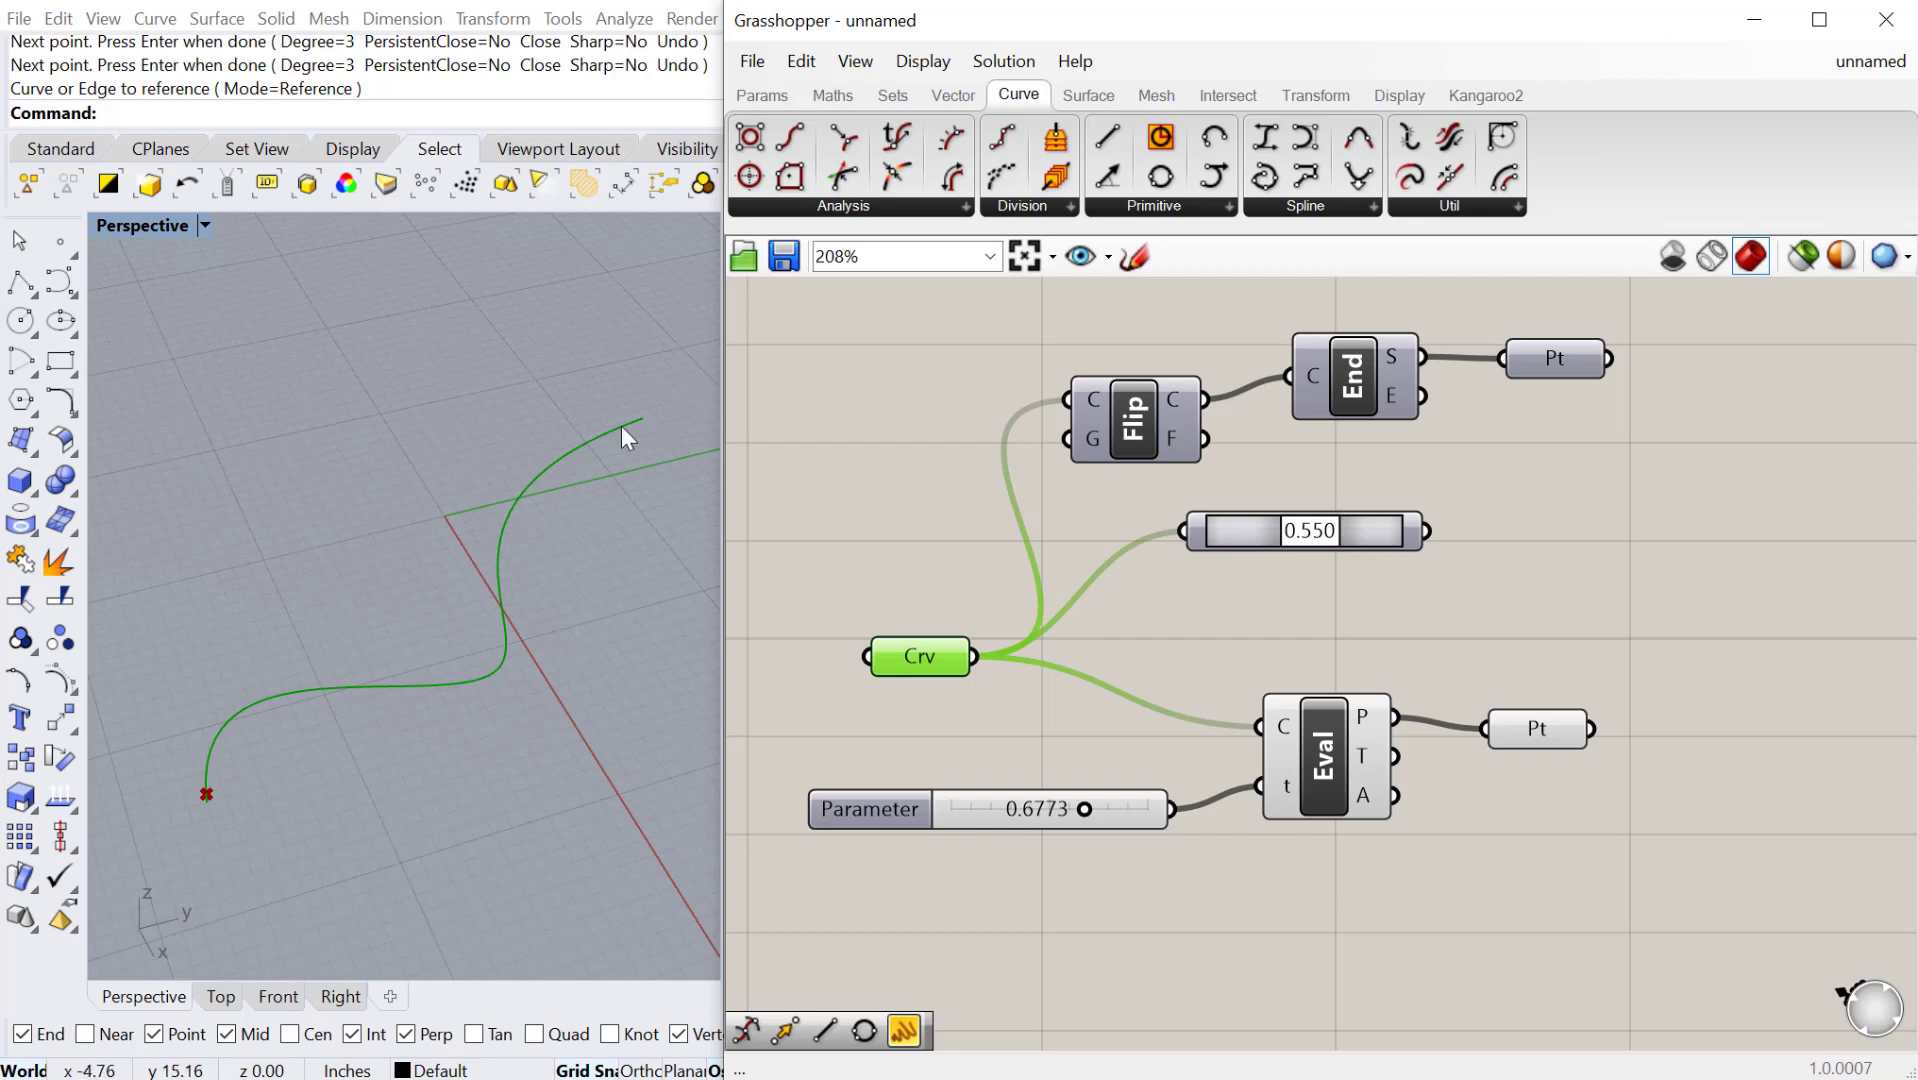
mouse_move(646, 437)
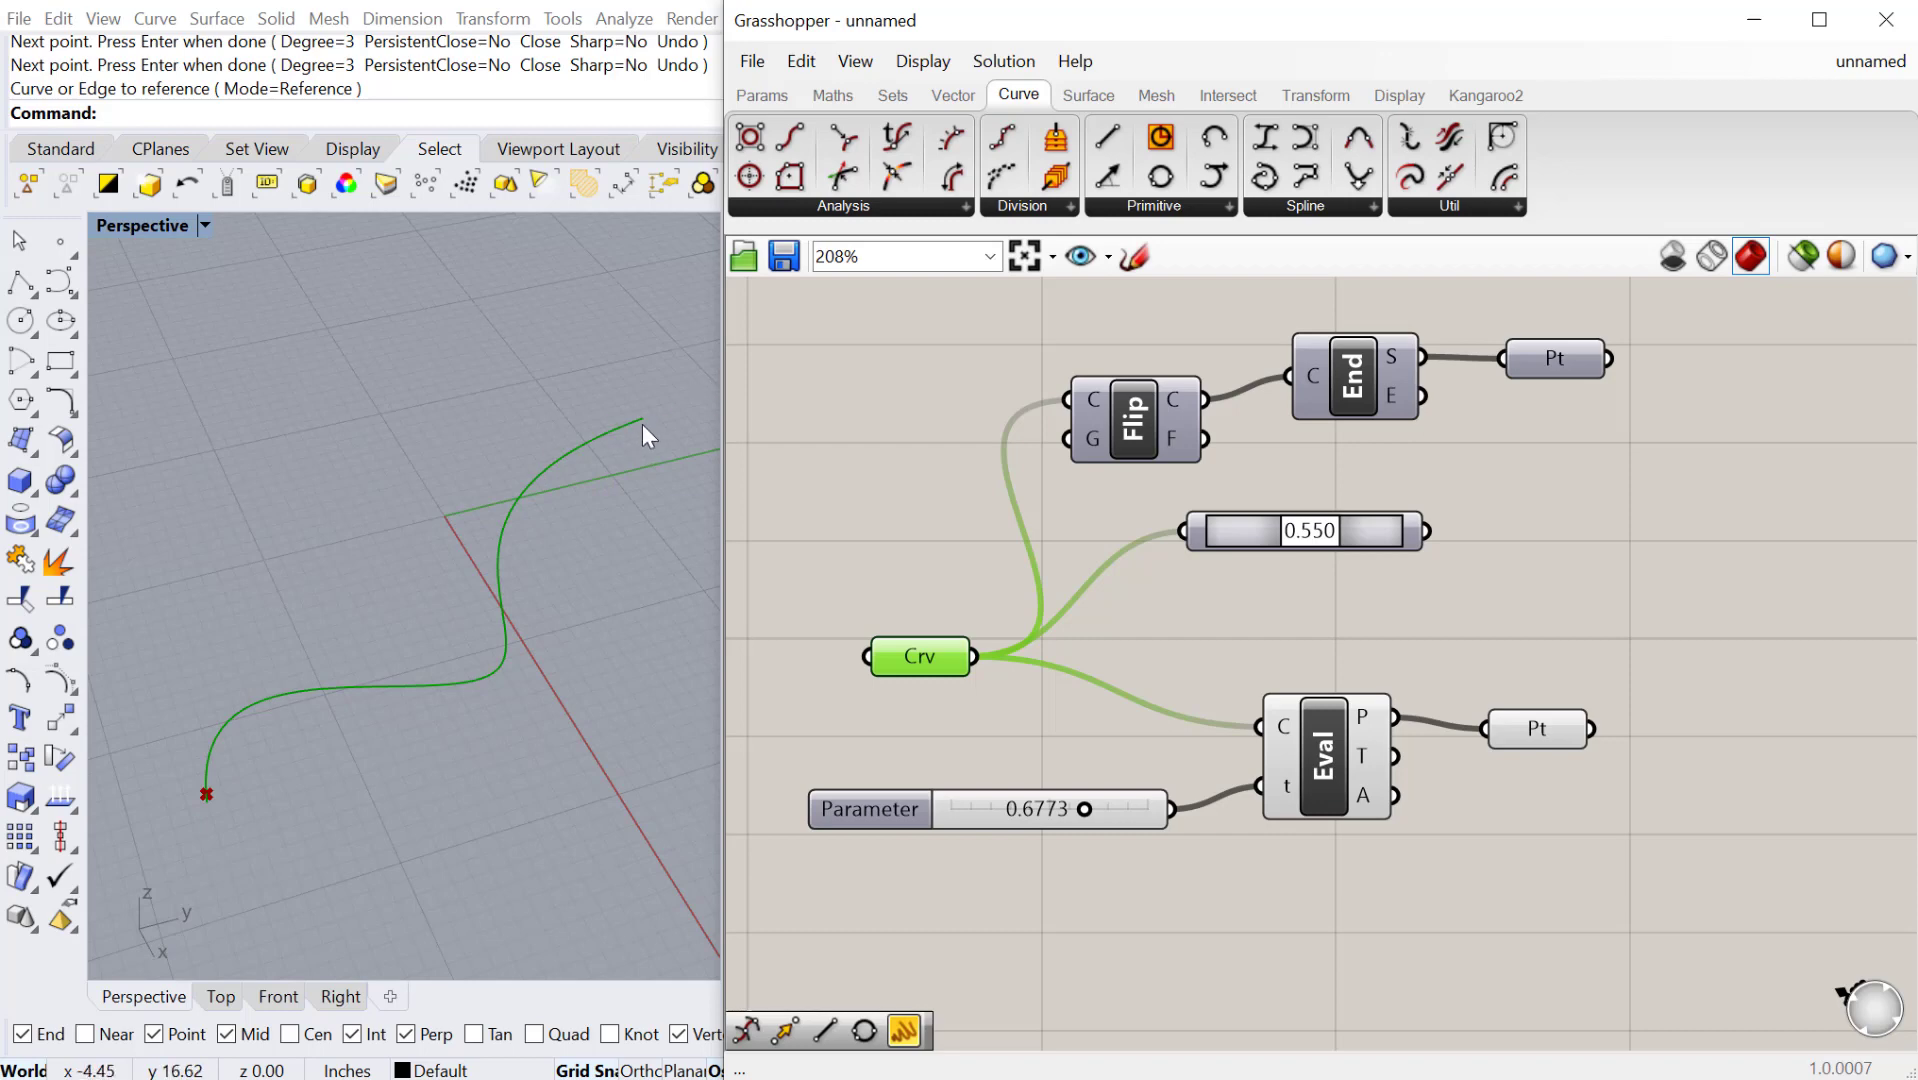
mouse_move(214, 777)
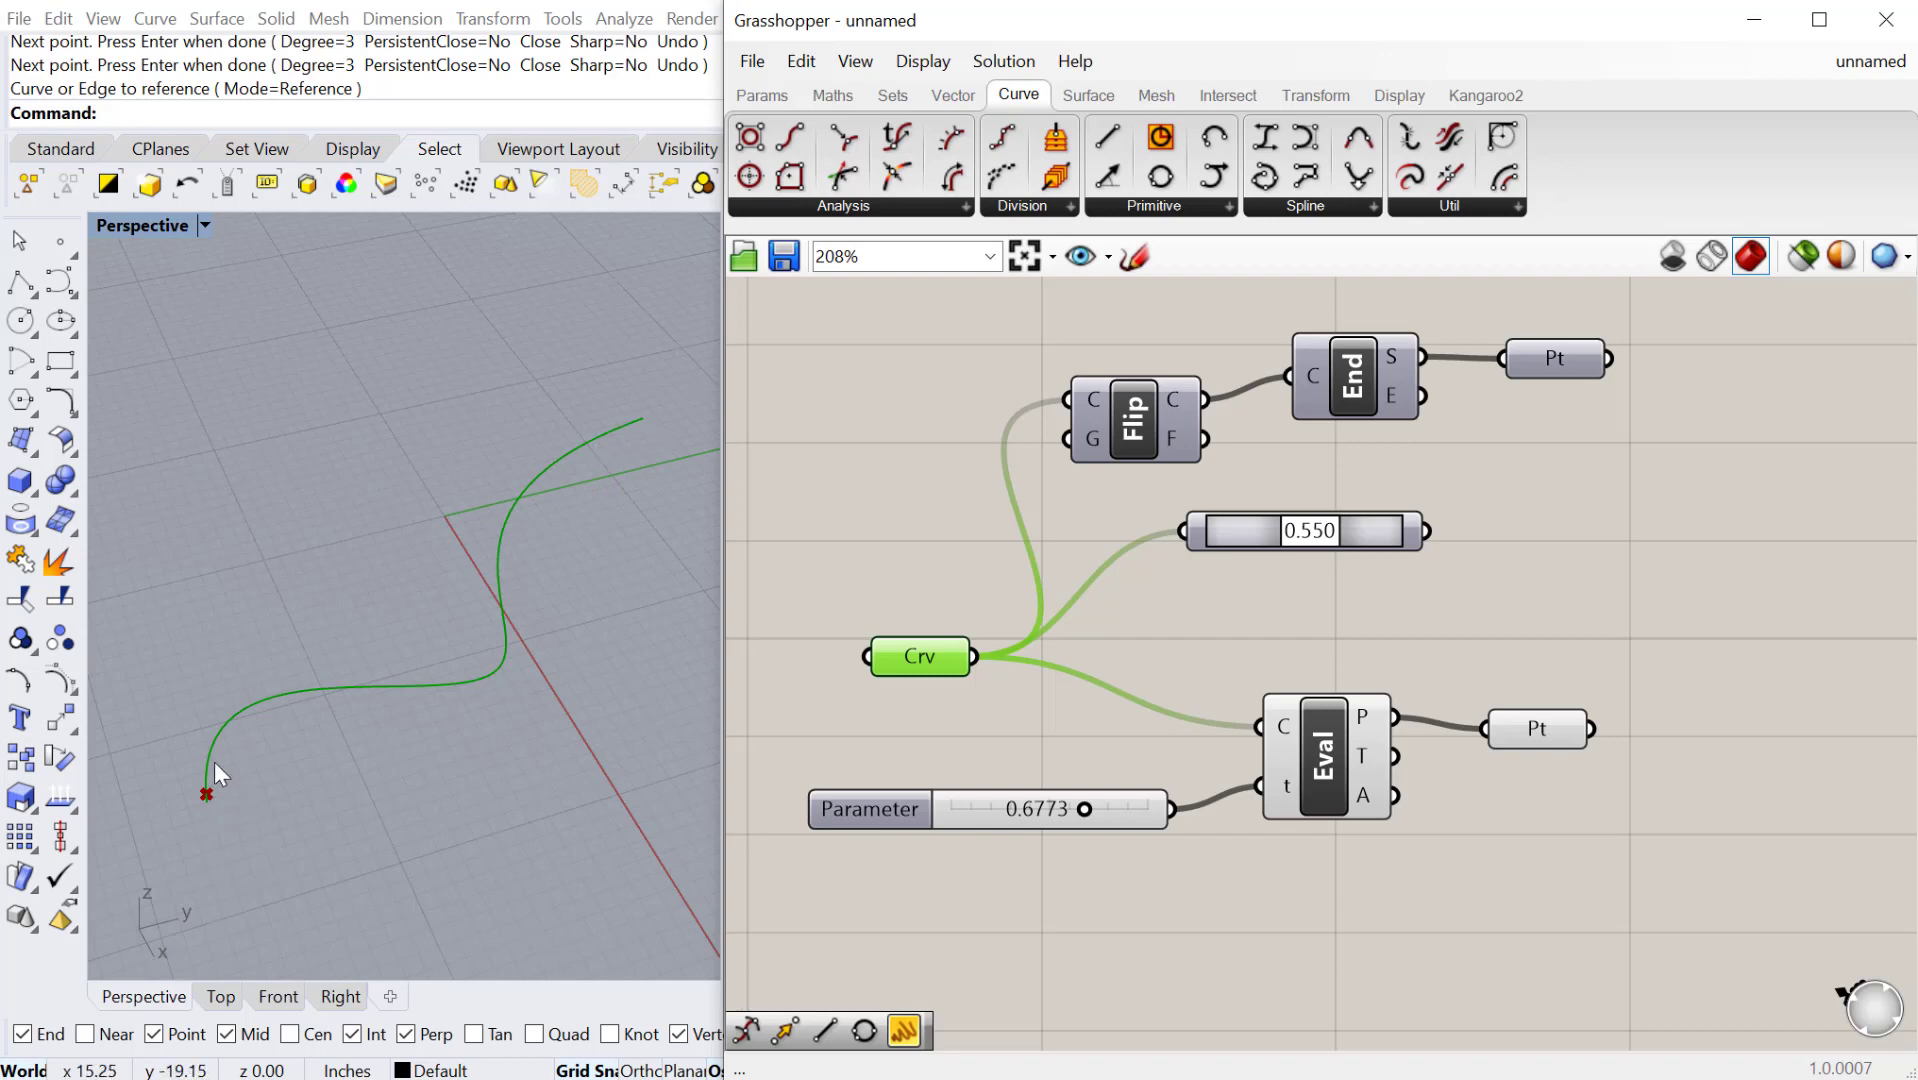
mouse_move(966, 703)
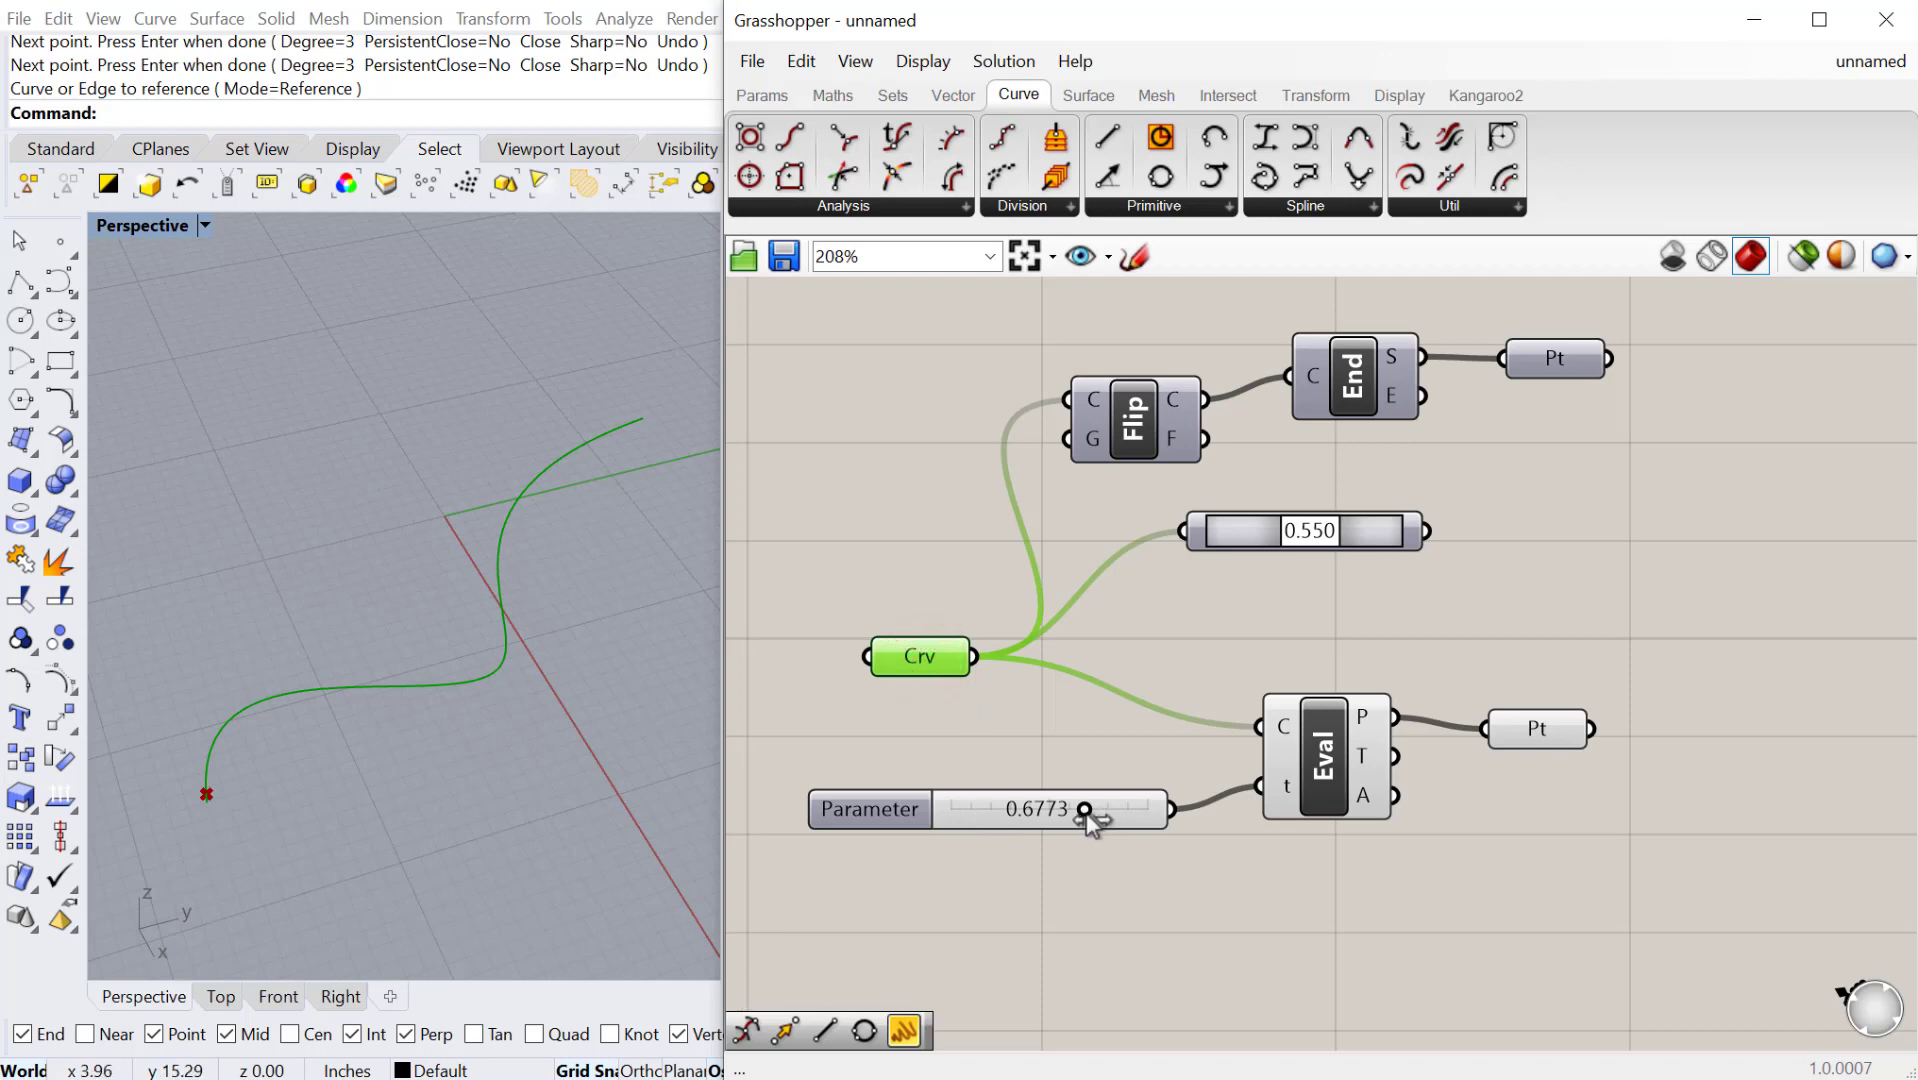
Step: Lower the Parameter slider to 0.4268 and deselect the Crv component
drag(1083, 808, 1034, 808)
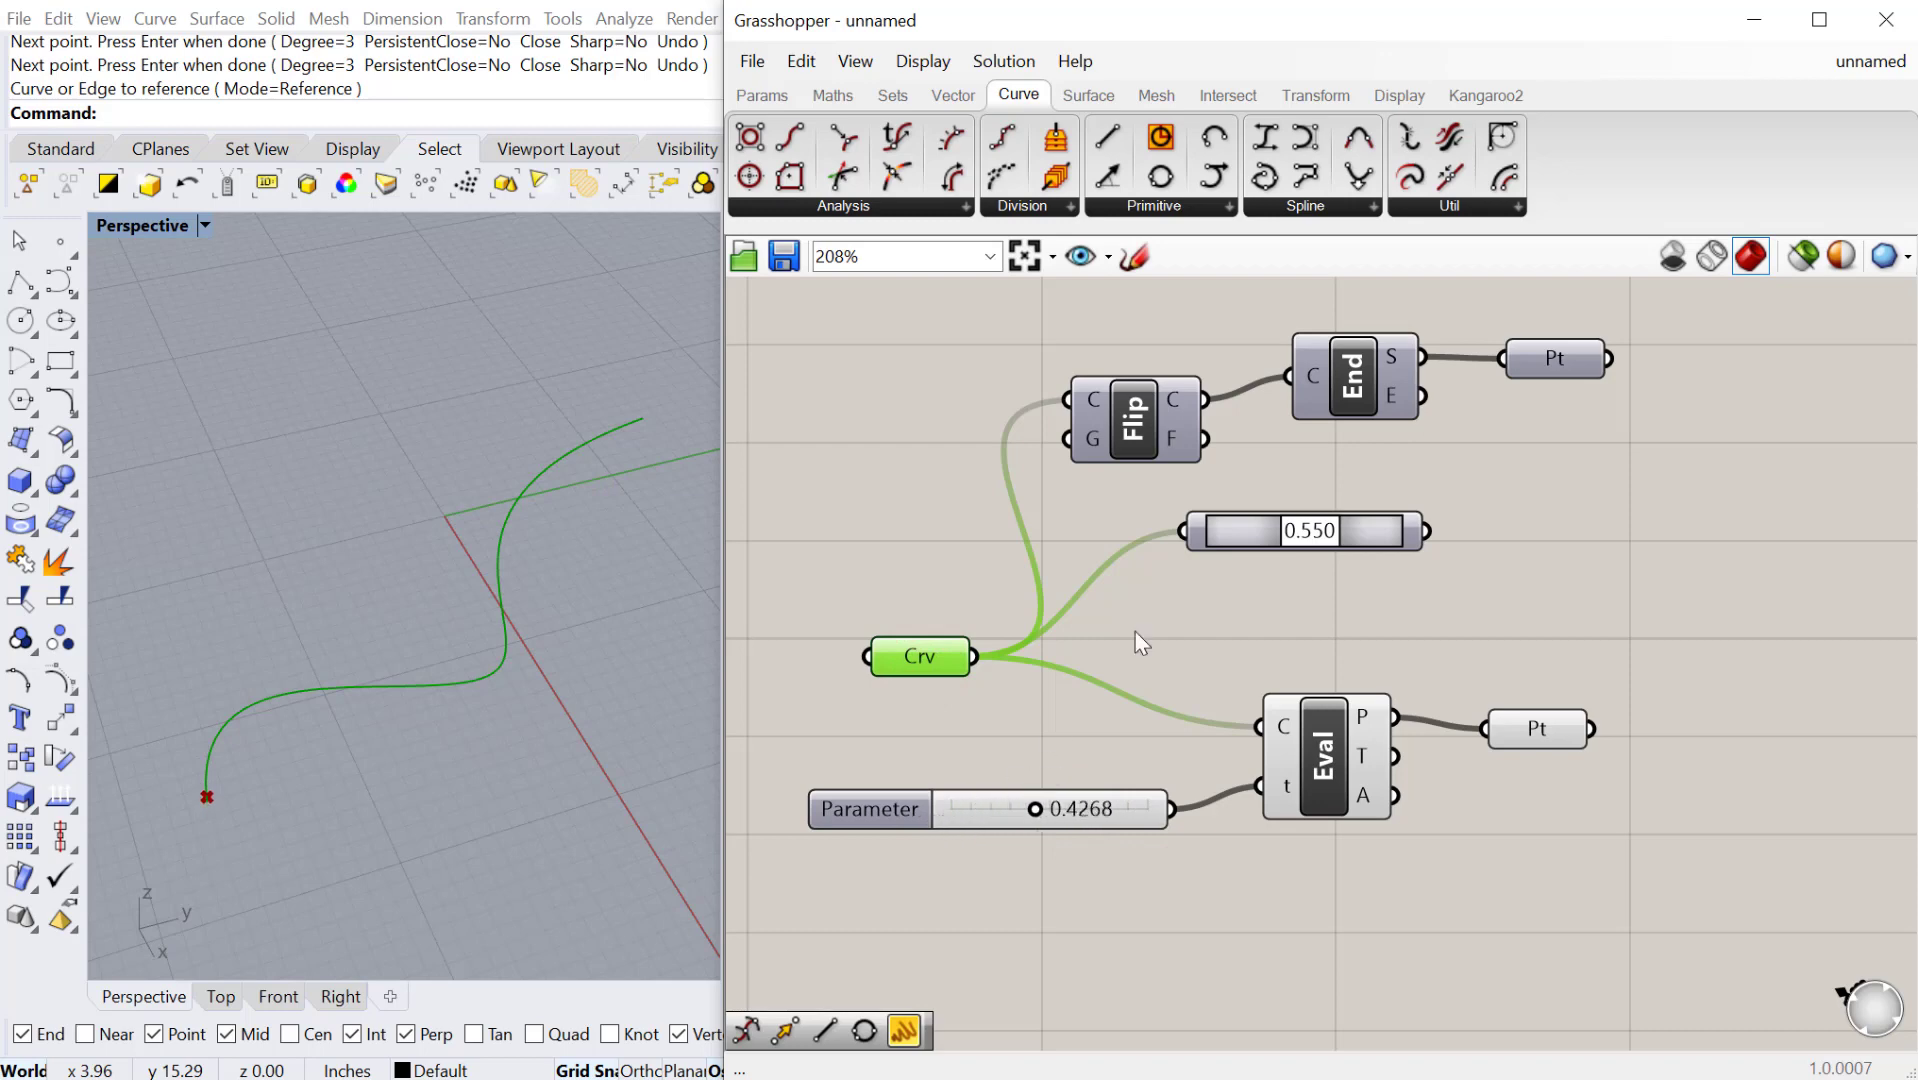
click(1311, 527)
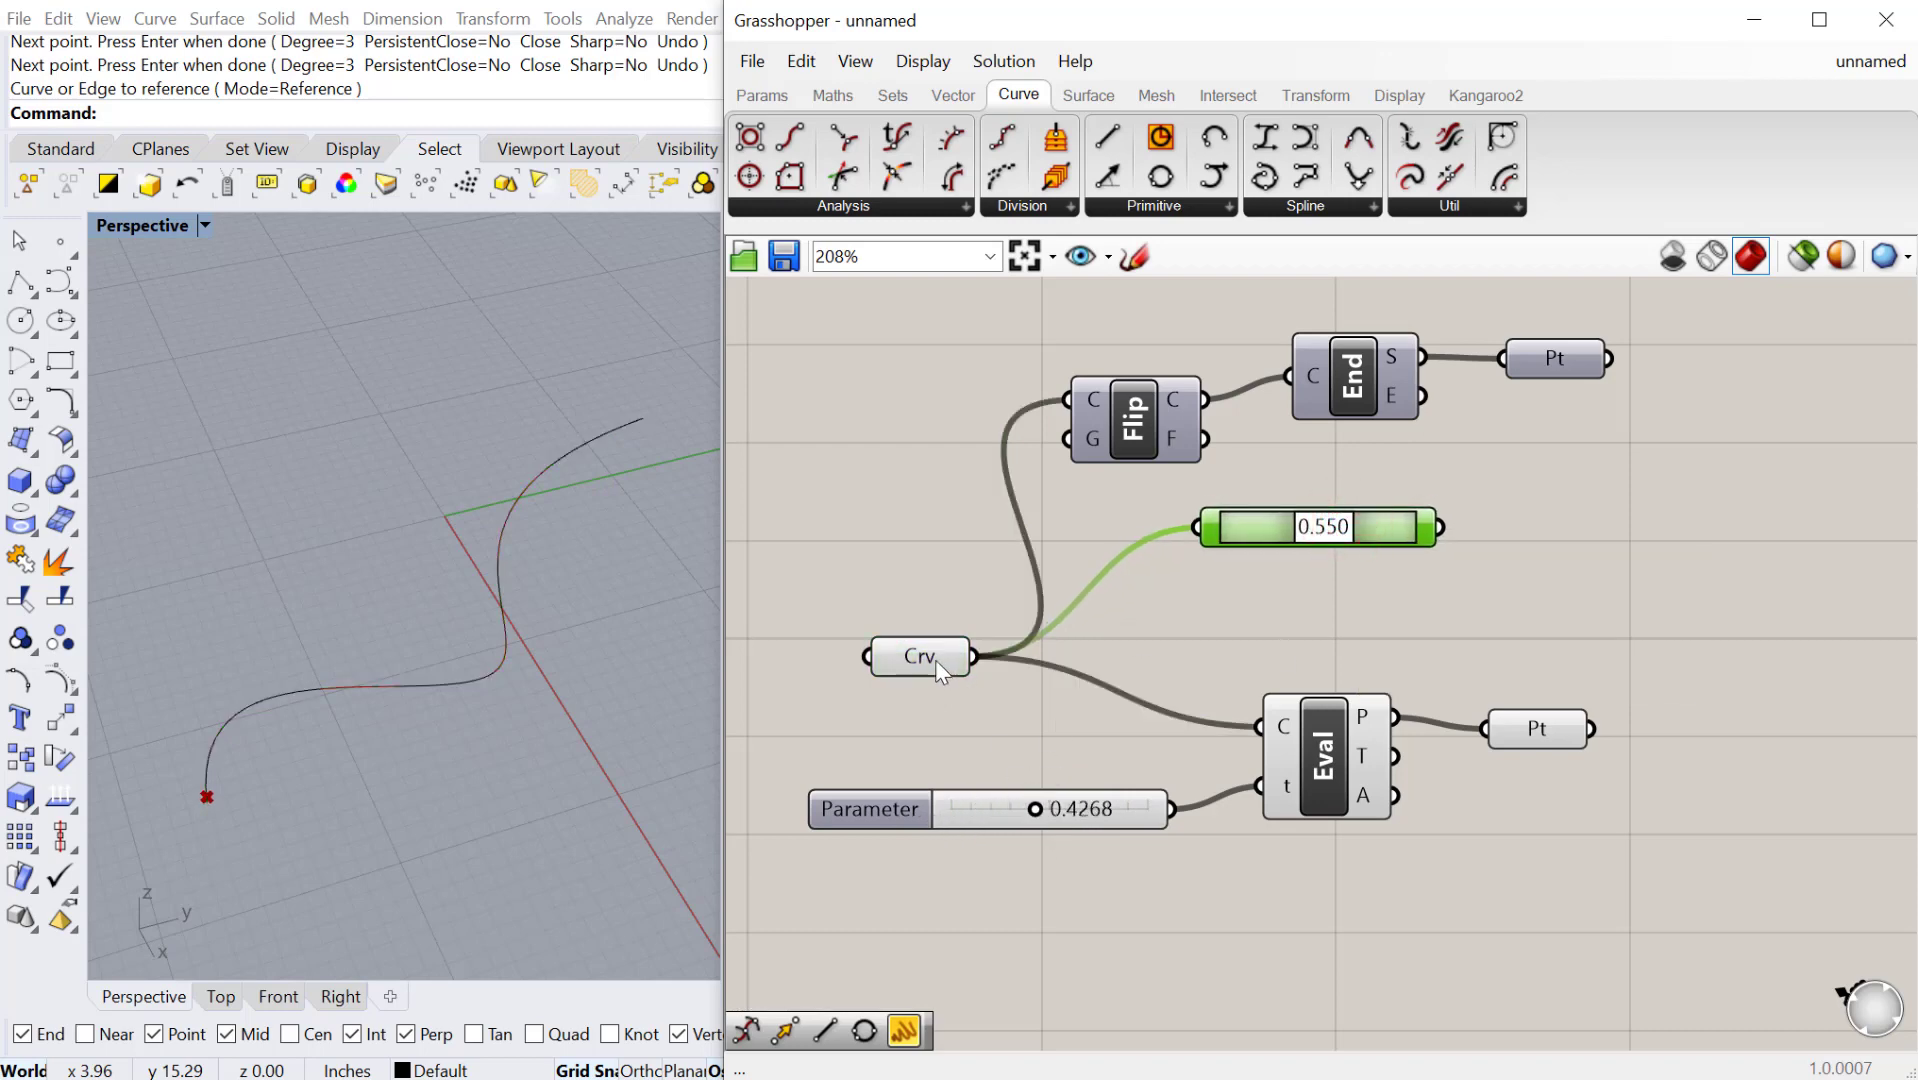
Step: Reparameterize the Crv input, set Parameter to 0.3497, and reposition the Crv component
right_click(920, 657)
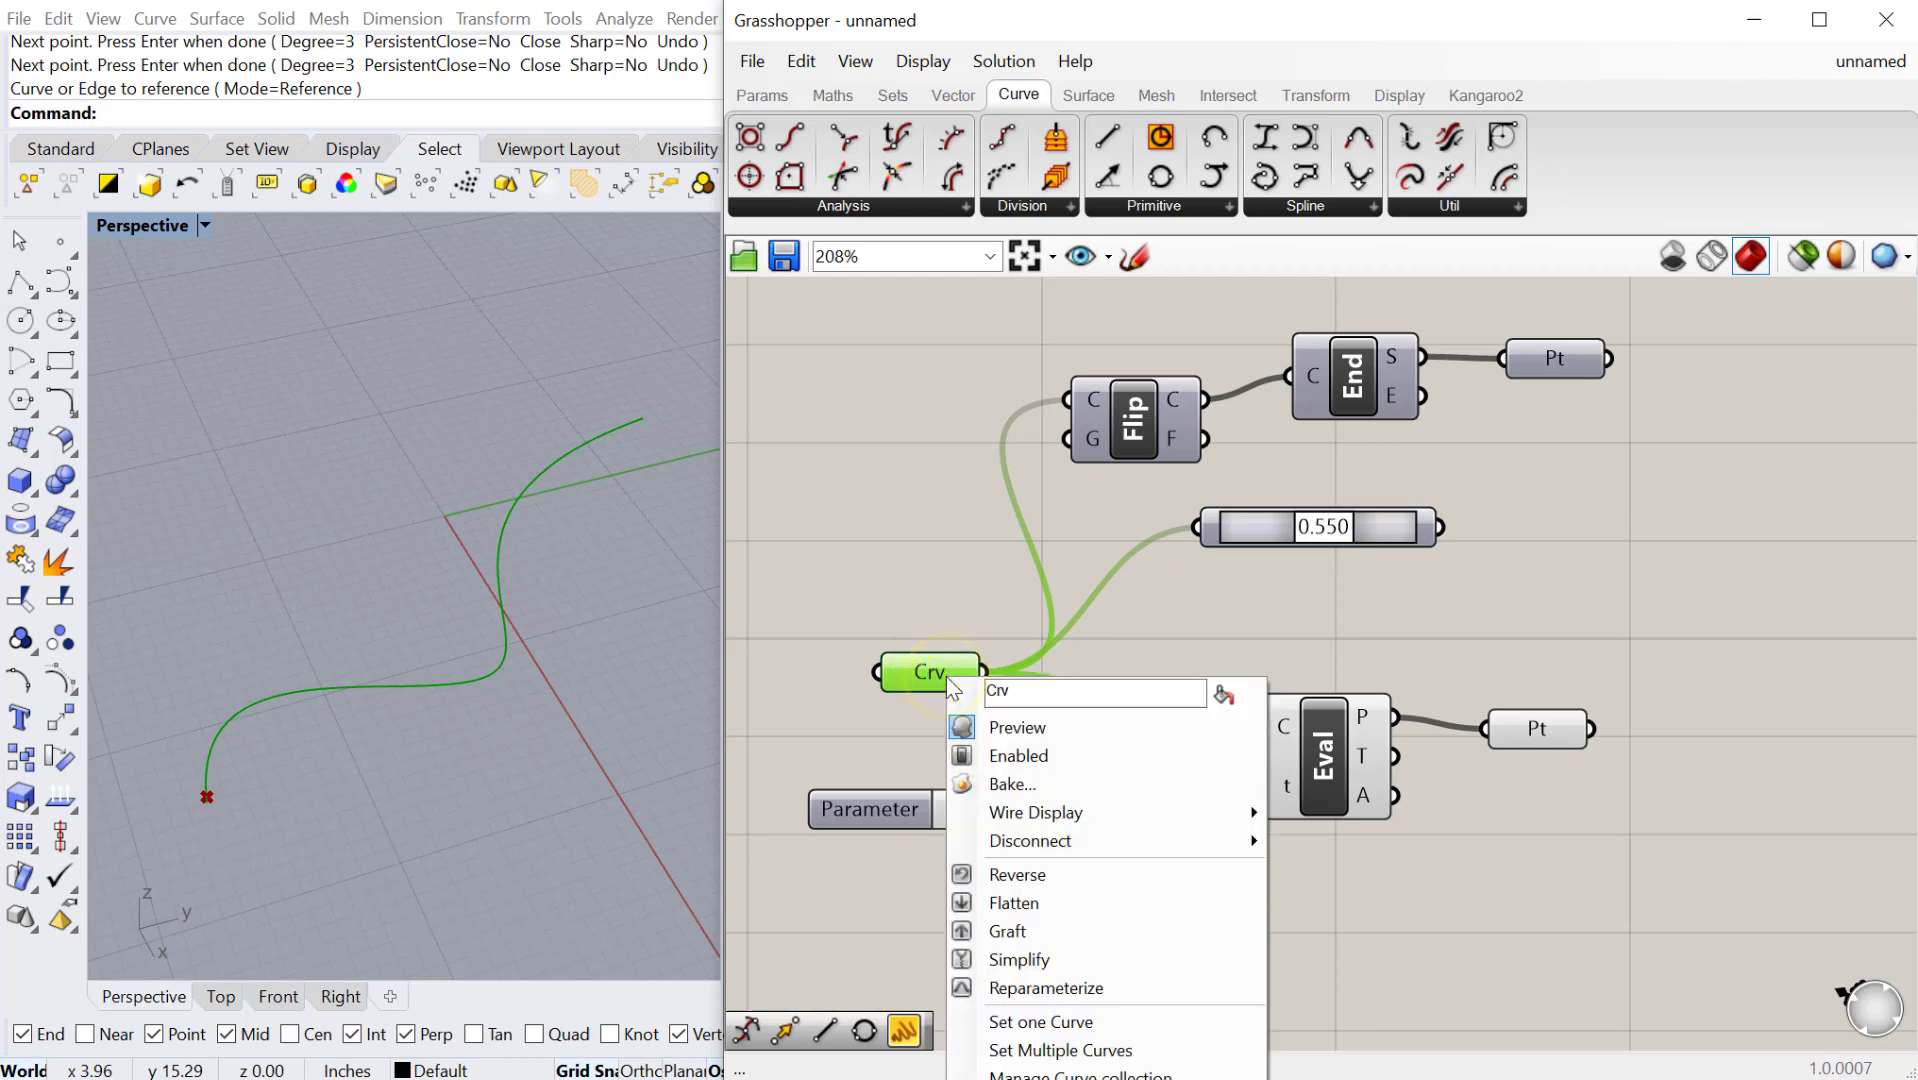
mouse_move(1046, 987)
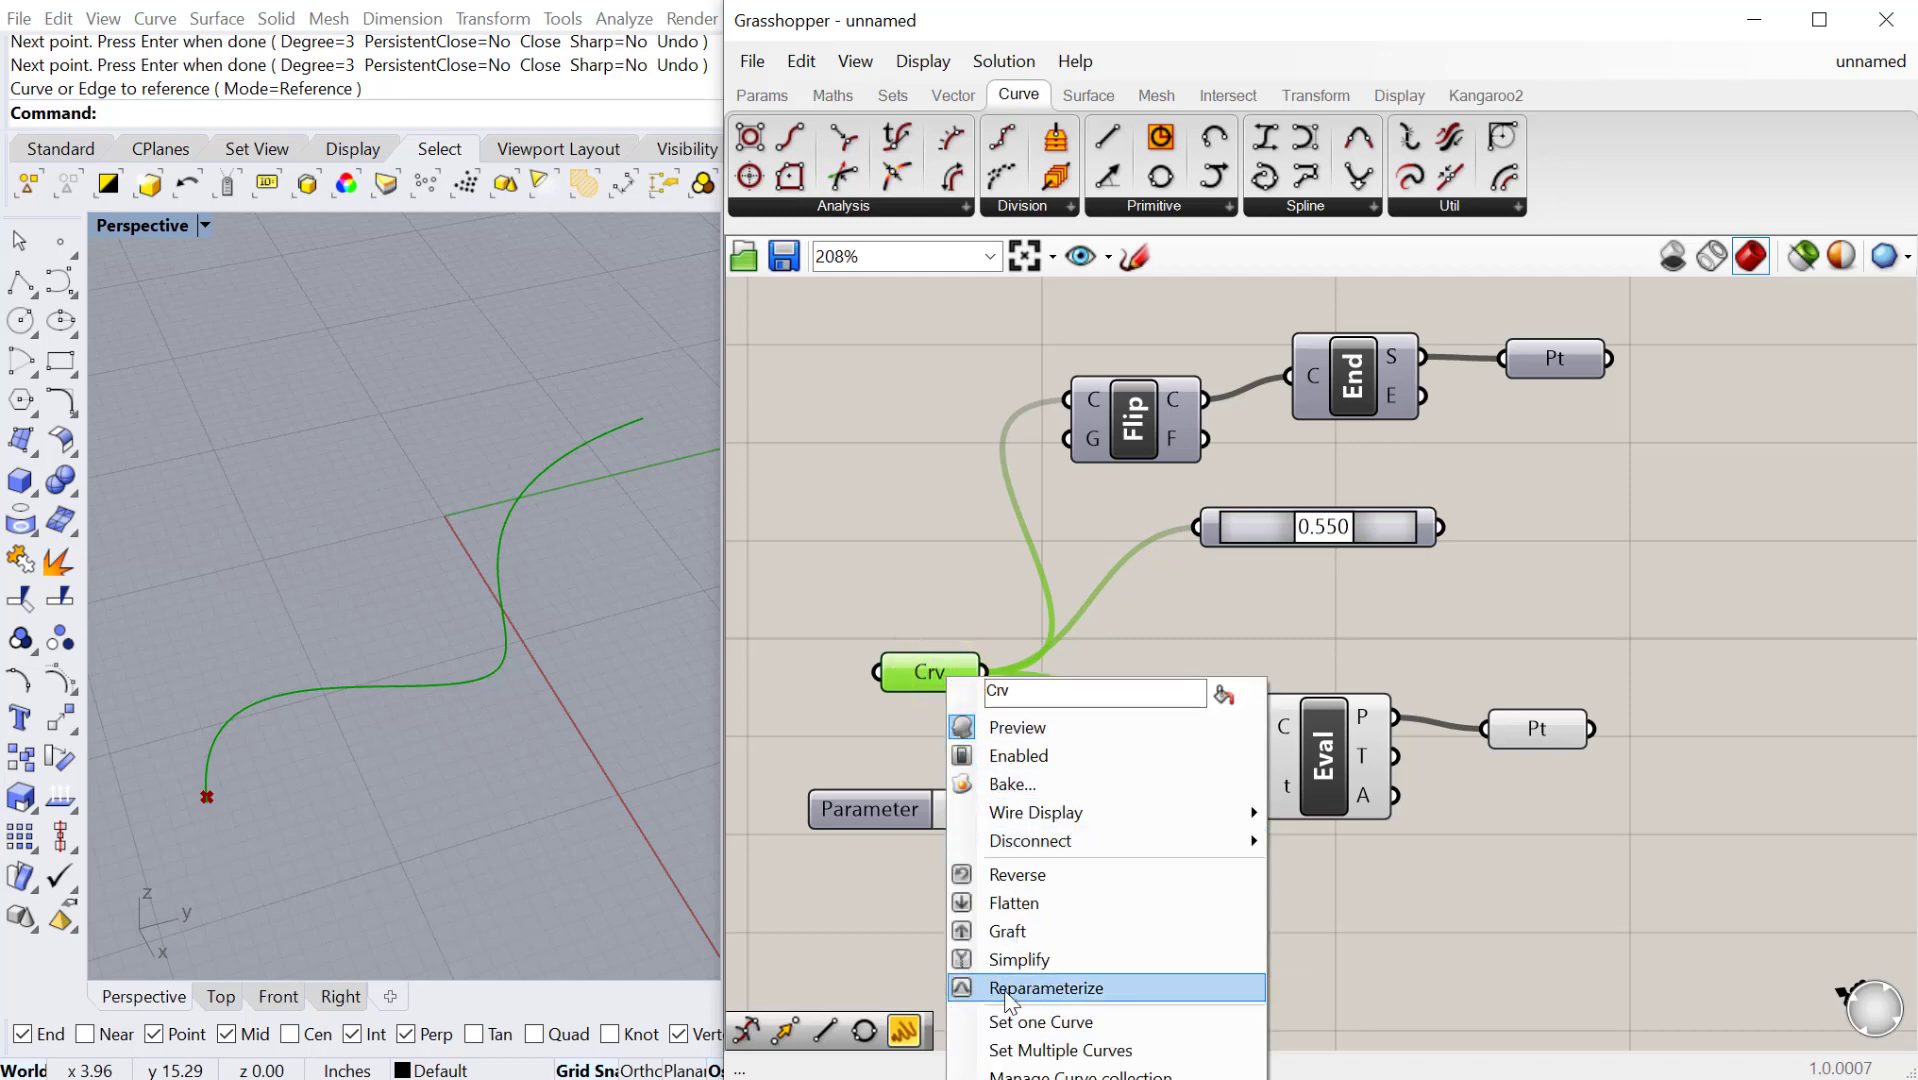
mouse_move(1005, 1009)
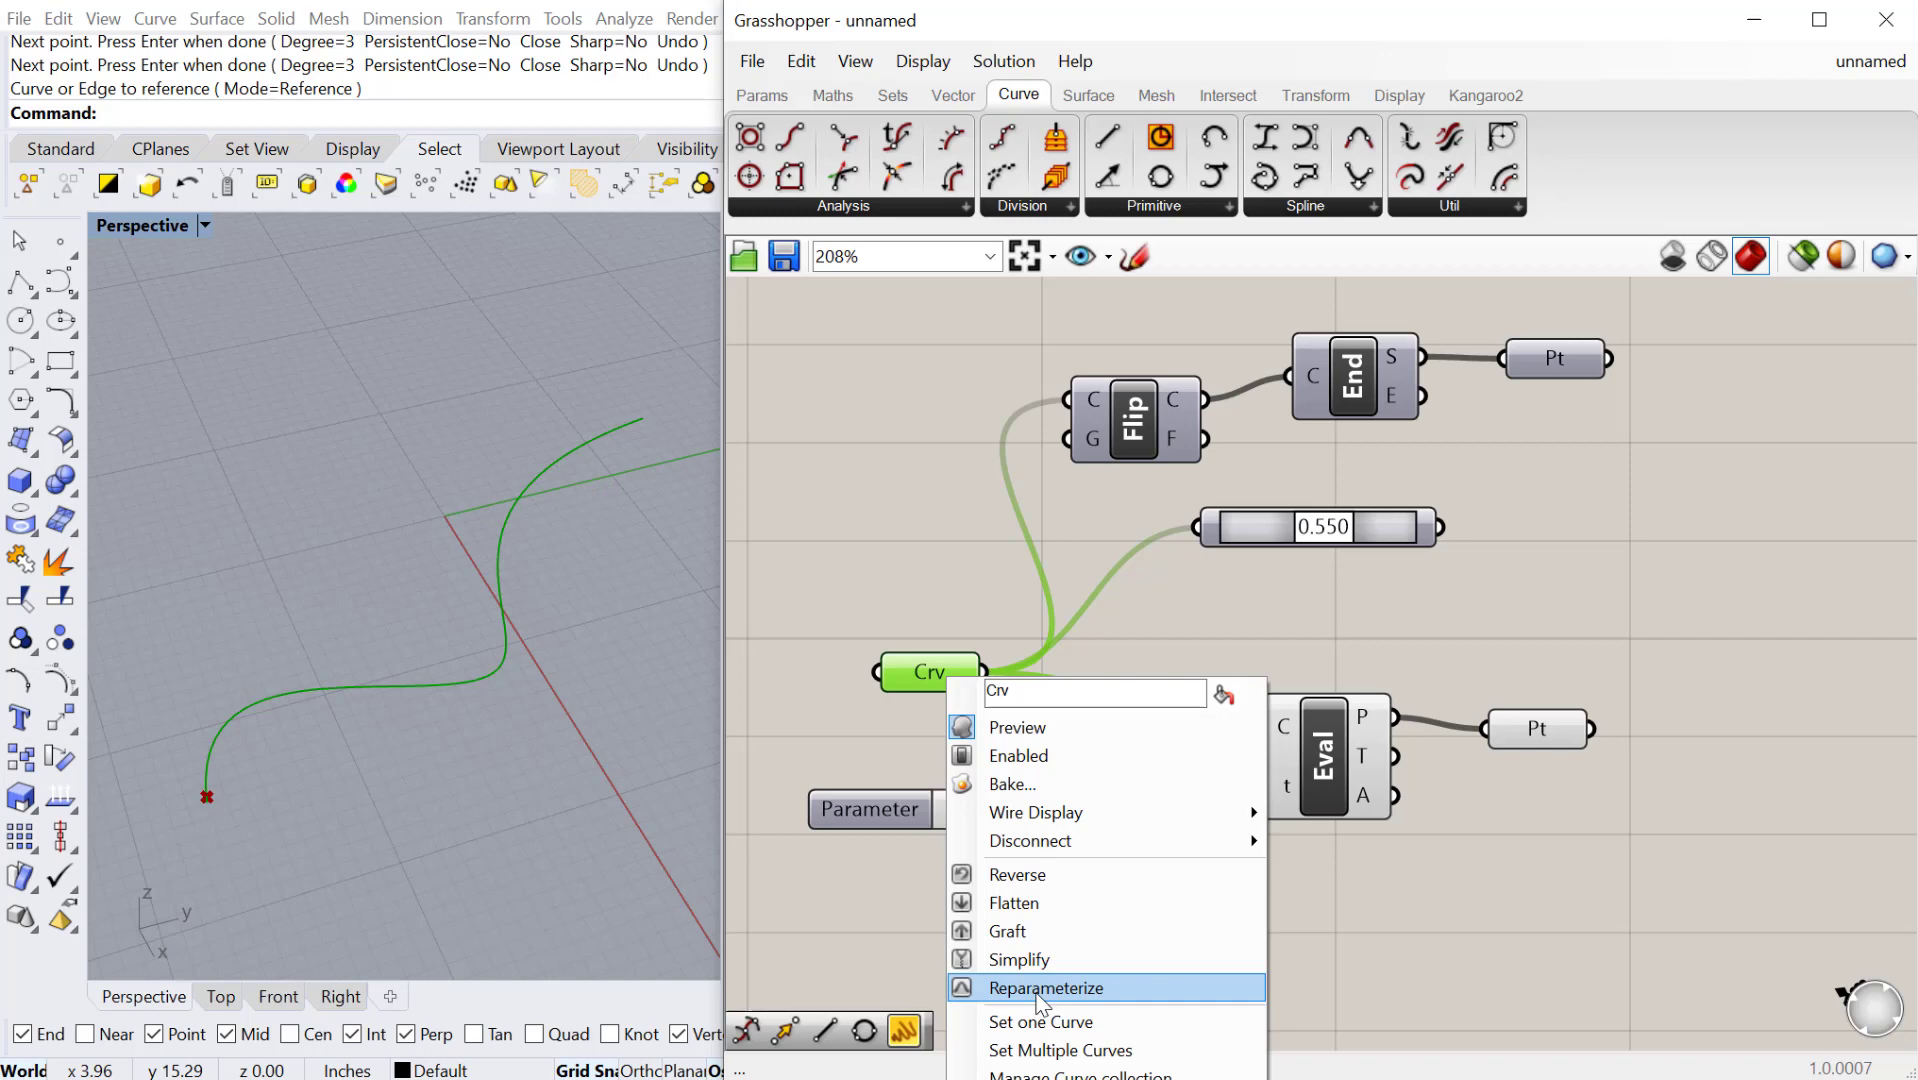
click(1046, 988)
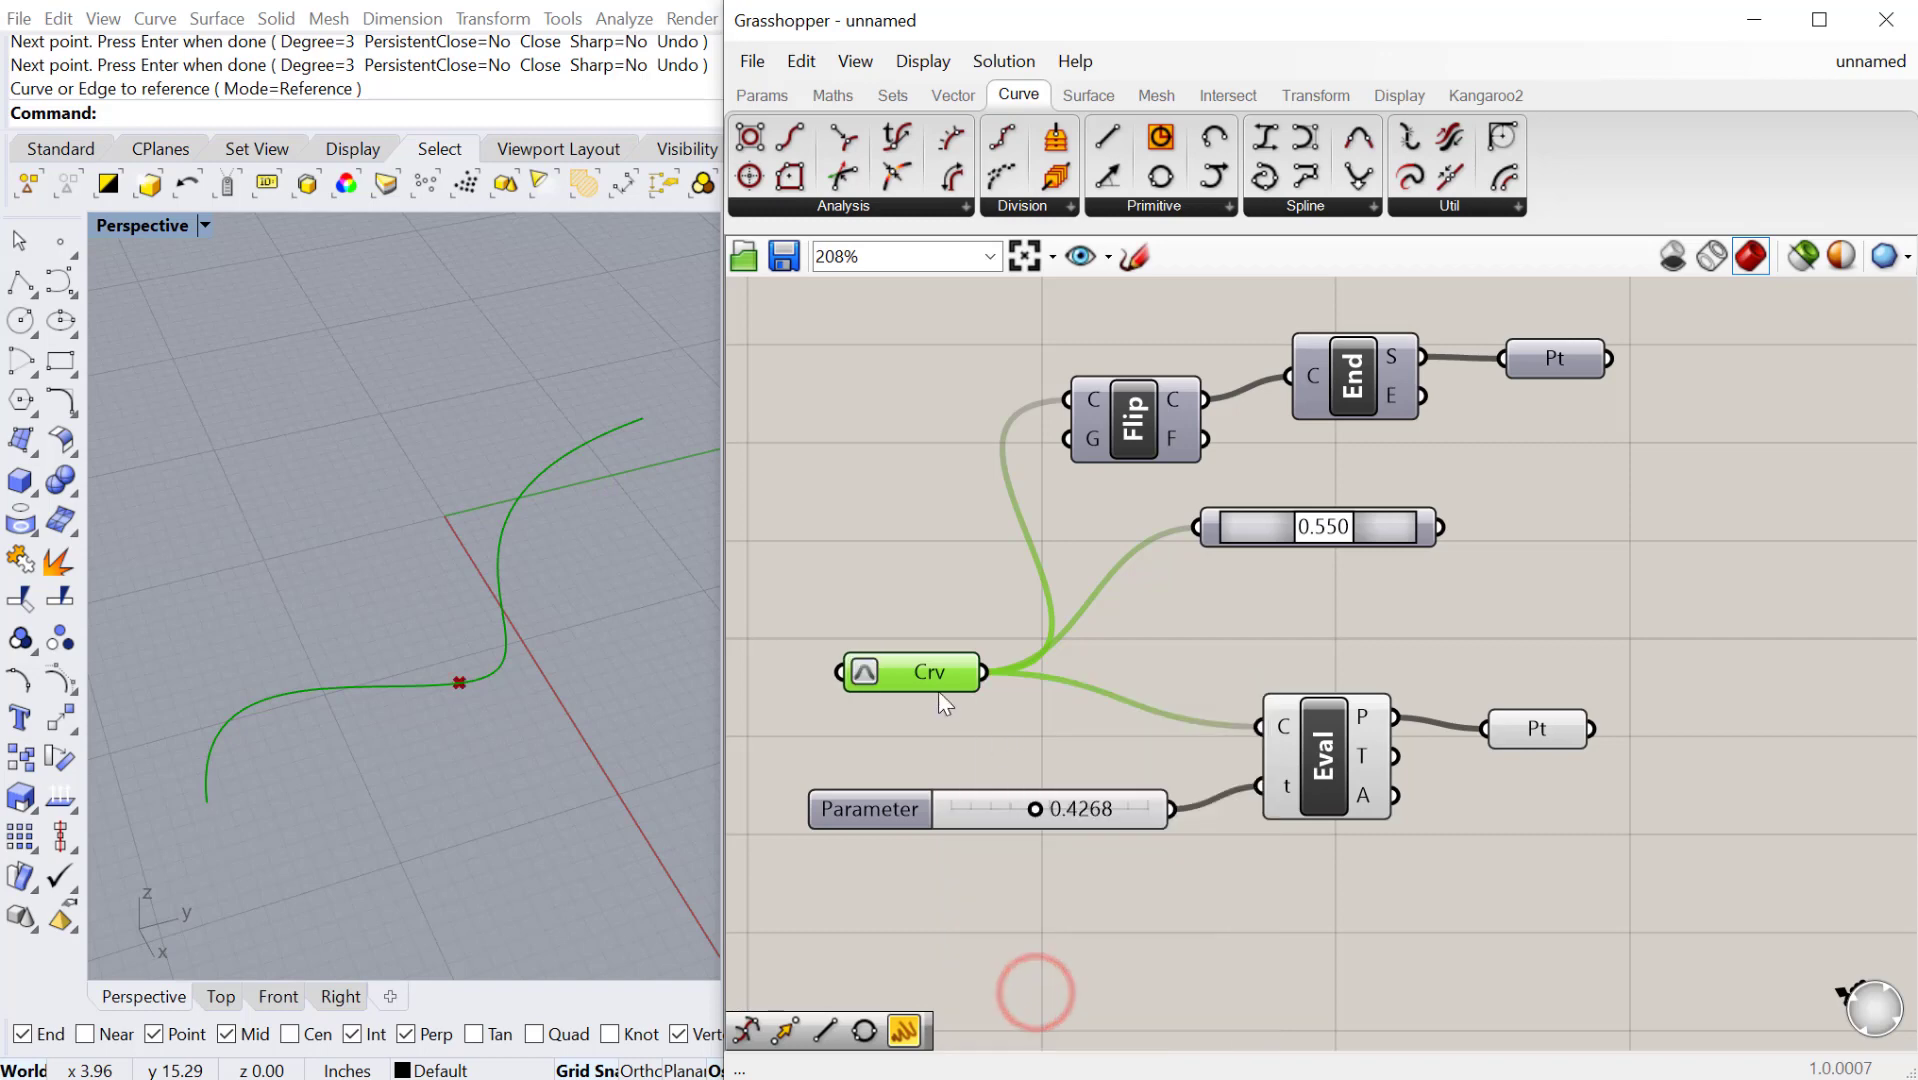
drag(1036, 808, 952, 808)
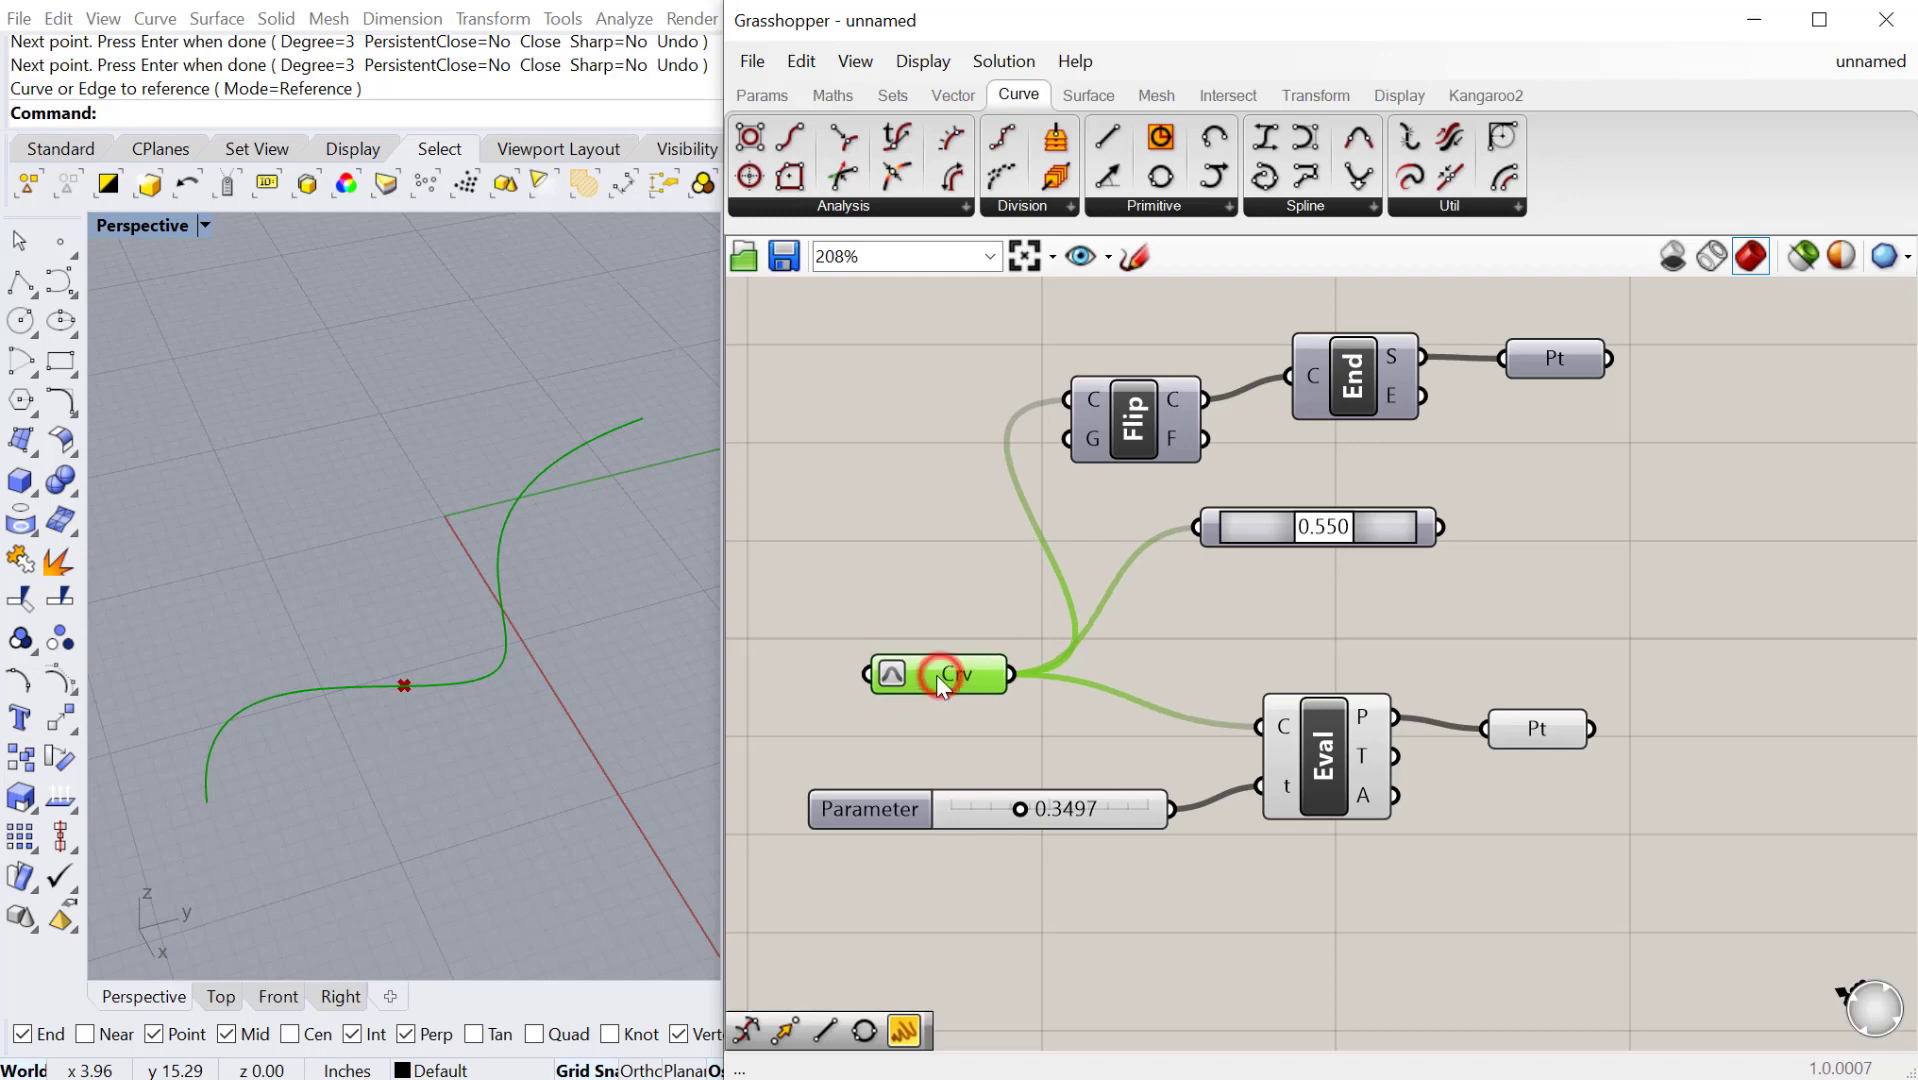
drag(939, 675, 958, 642)
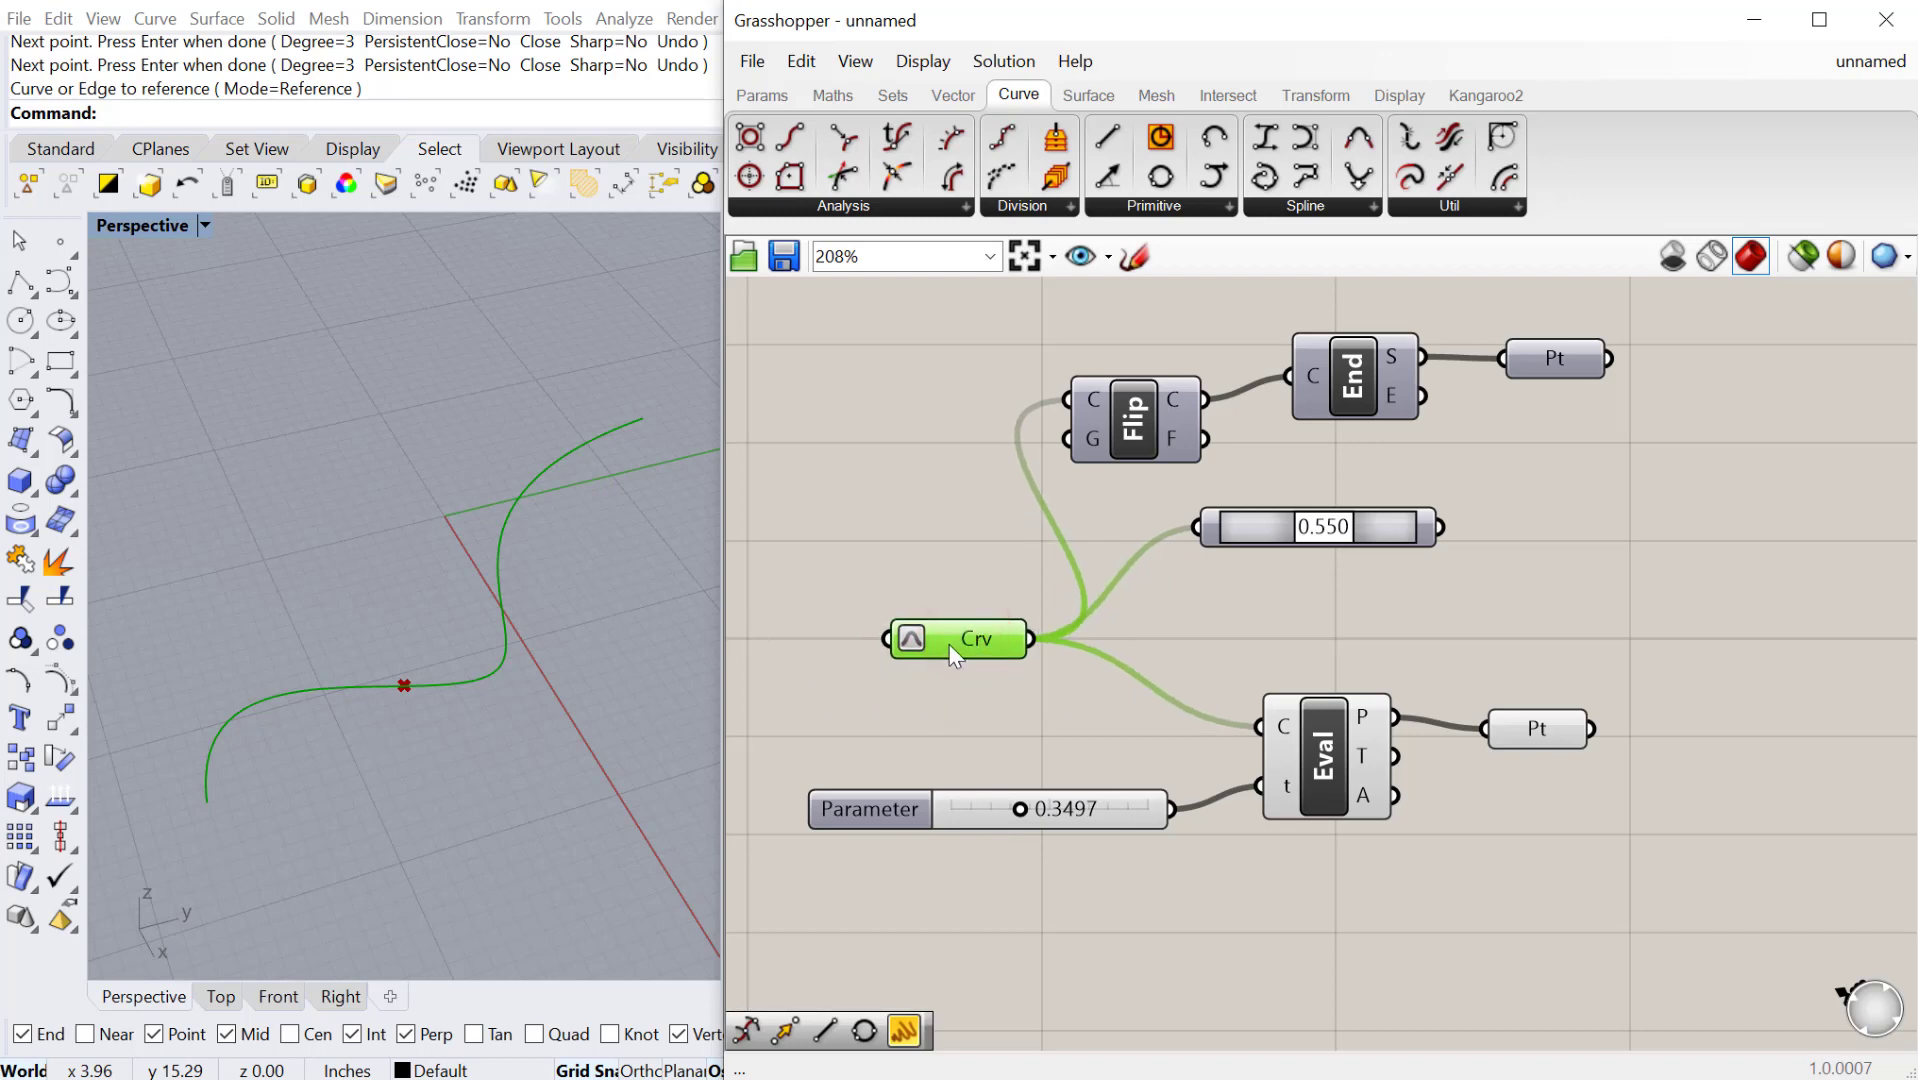
mouse_move(958, 638)
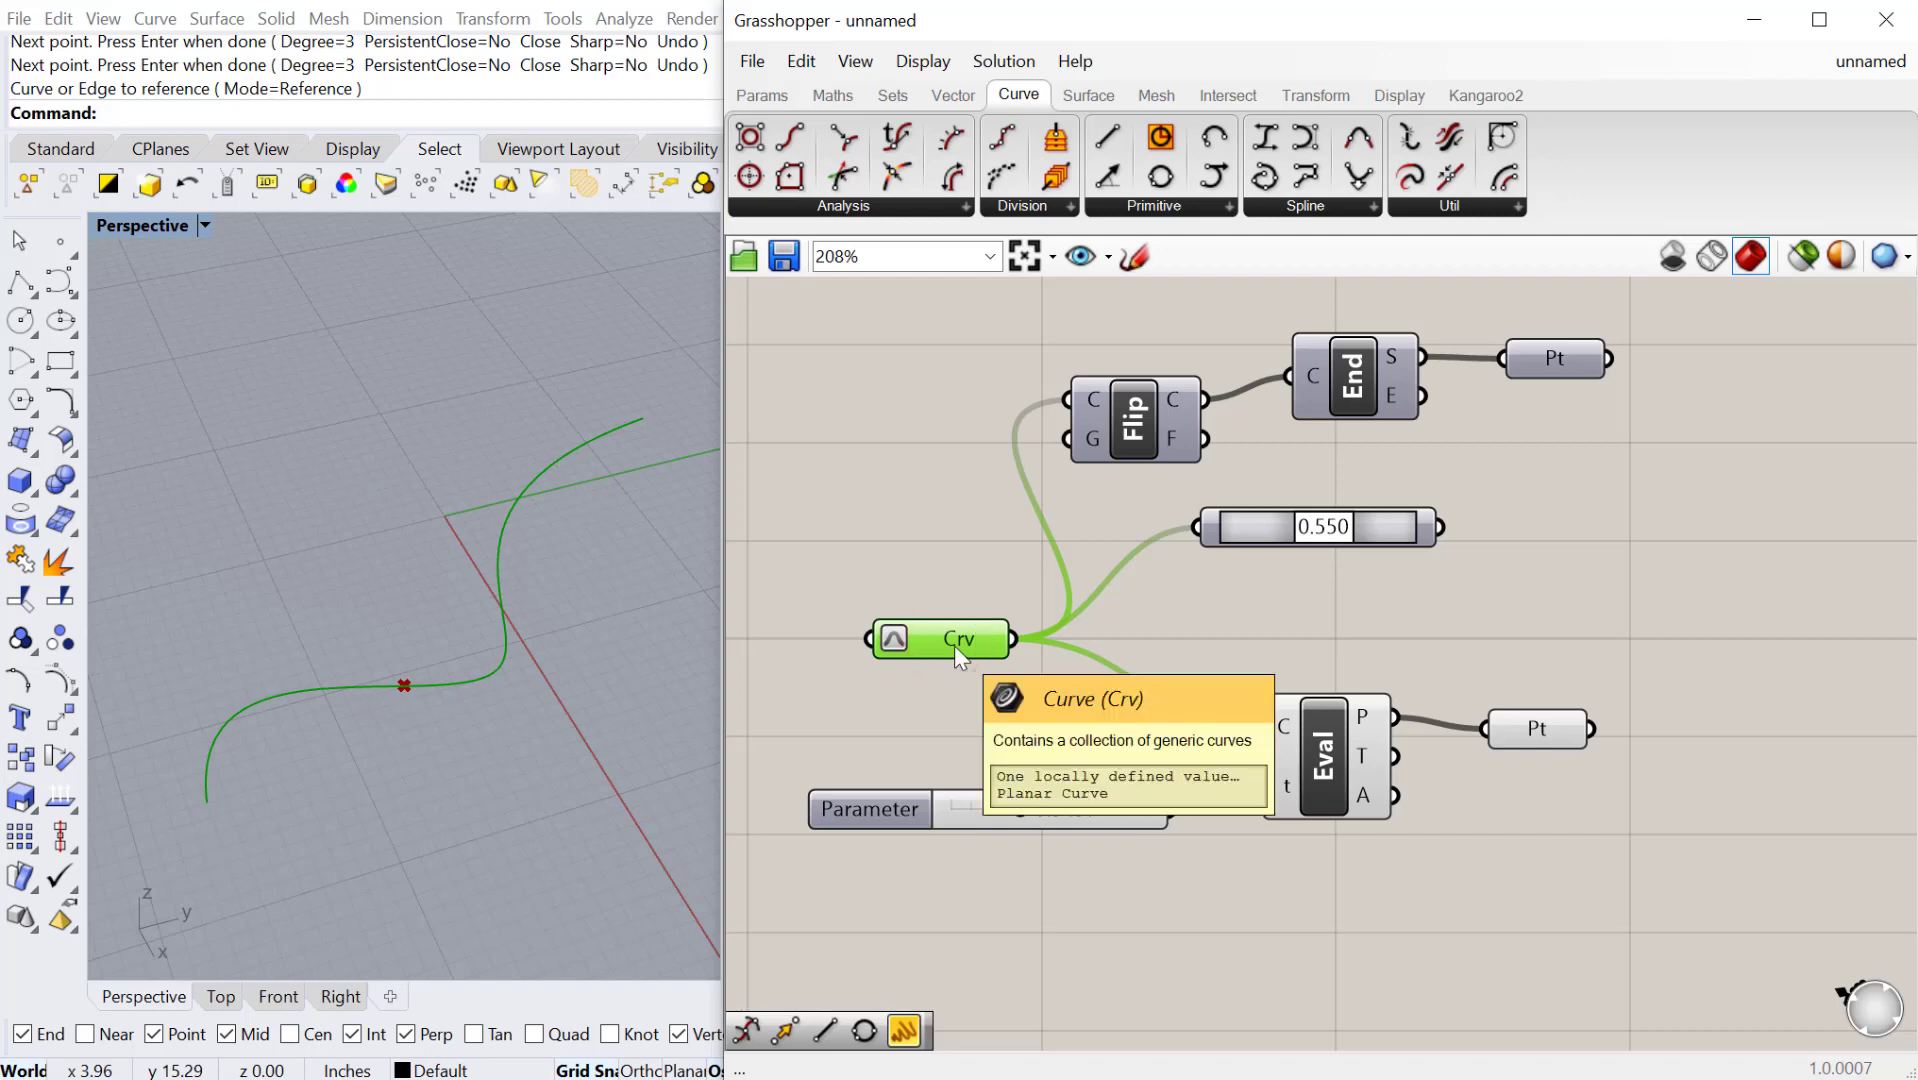